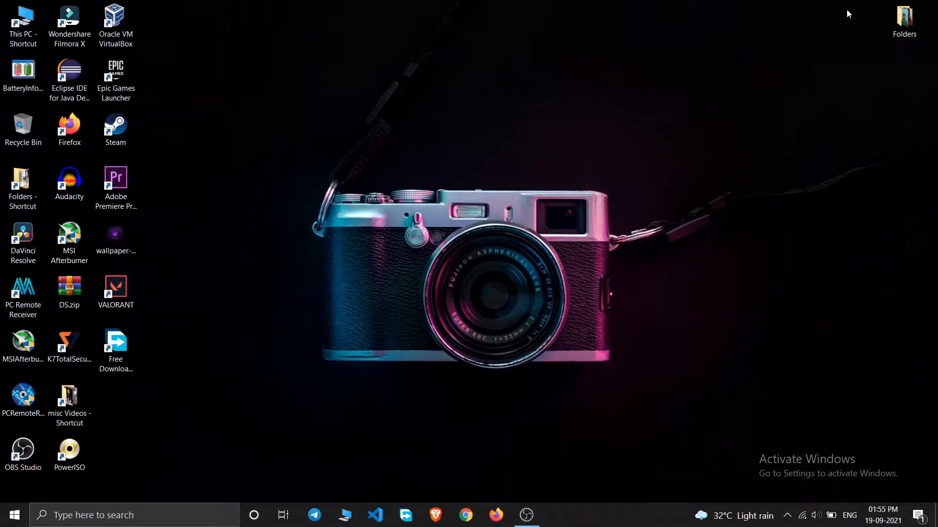
pyautogui.moveTo(461, 11)
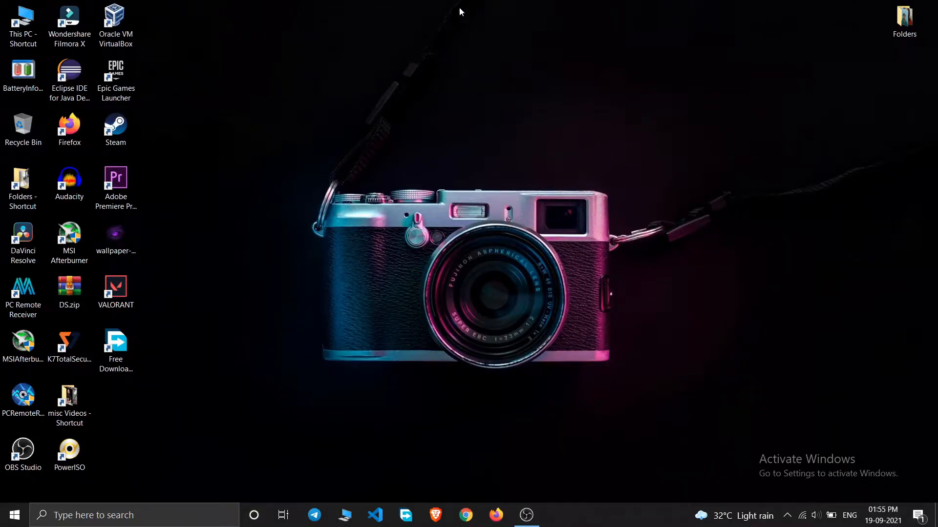
pyautogui.moveTo(205, 5)
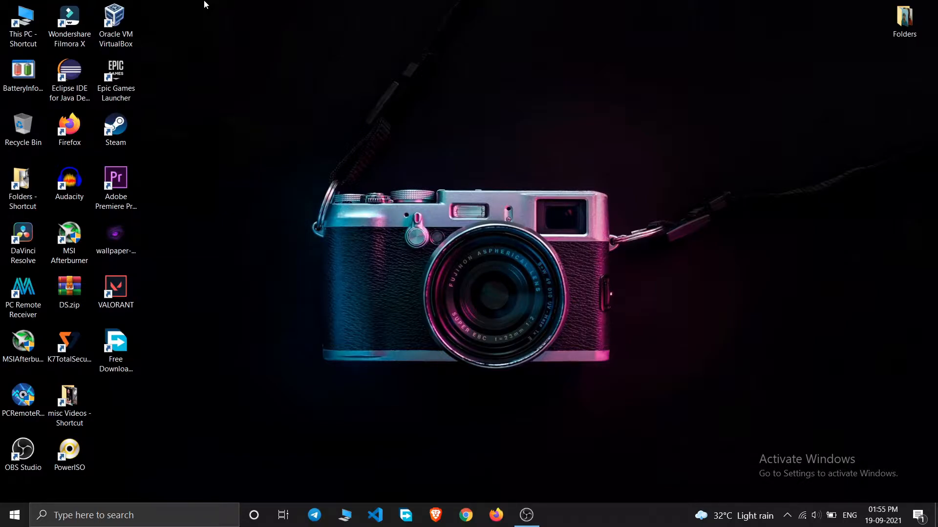
pyautogui.moveTo(224, 60)
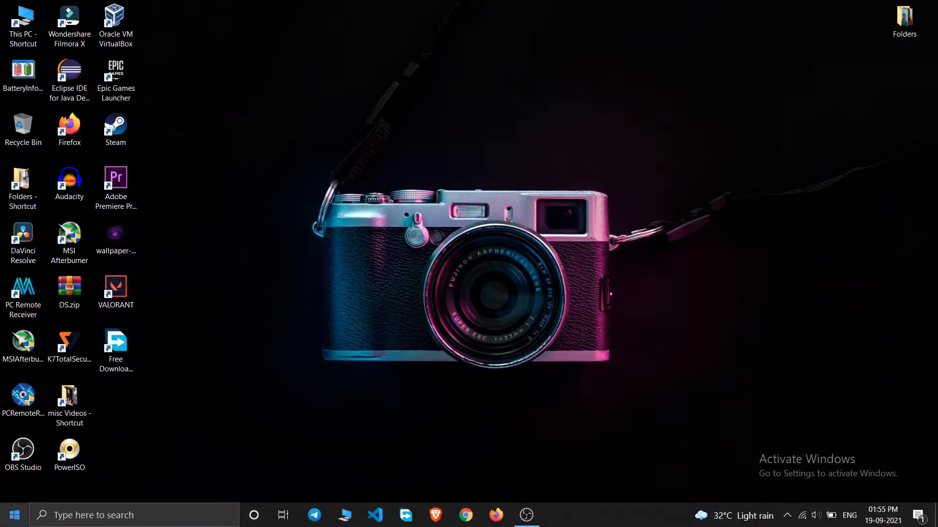
# - Launch Microsoft Store from the Start menu search
pyautogui.click(11, 515)
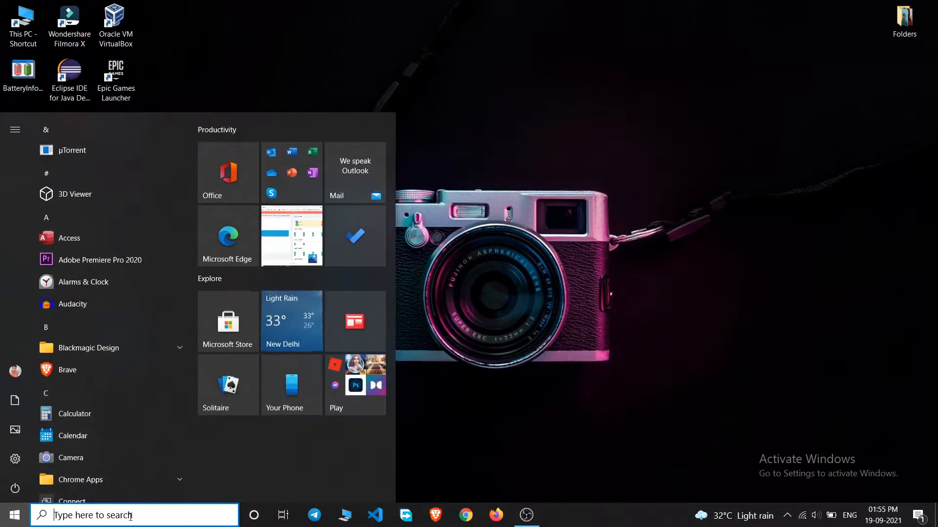
pyautogui.write('st')
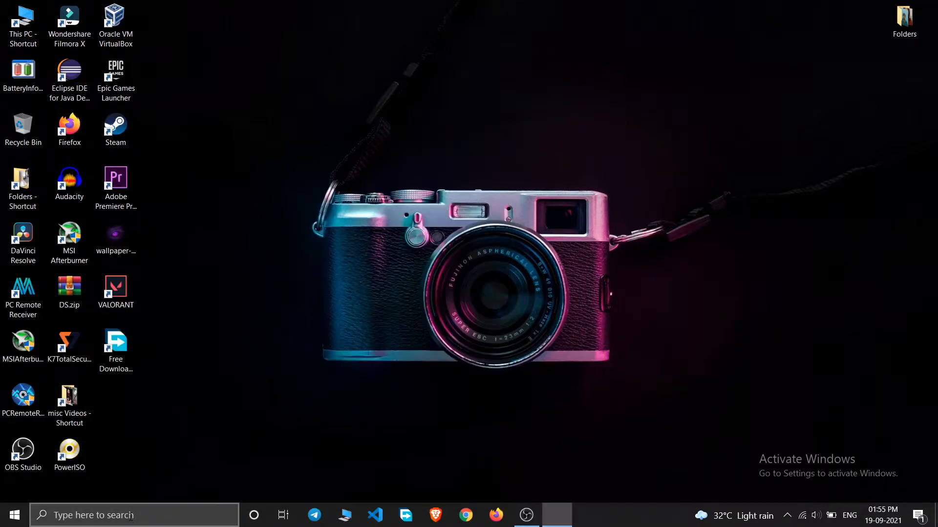
pyautogui.click(556, 515)
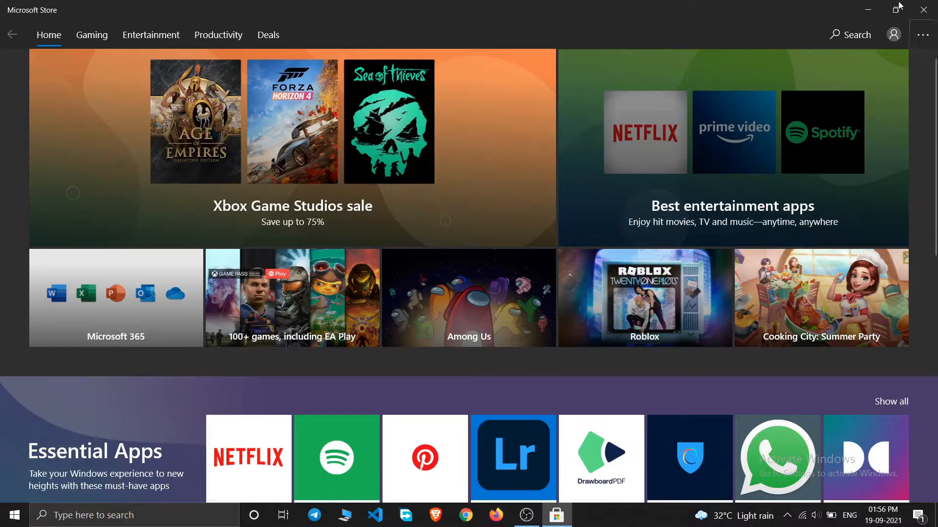
# - Search the Store for 'cine' and browse the Cinebench R23 product page
pyautogui.click(850, 34)
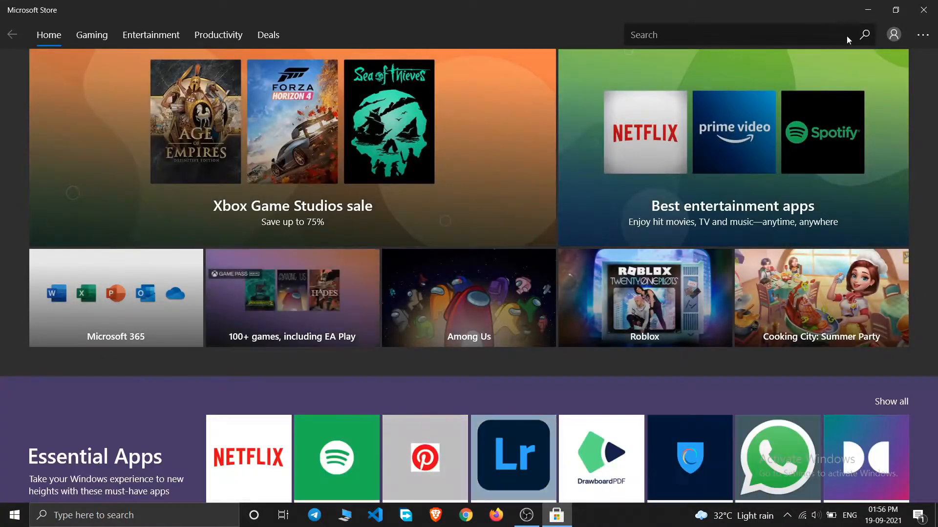
pyautogui.click(748, 34)
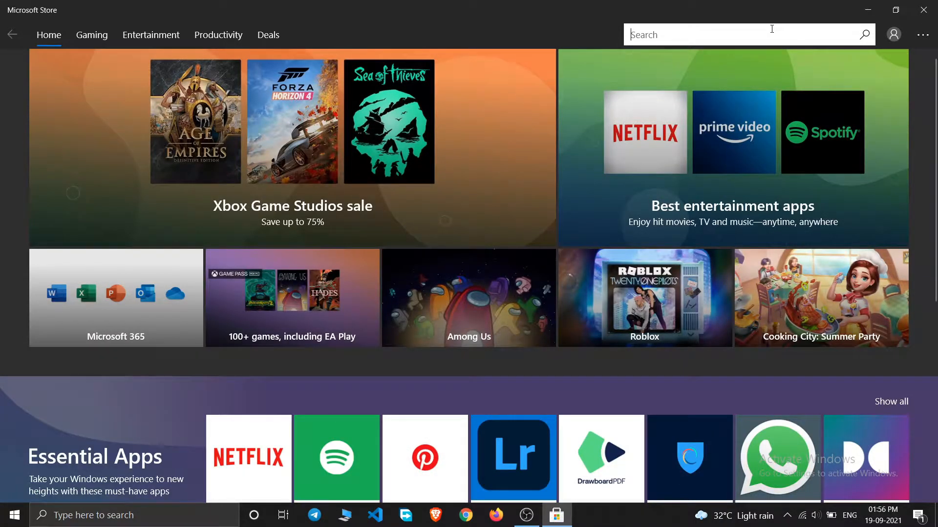
pyautogui.write('cine')
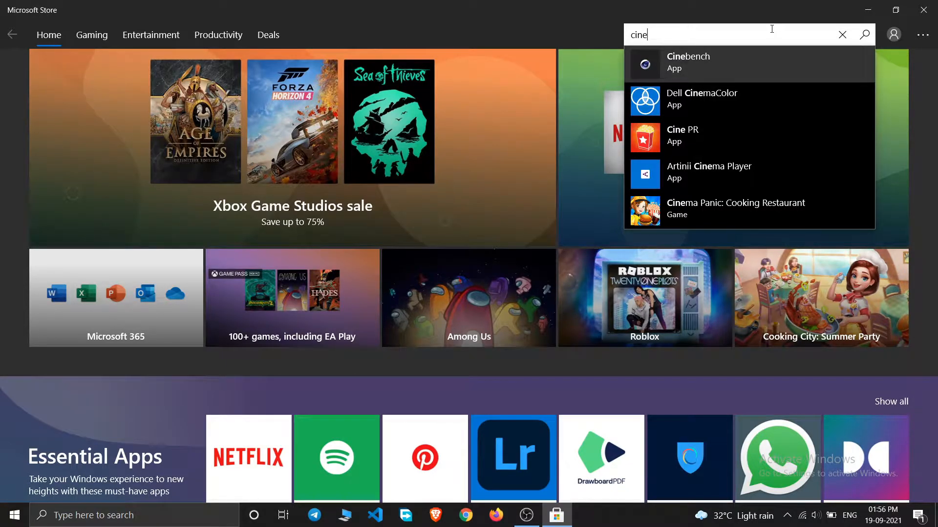
pyautogui.moveTo(690, 63)
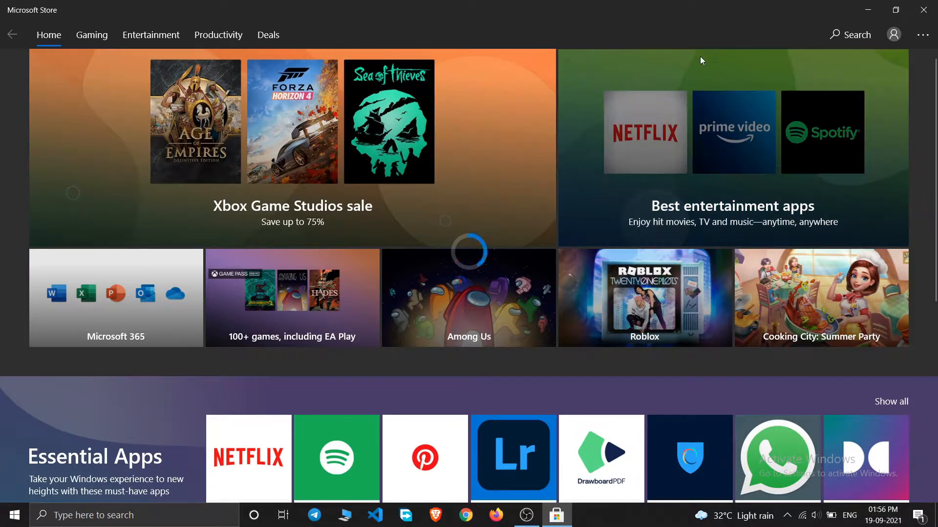
pyautogui.moveTo(73, 275)
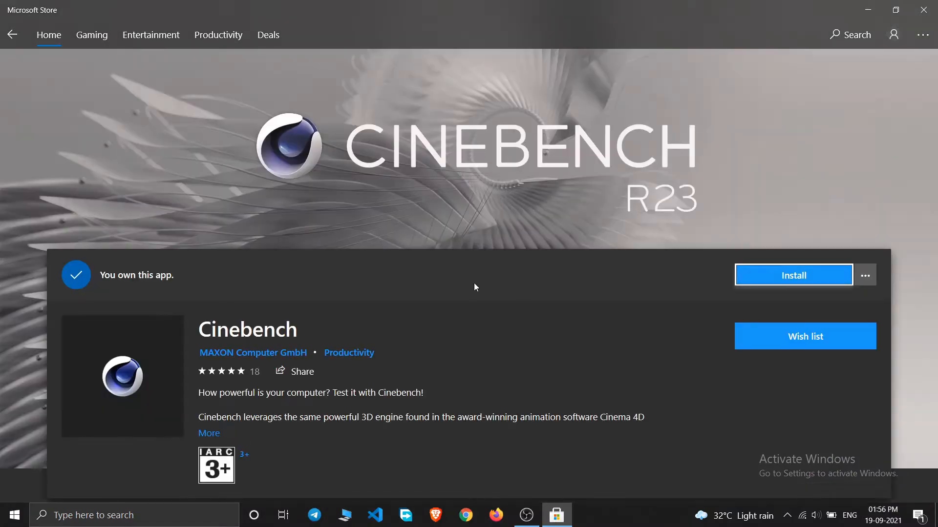
pyautogui.scroll(-3)
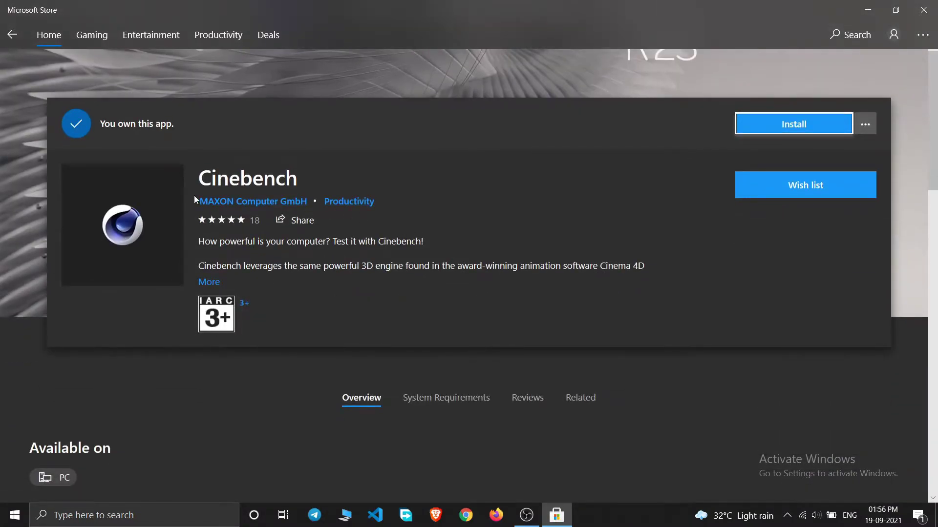
pyautogui.moveTo(202, 187)
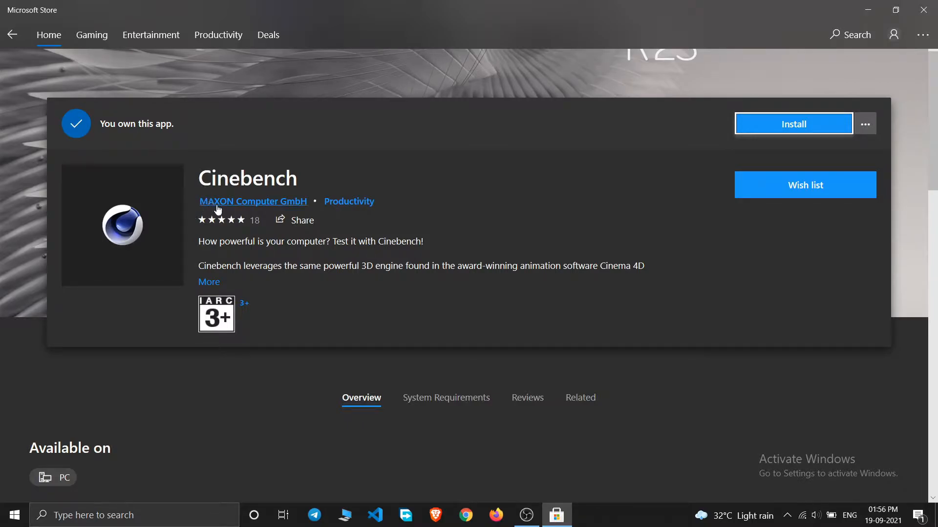
pyautogui.scroll(3)
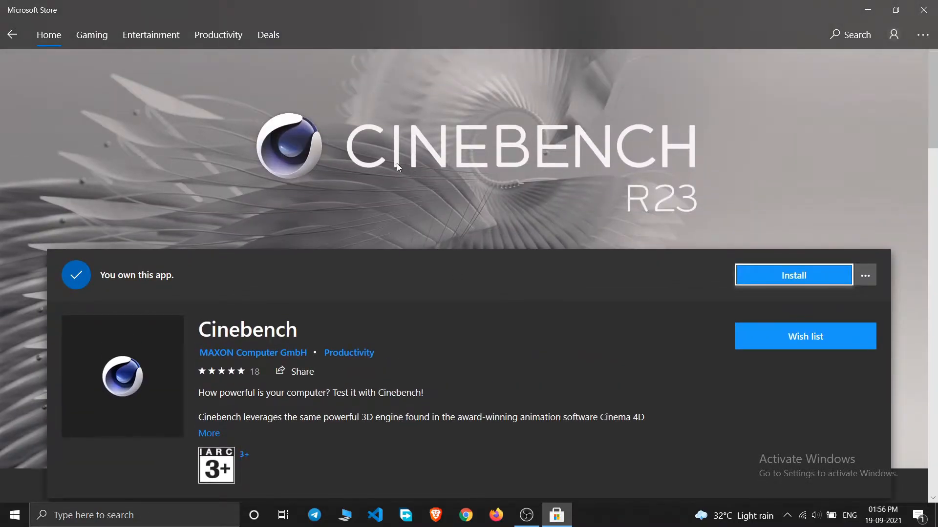
pyautogui.moveTo(345, 323)
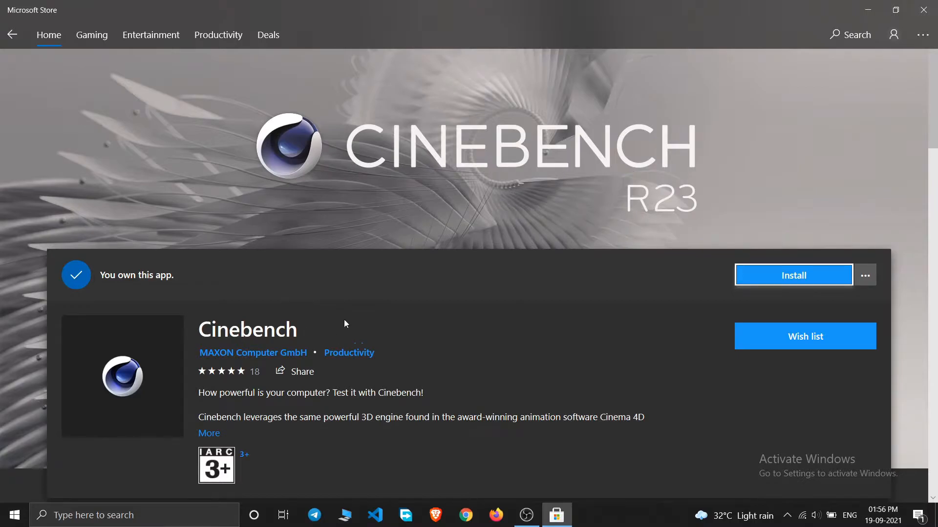
pyautogui.moveTo(793, 275)
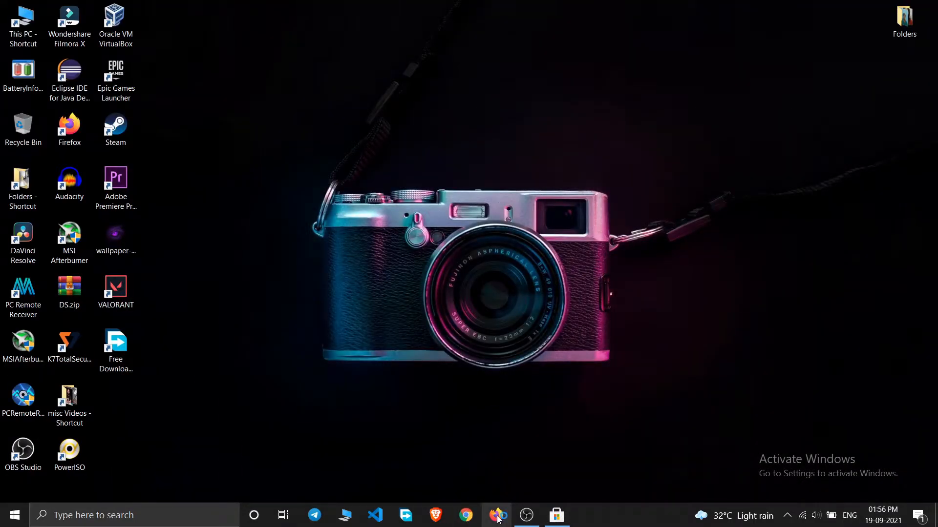
# - Search Cinebench in Firefox, open Maxon's Release 23 installers page, then return to the Store
pyautogui.click(497, 515)
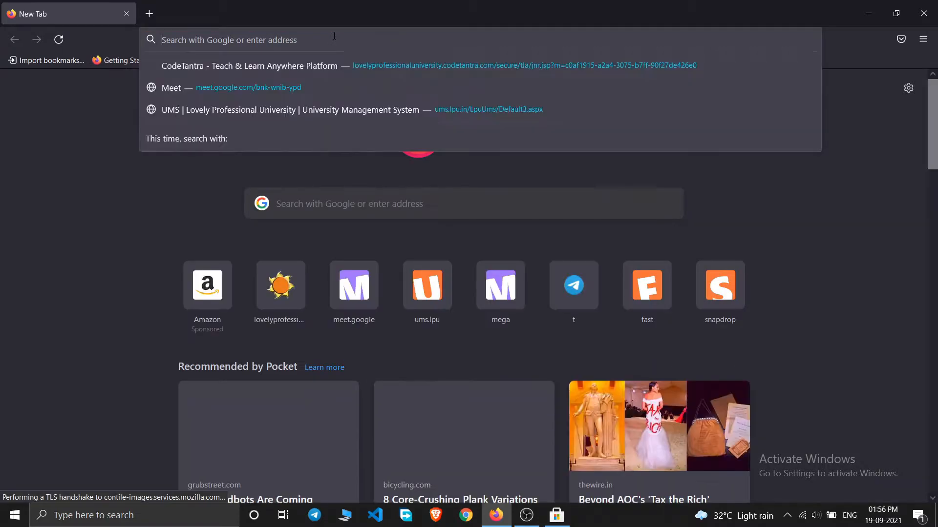
pyautogui.write('cie')
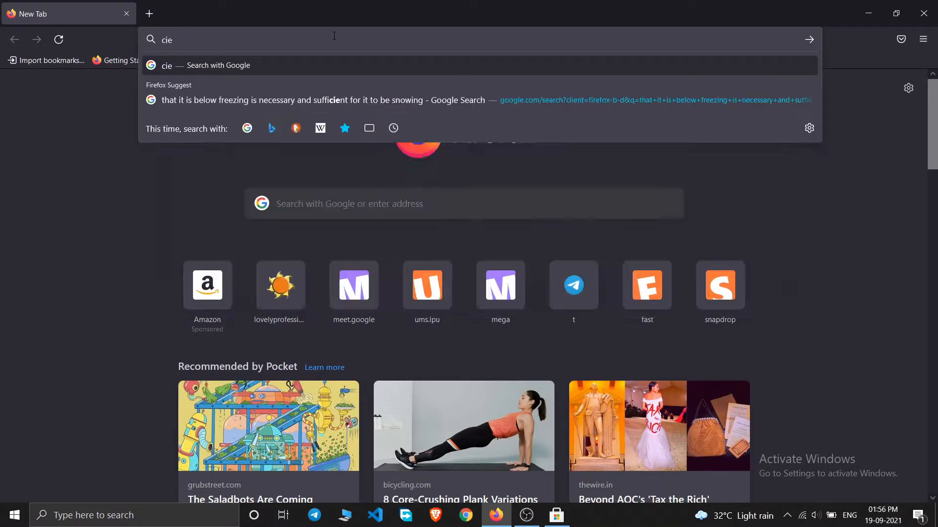
pyautogui.press('Return')
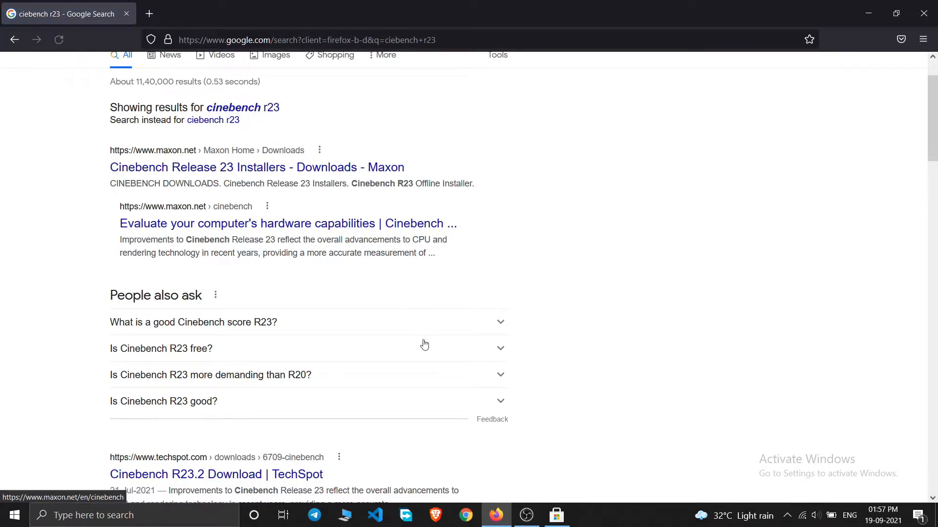
pyautogui.click(556, 514)
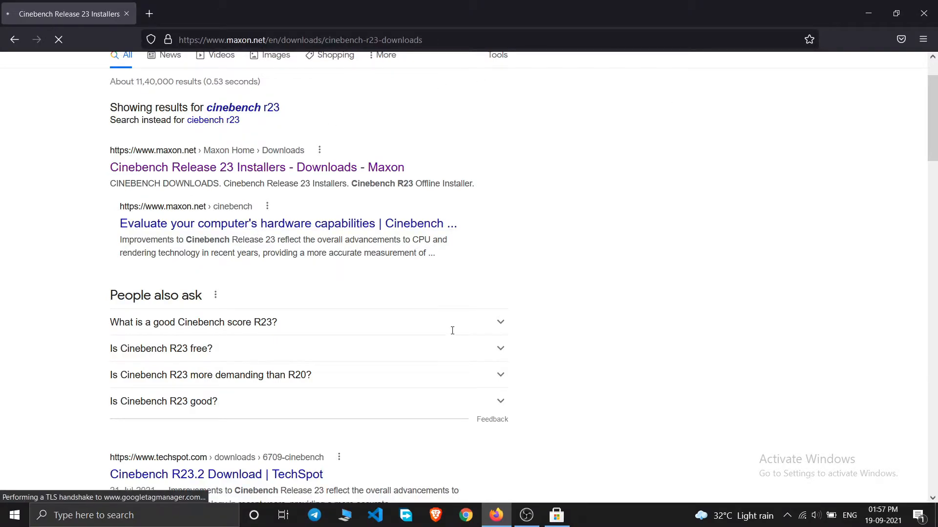
pyautogui.click(256, 167)
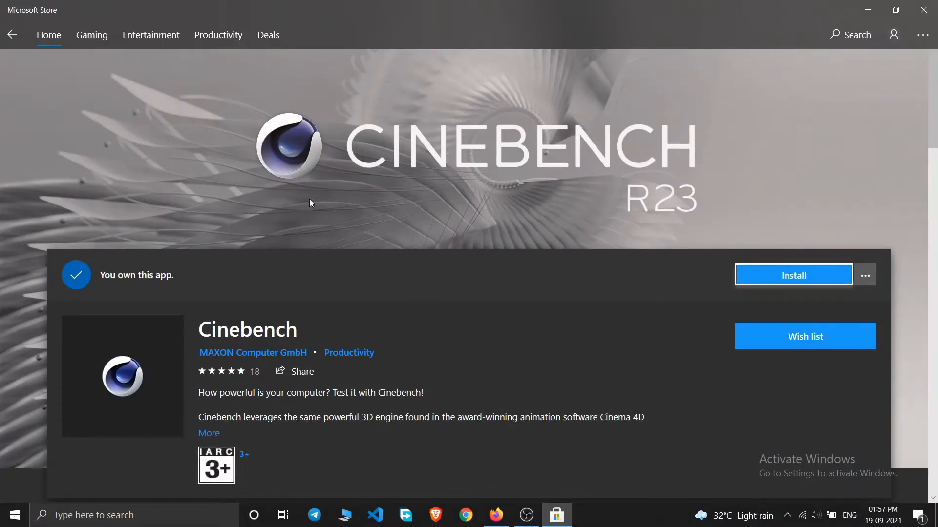
pyautogui.moveTo(276, 201)
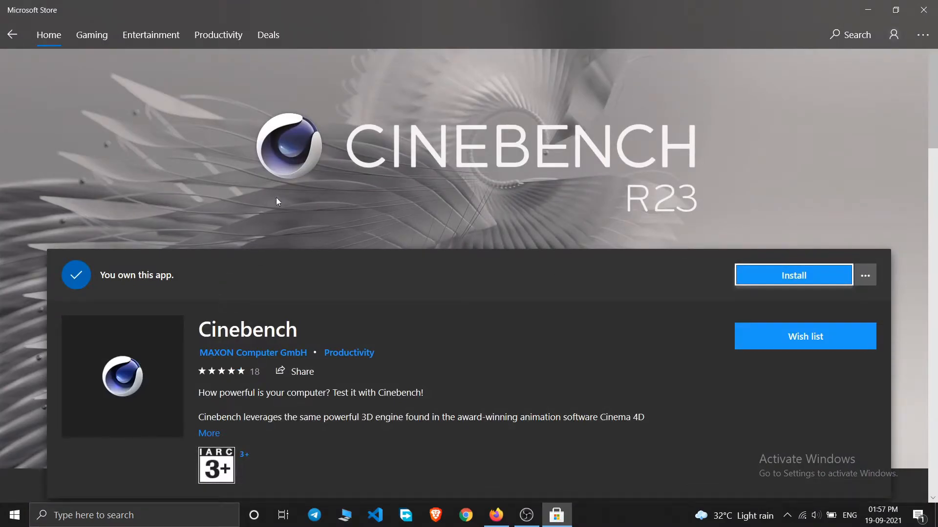
pyautogui.moveTo(792, 274)
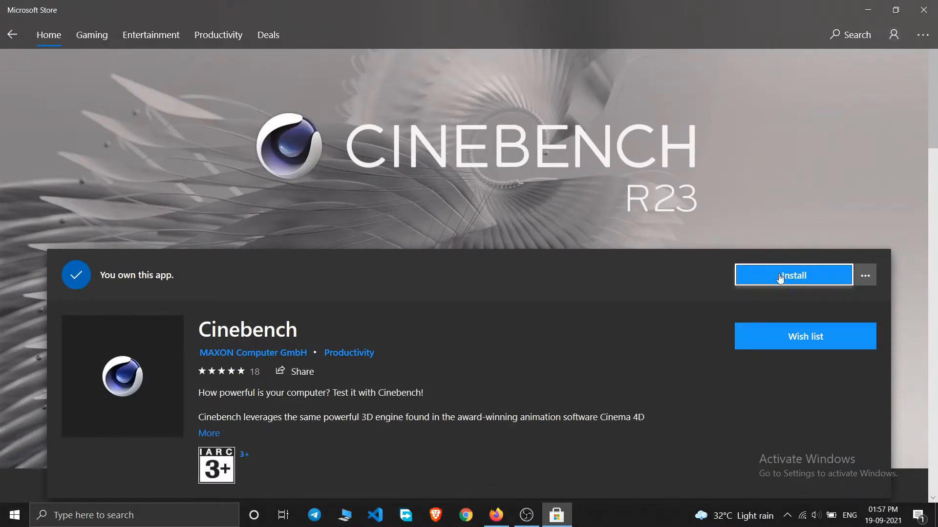
# - Install Cinebench from its Store page and view its progress in Downloads and updates
pyautogui.click(792, 275)
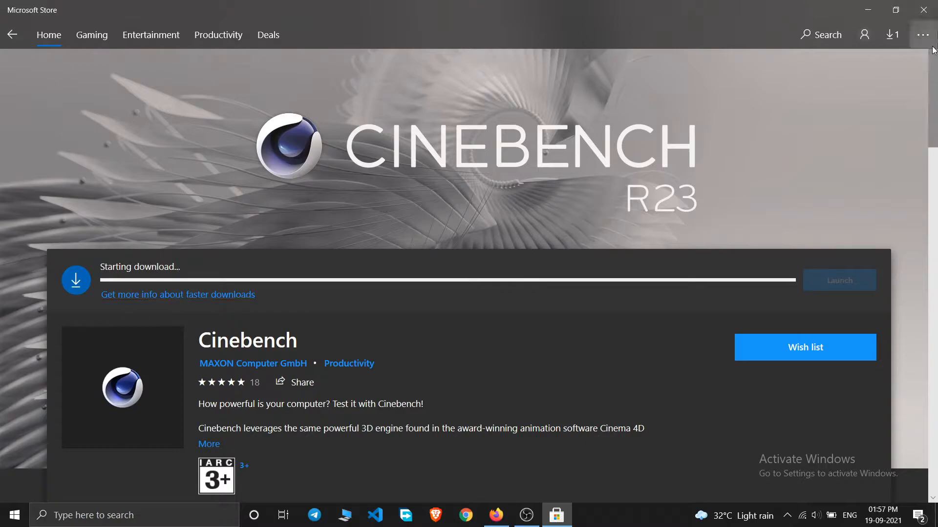
pyautogui.click(890, 34)
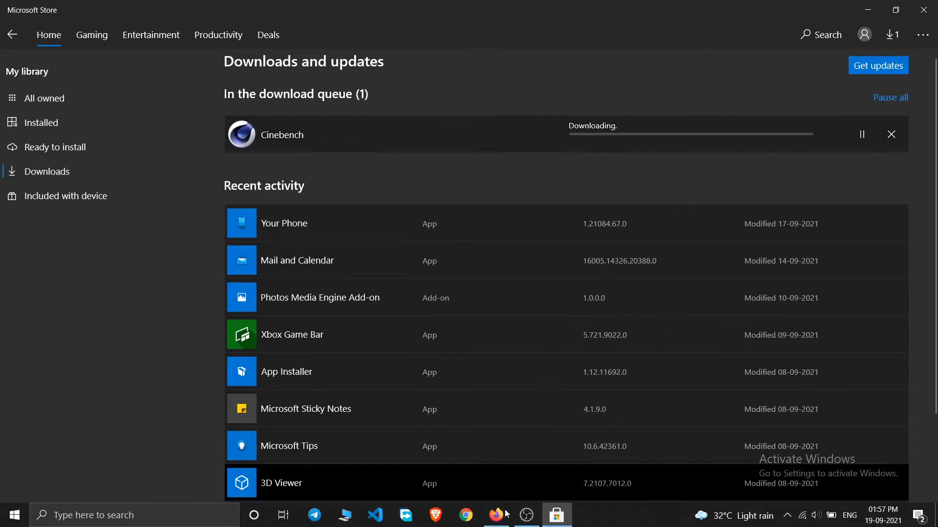
# - On Maxon's downloads page, reveal the R23 offline installer's Windows and macOS options
pyautogui.click(496, 515)
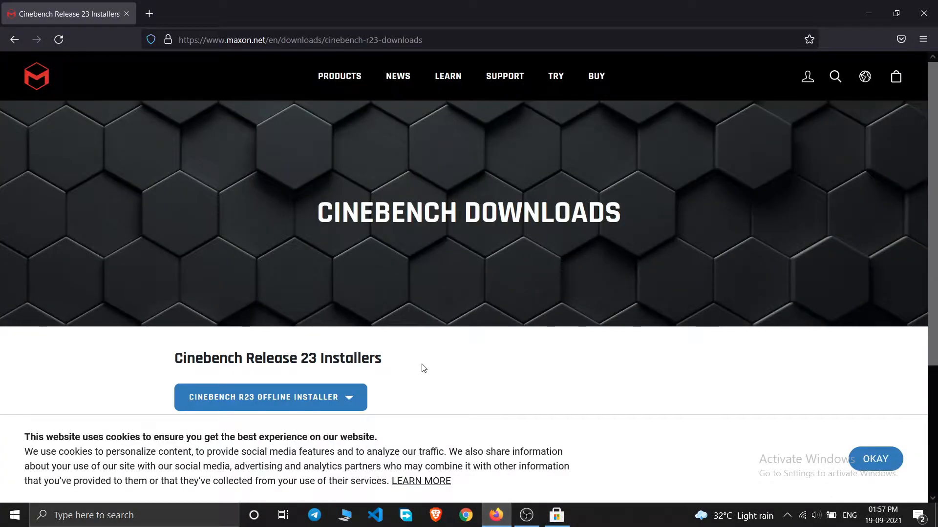
pyautogui.scroll(-3)
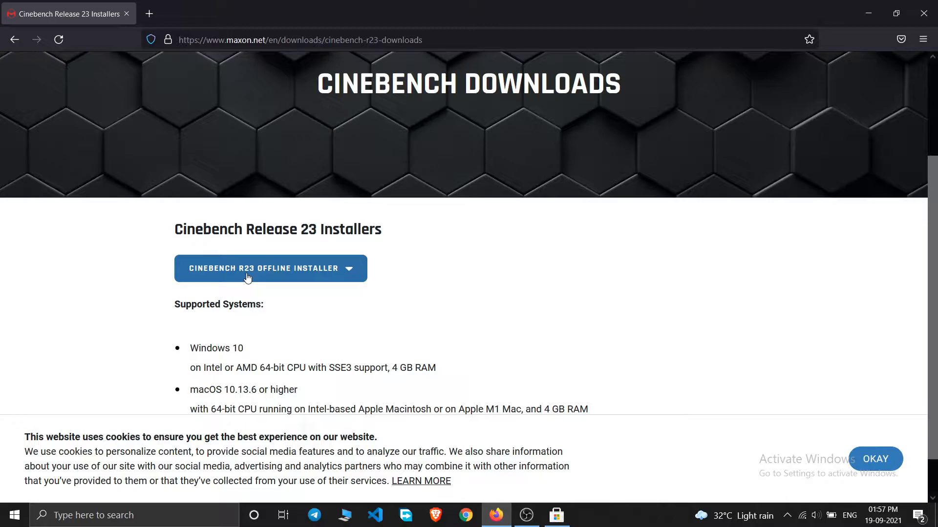
pyautogui.moveTo(335, 256)
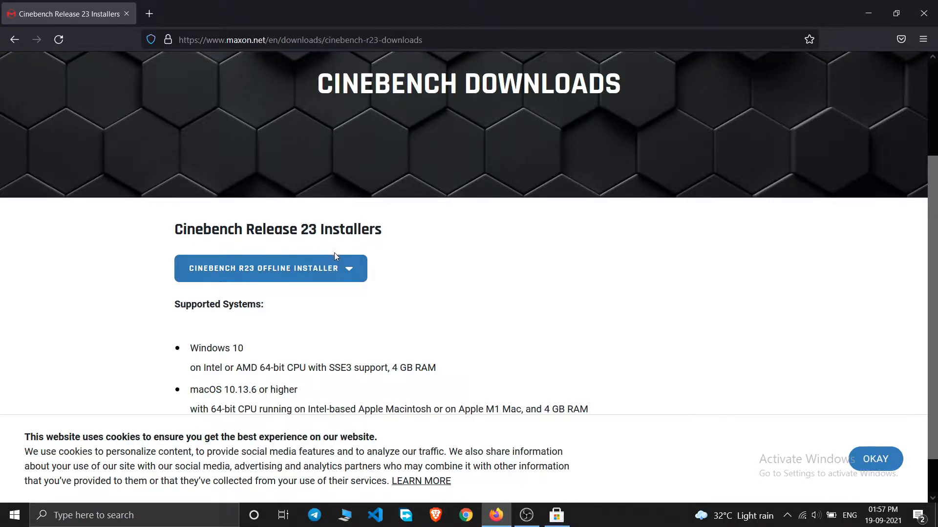
pyautogui.scroll(3)
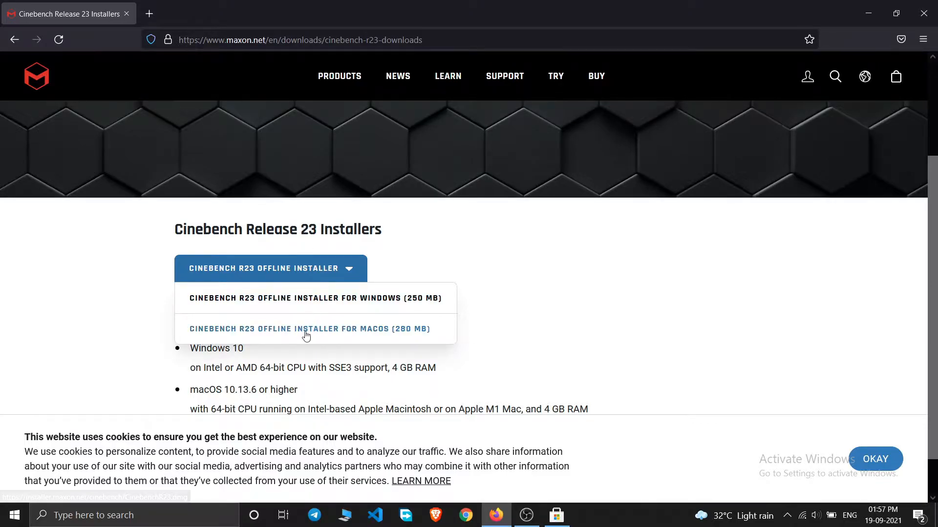
pyautogui.moveTo(410, 338)
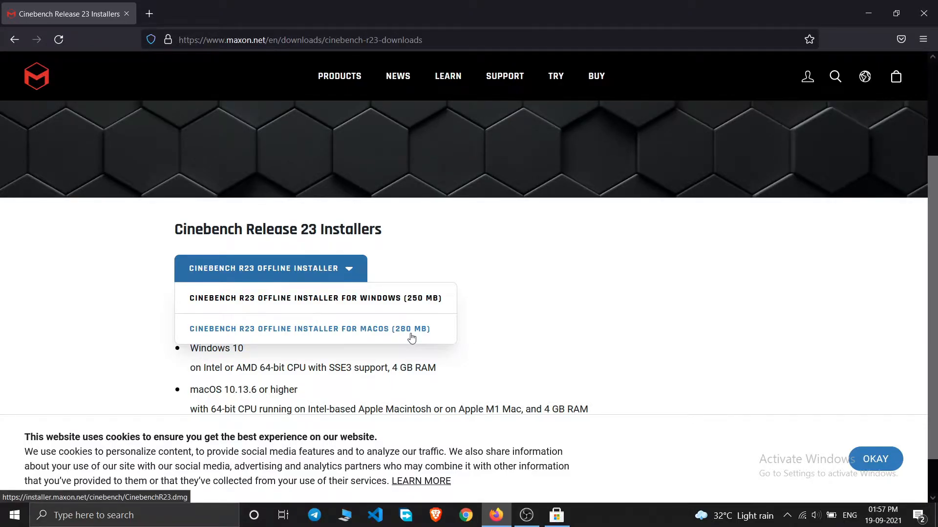
pyautogui.moveTo(403, 309)
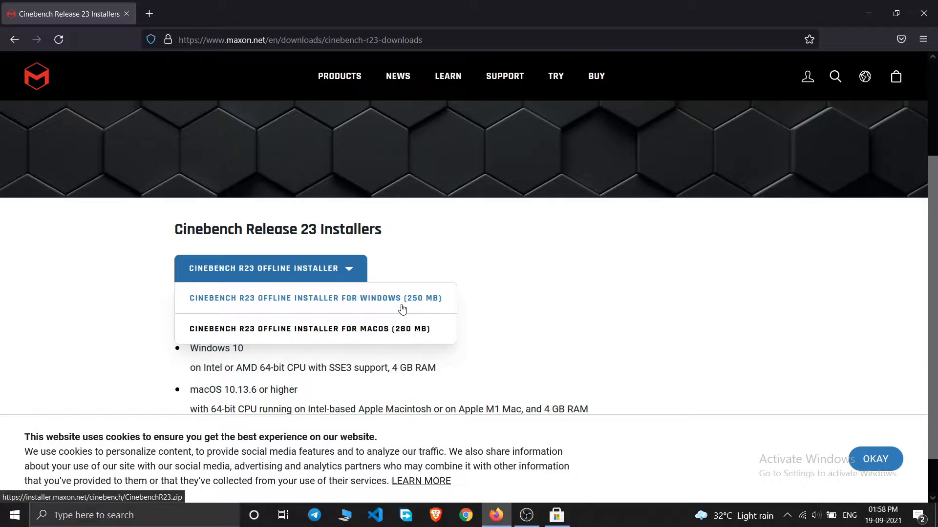
pyautogui.moveTo(379, 338)
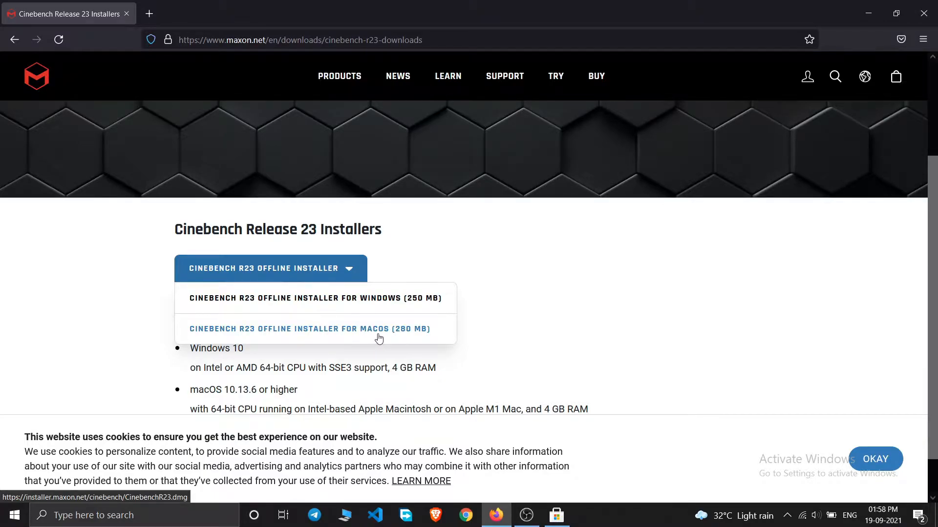
pyautogui.moveTo(335, 335)
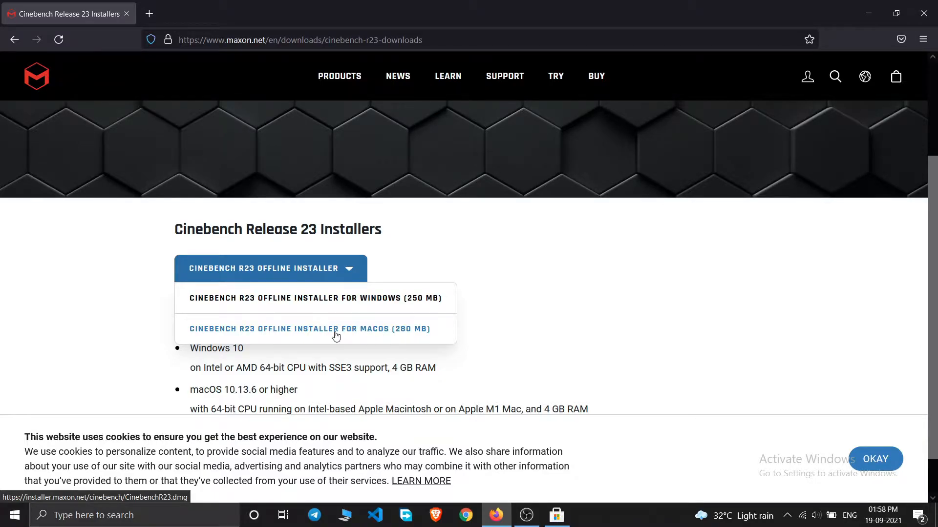
pyautogui.moveTo(331, 333)
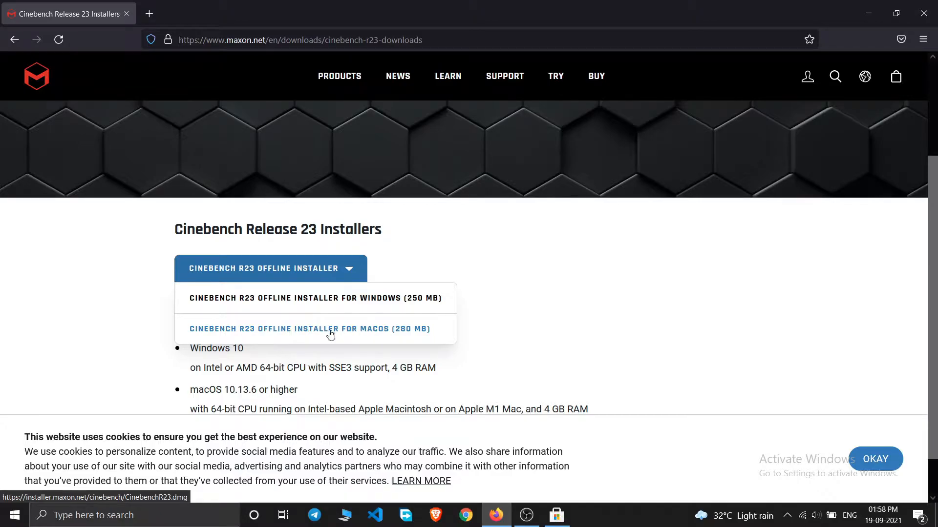
pyautogui.moveTo(329, 298)
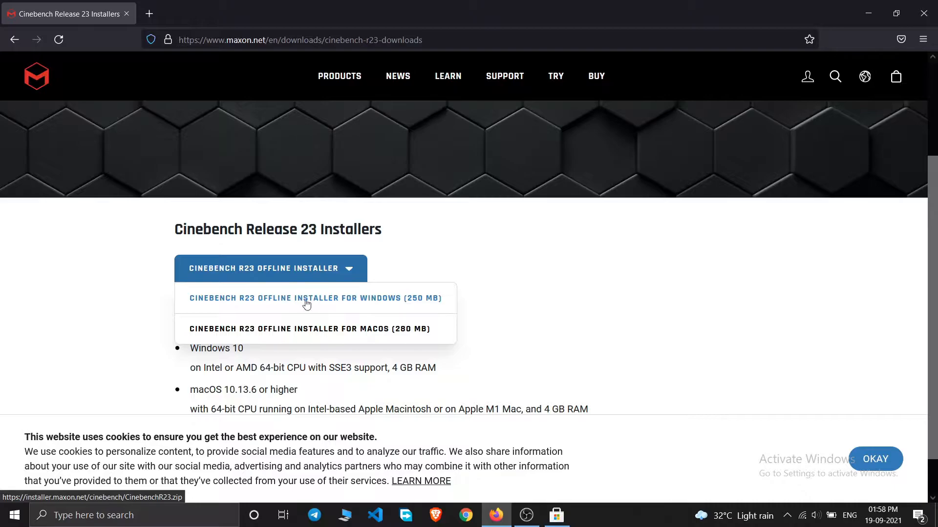
pyautogui.moveTo(518, 493)
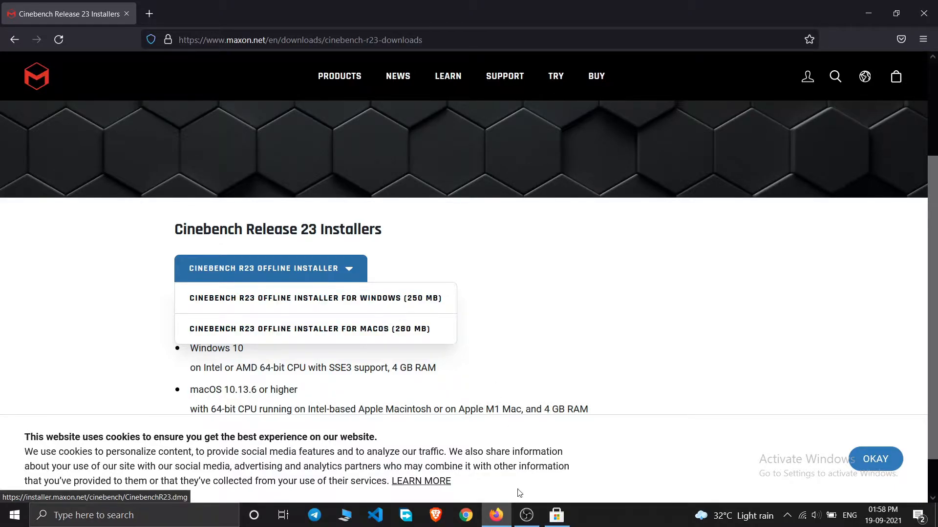
# - Return to the Store's download queue showing Cinebench at about 60.88 of 256.9 MB
pyautogui.click(556, 515)
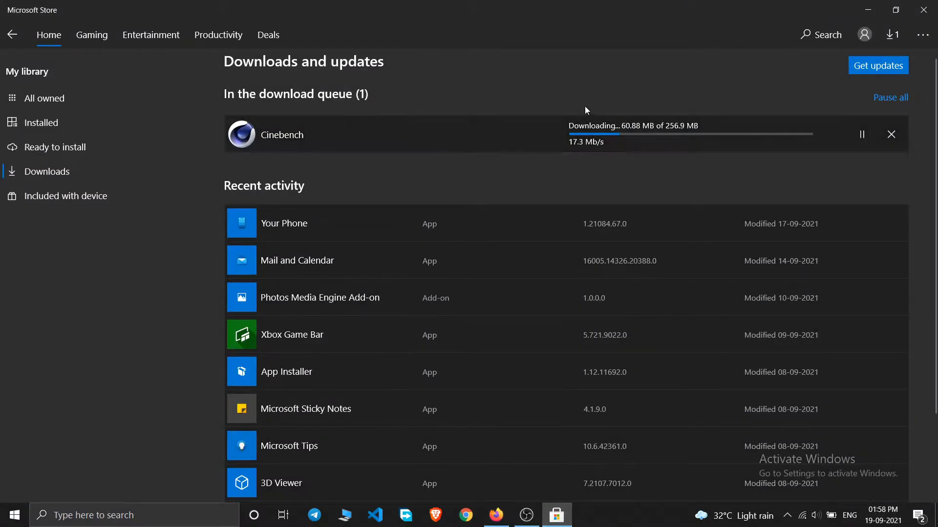
pyautogui.moveTo(517, 290)
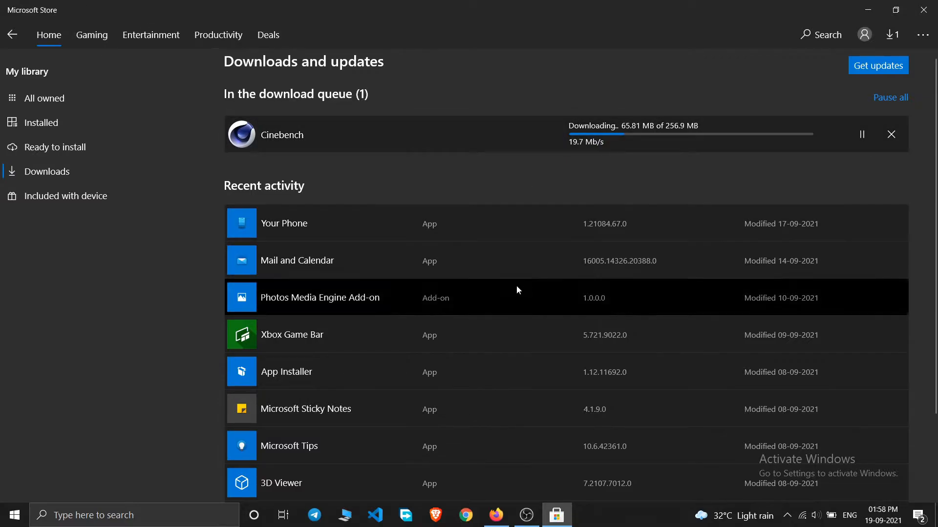
pyautogui.moveTo(602, 149)
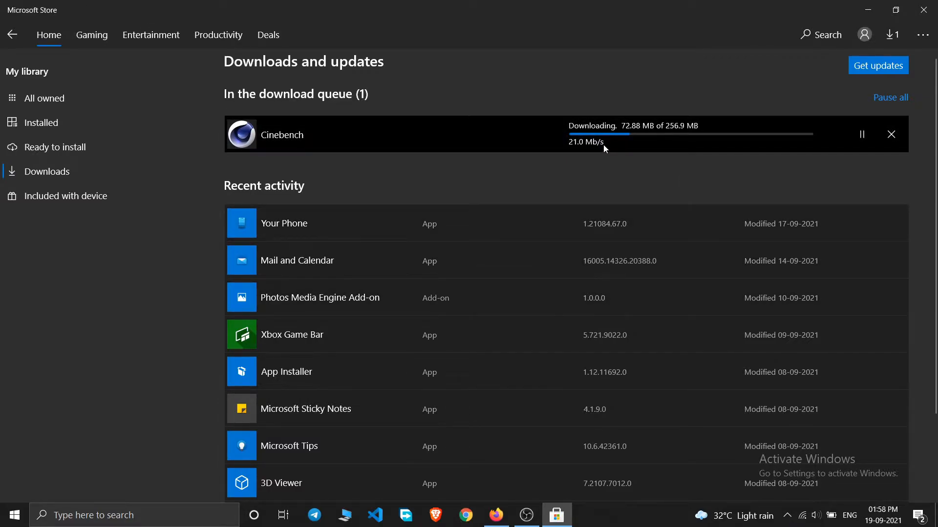
pyautogui.moveTo(669, 145)
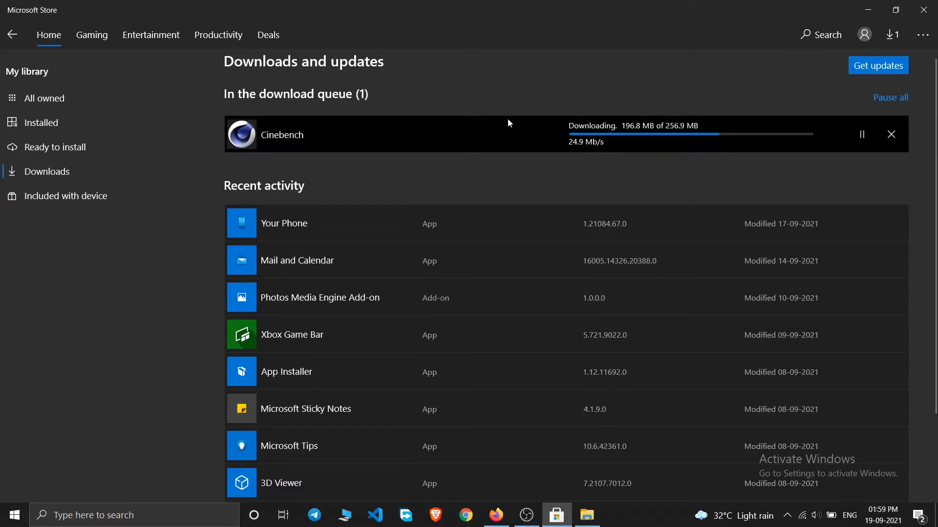
pyautogui.moveTo(665, 130)
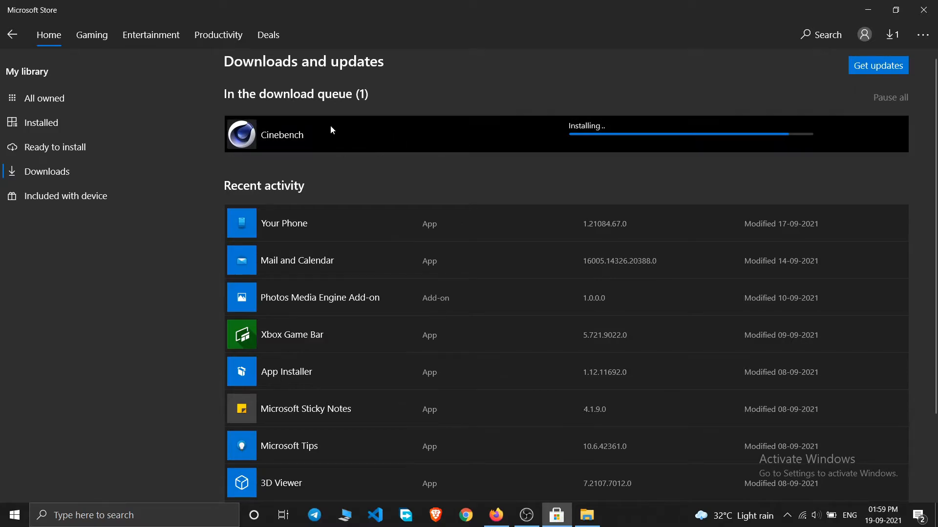
pyautogui.moveTo(277, 142)
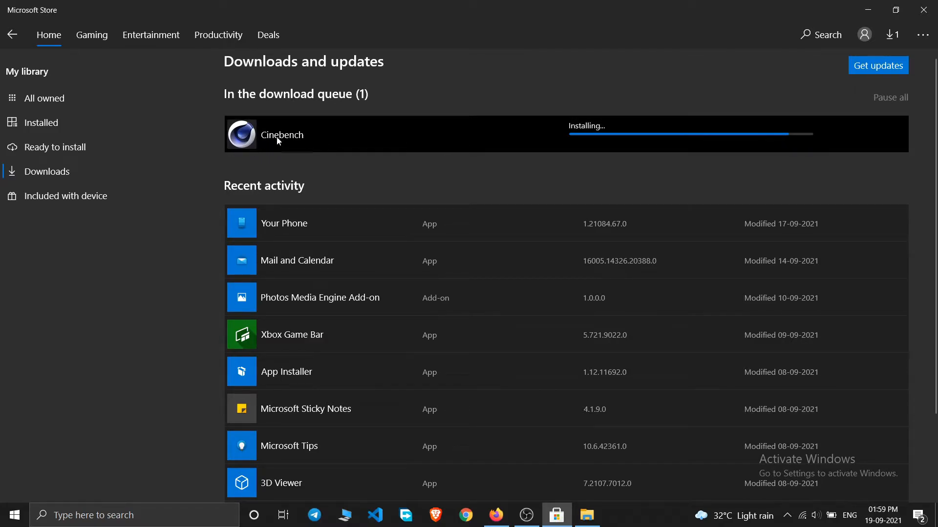
pyautogui.moveTo(275, 149)
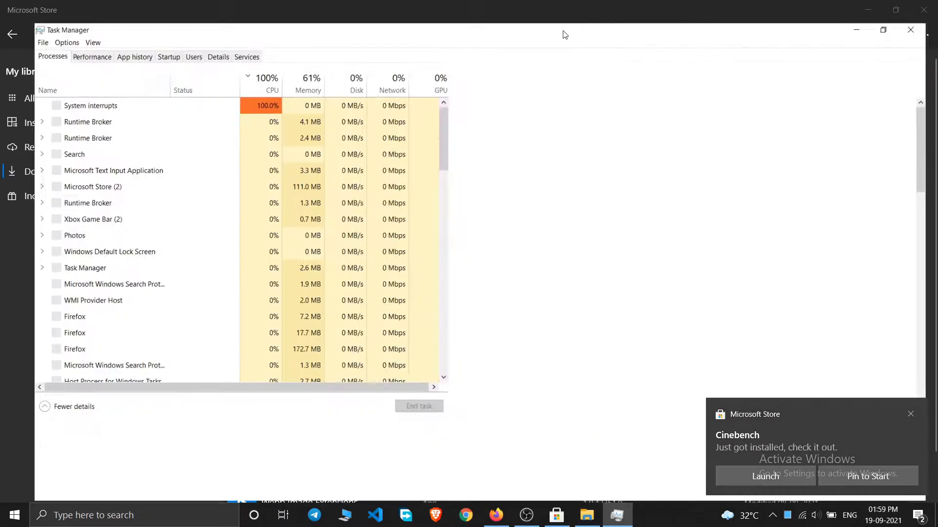
# - View the CPU performance graph in Task Manager, close it, and open Start
pyautogui.click(91, 56)
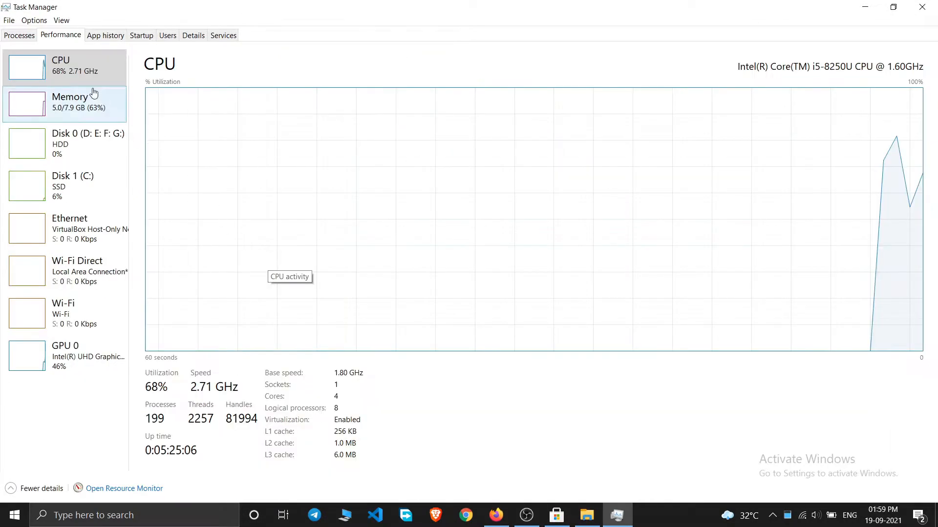
pyautogui.moveTo(748, 78)
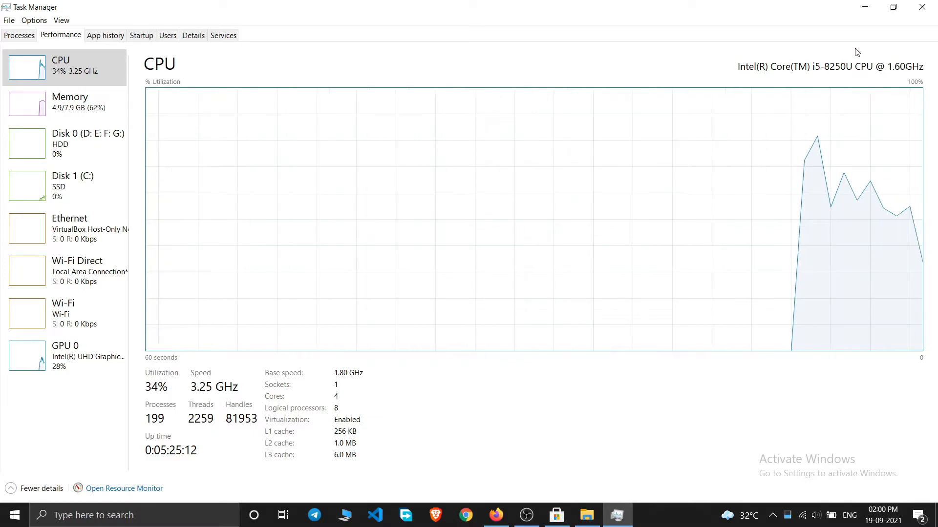
pyautogui.moveTo(912, 82)
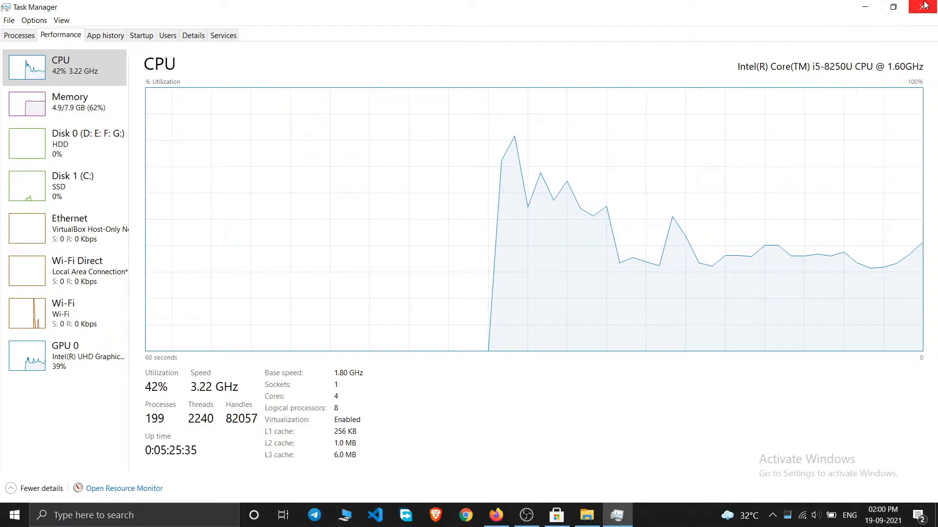
pyautogui.click(556, 514)
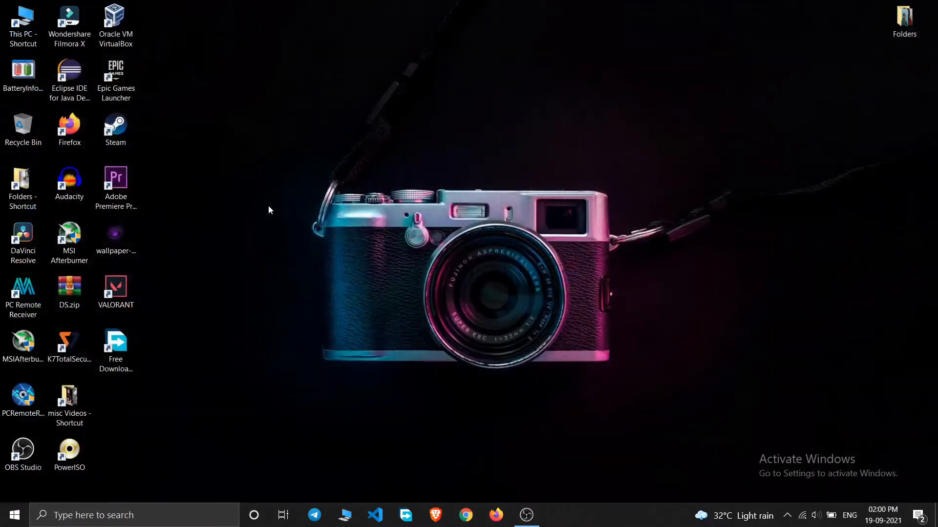
pyautogui.click(12, 515)
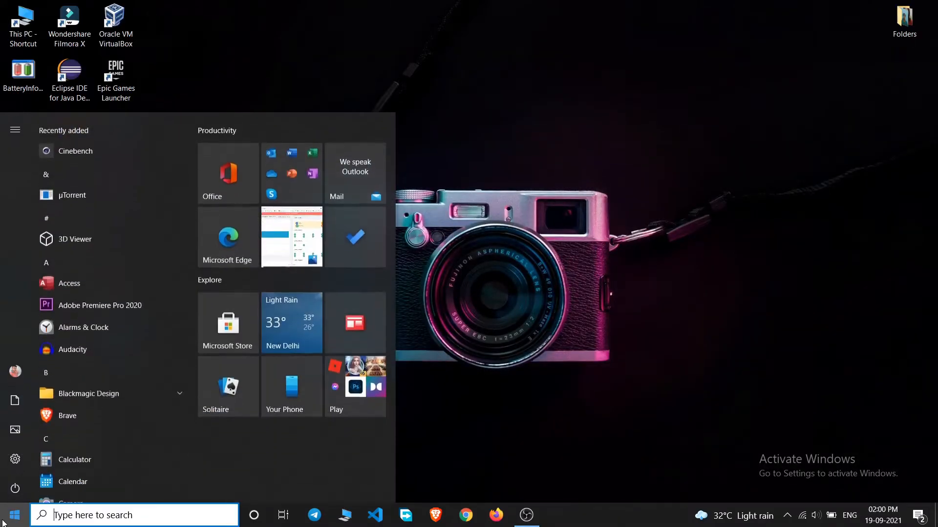
pyautogui.moveTo(94, 150)
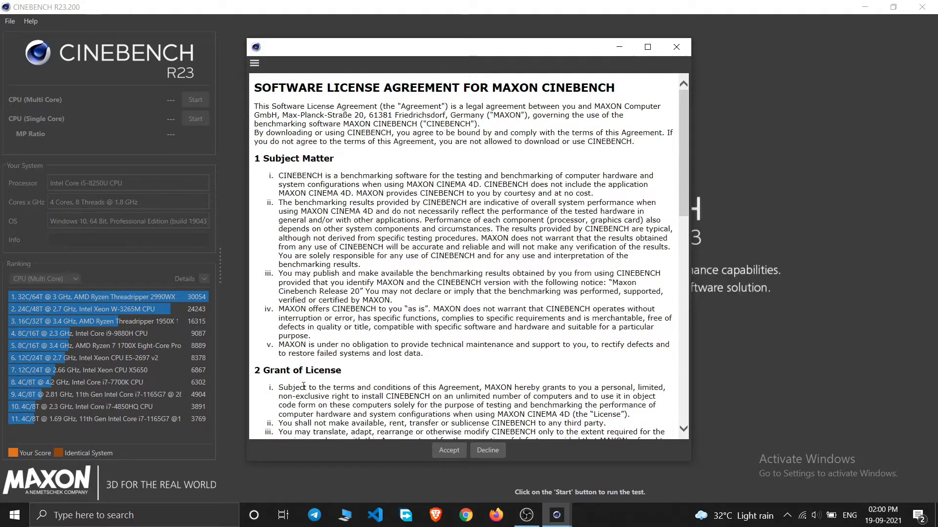
# - Scroll through Cinebench R23's software license agreement and accept it
pyautogui.scroll(-3)
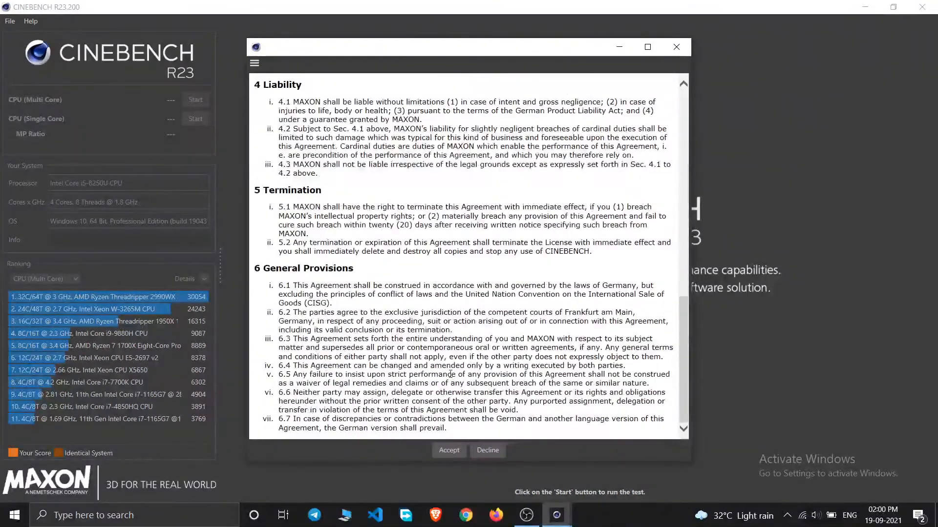
pyautogui.click(448, 450)
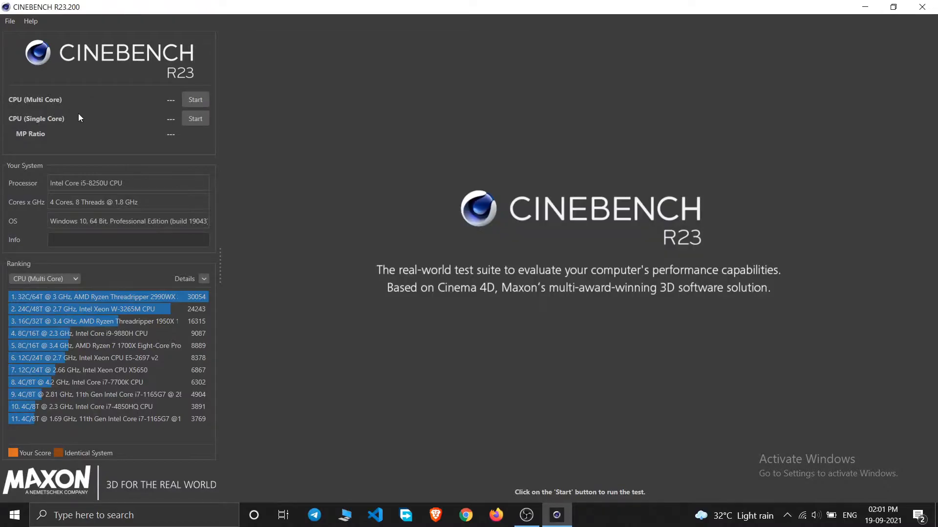
pyautogui.moveTo(44, 112)
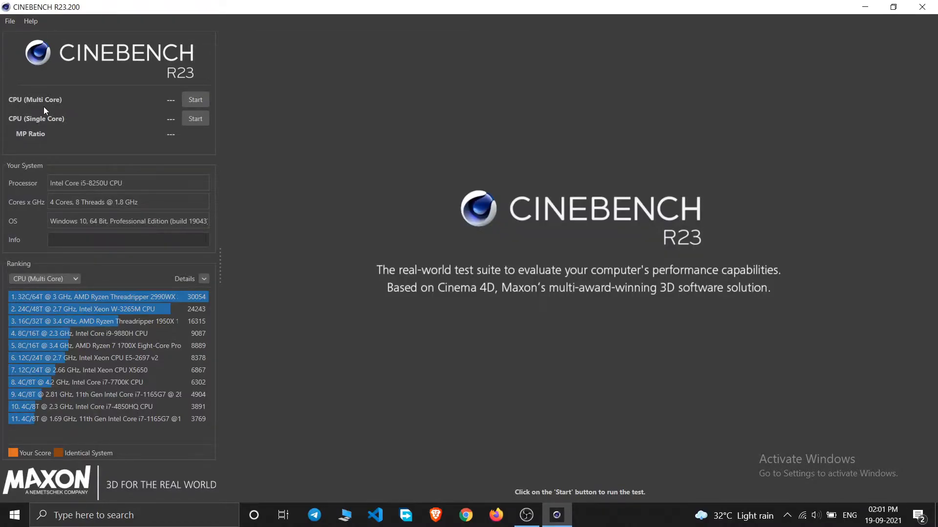
pyautogui.moveTo(62, 133)
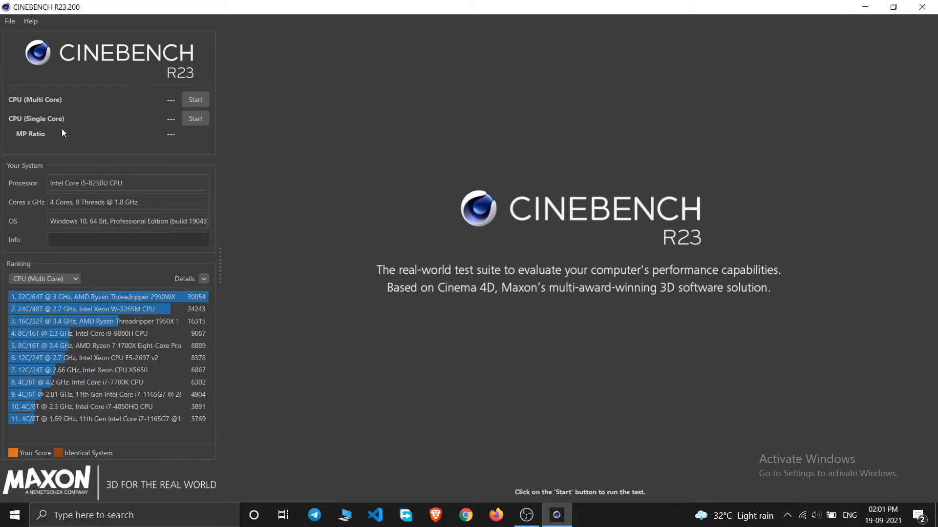
pyautogui.moveTo(23, 130)
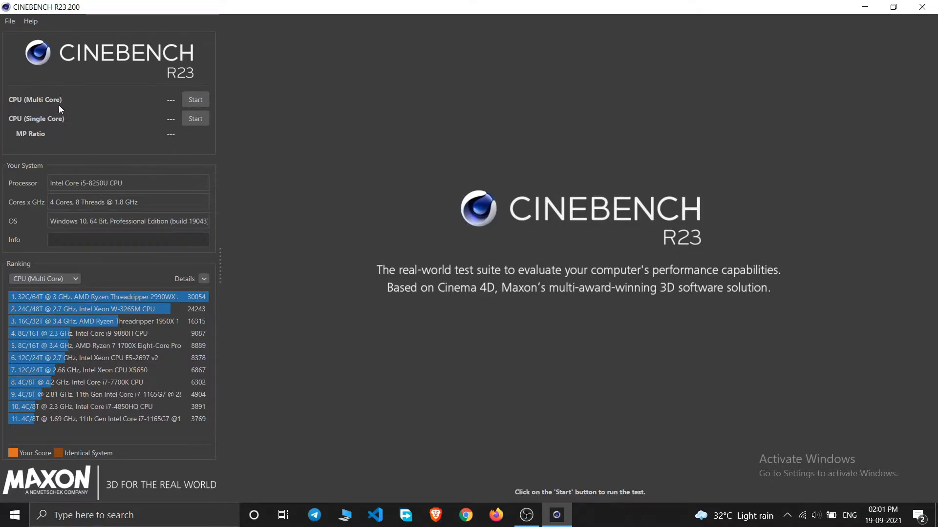
pyautogui.moveTo(1, 128)
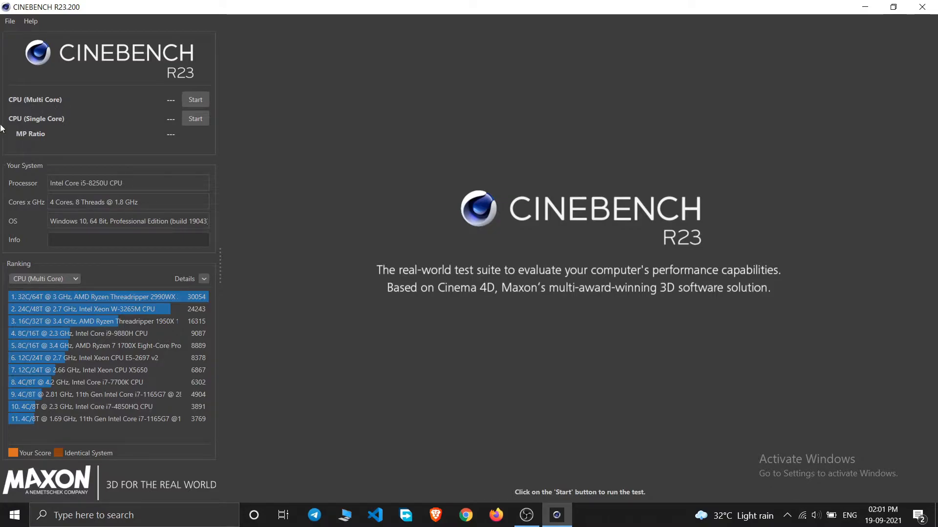
pyautogui.moveTo(82, 208)
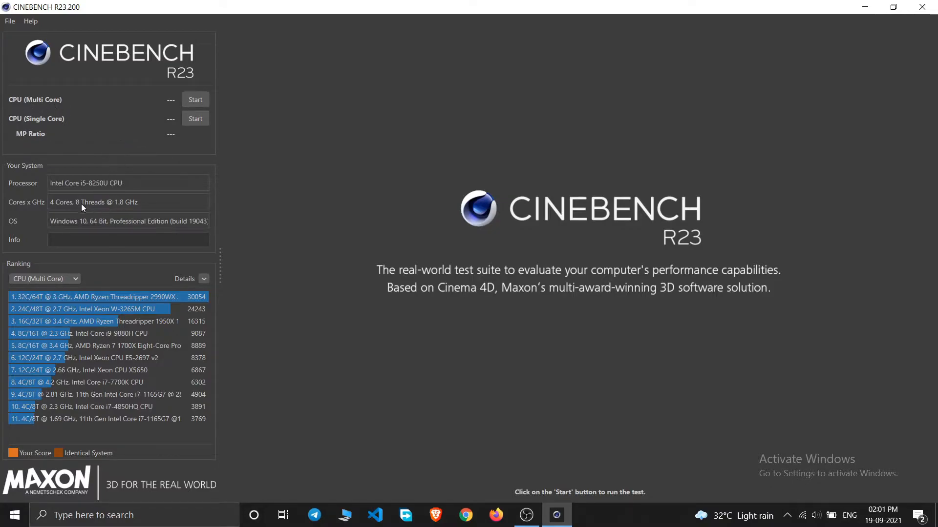
pyautogui.moveTo(53, 191)
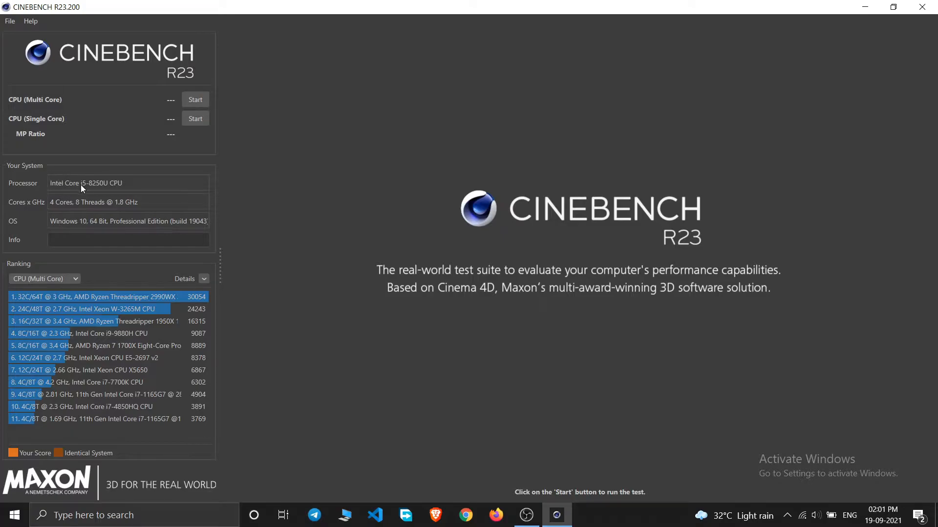
pyautogui.moveTo(92, 189)
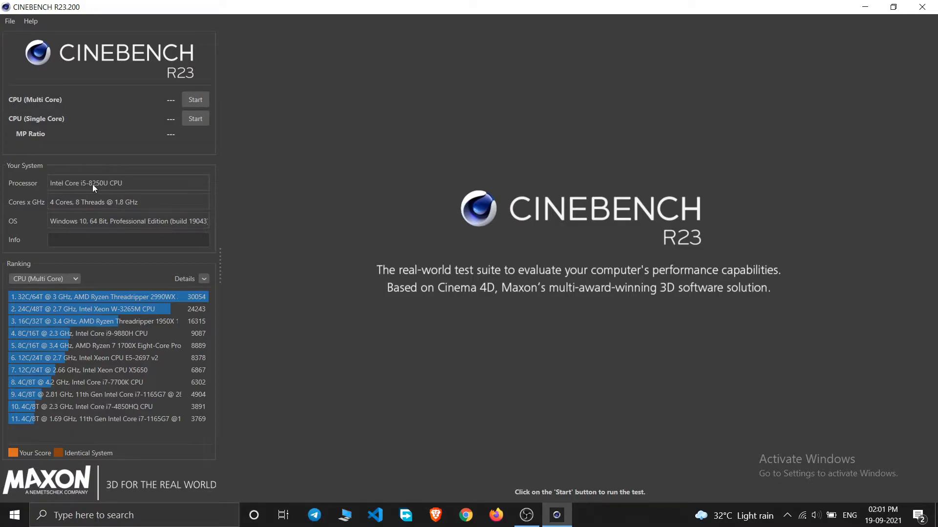
pyautogui.moveTo(69, 207)
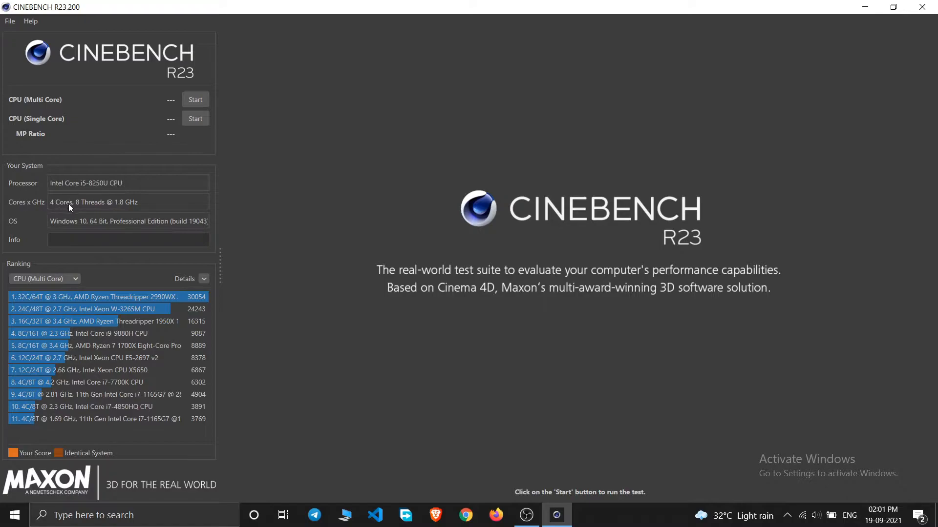
pyautogui.moveTo(117, 203)
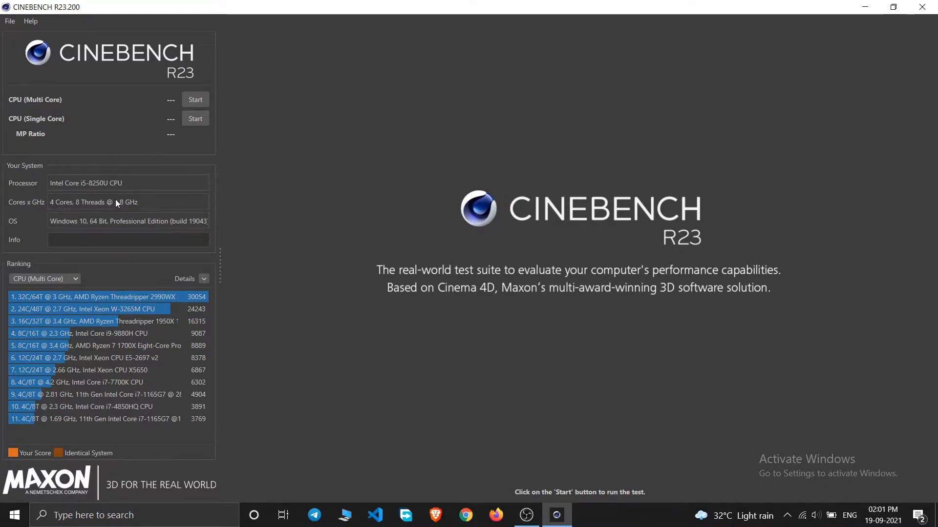
pyautogui.moveTo(36, 217)
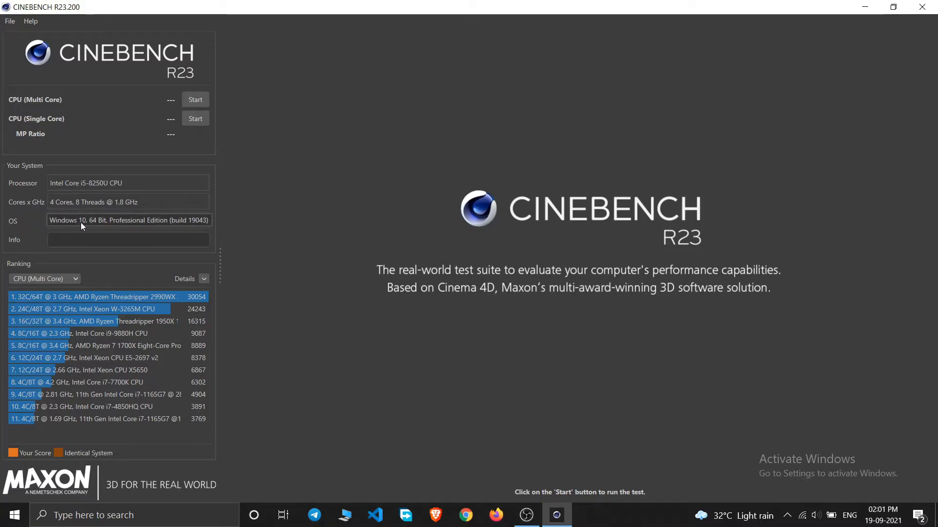
pyautogui.moveTo(115, 372)
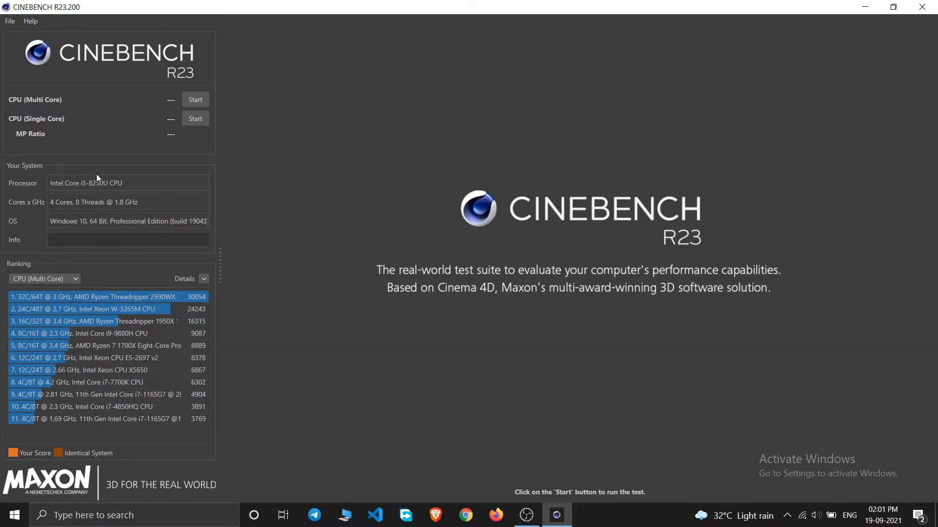
pyautogui.moveTo(59, 275)
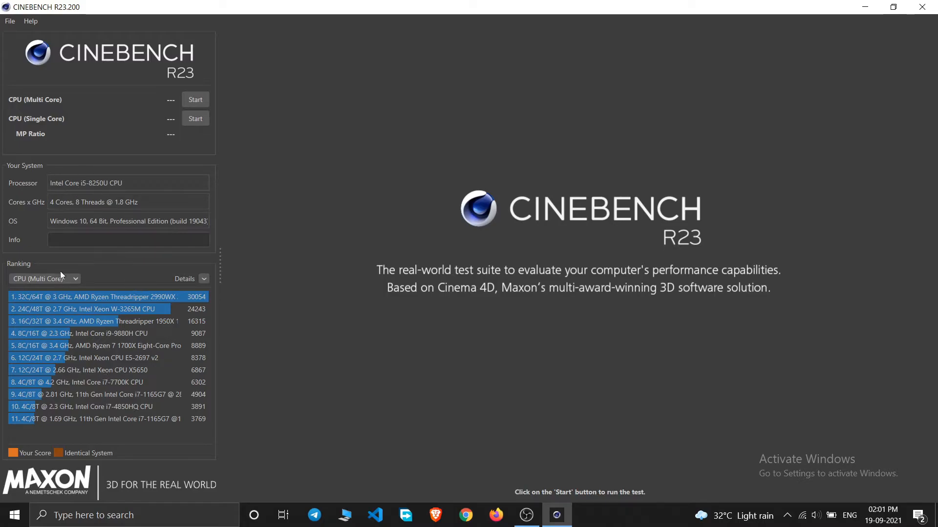
pyautogui.moveTo(34, 352)
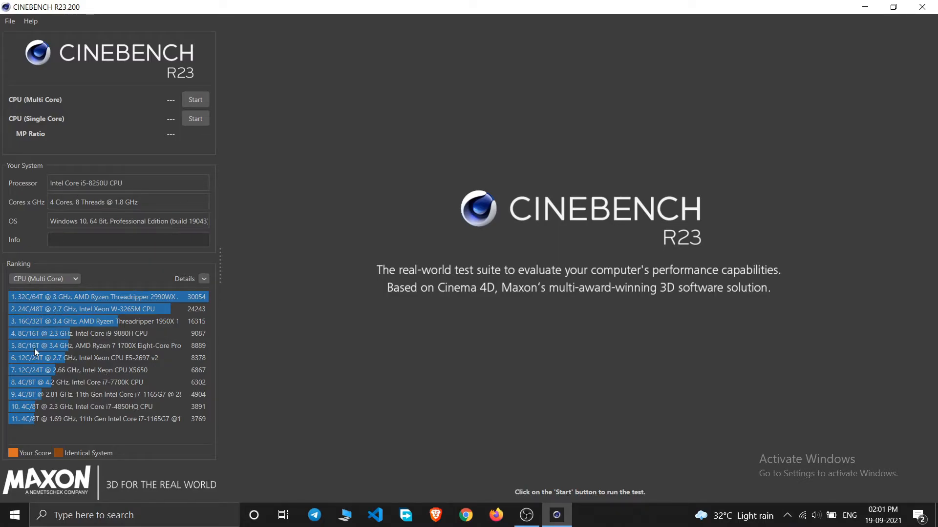
pyautogui.click(44, 279)
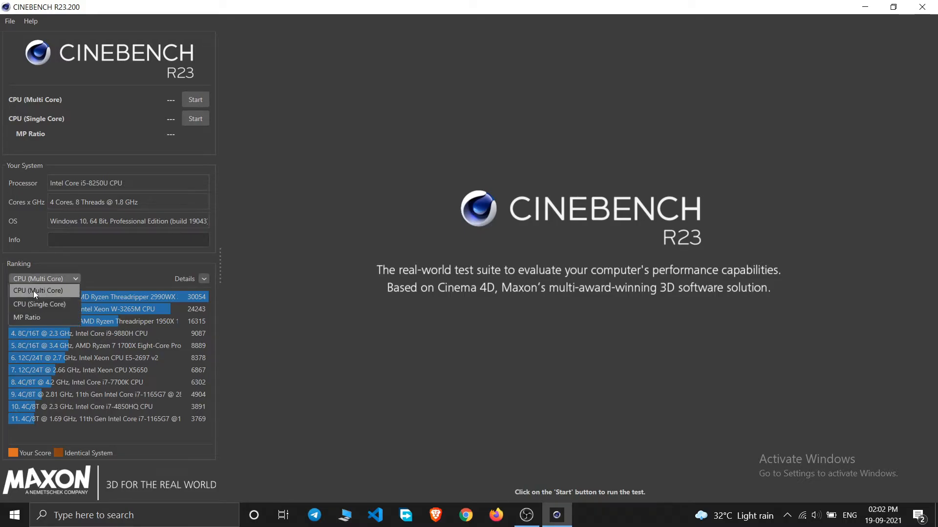
pyautogui.moveTo(26, 317)
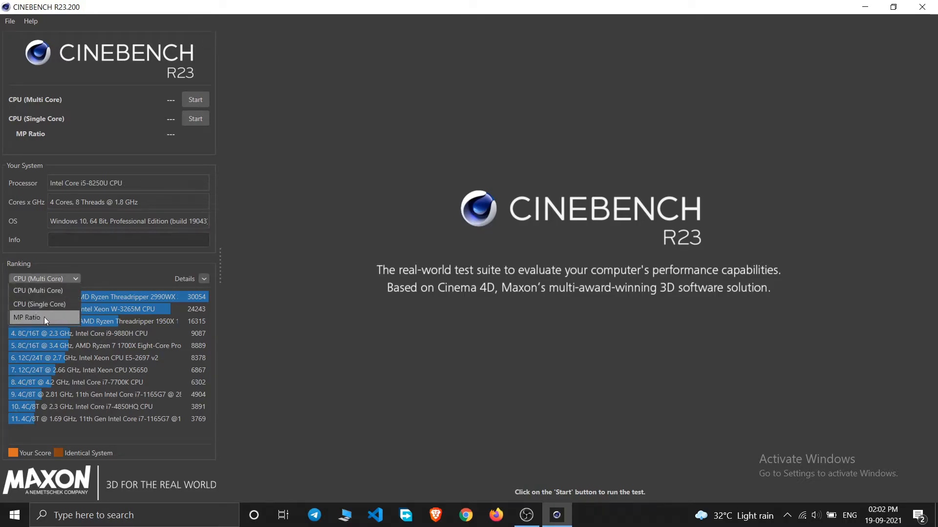
pyautogui.click(39, 304)
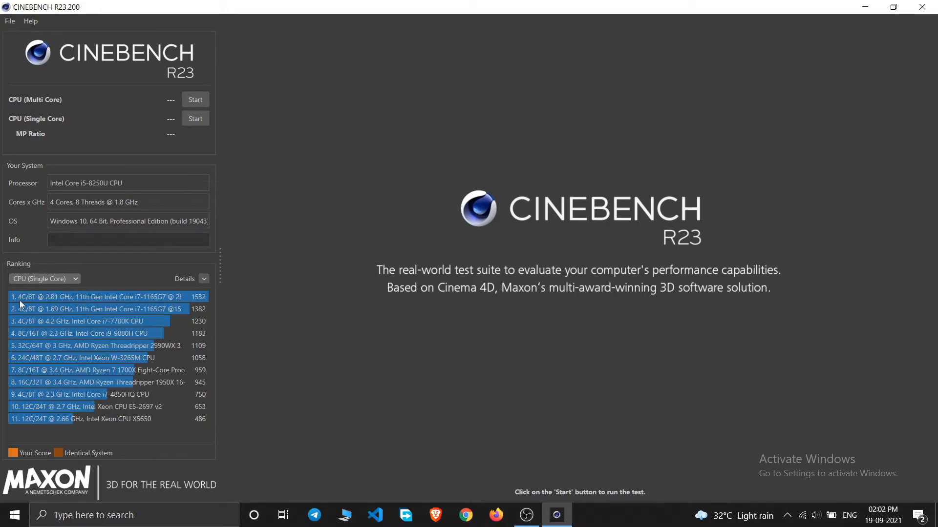
pyautogui.moveTo(162, 304)
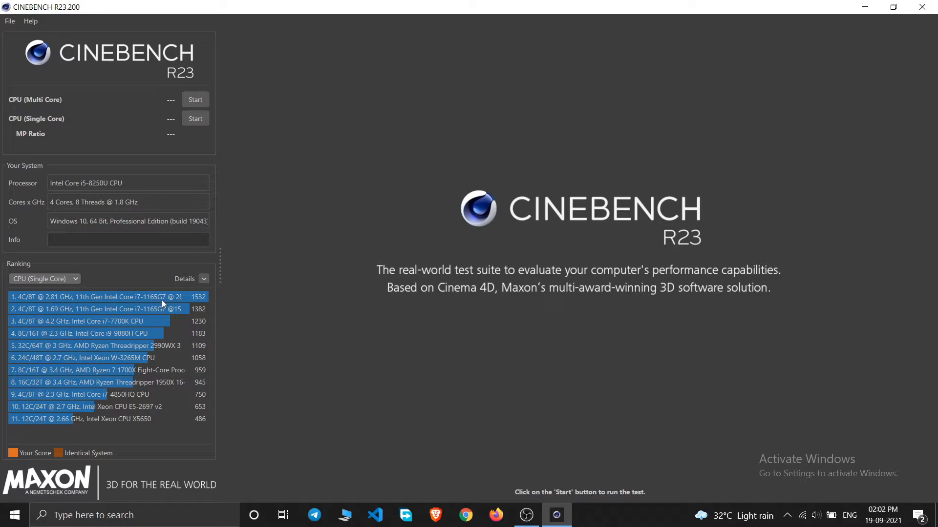
pyautogui.moveTo(202, 303)
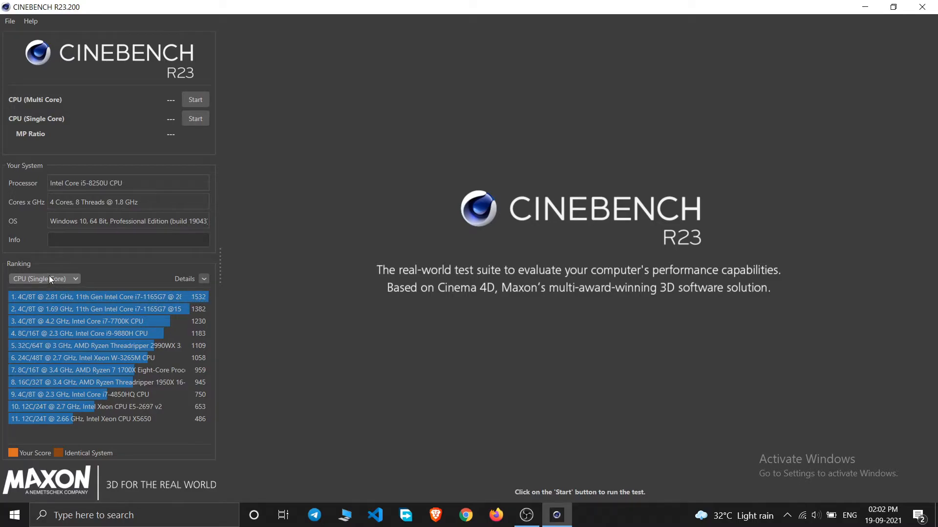
pyautogui.click(45, 279)
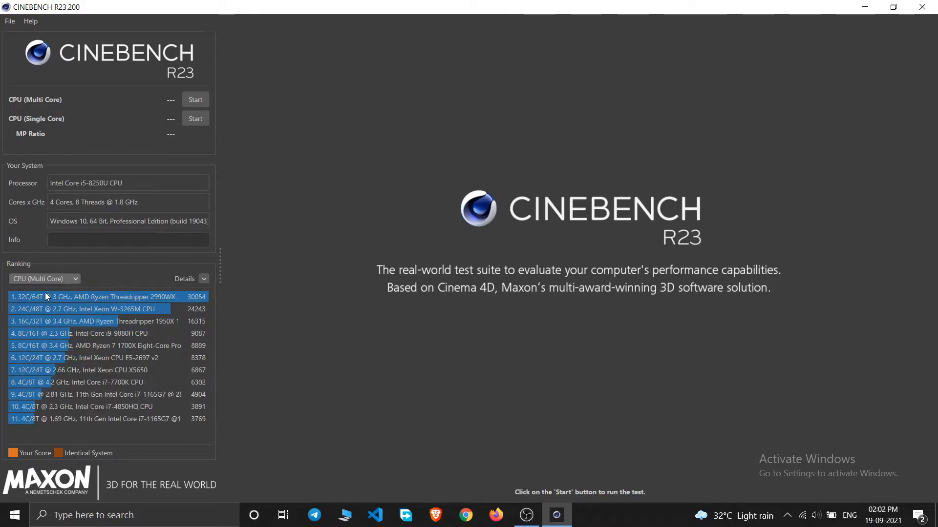
pyautogui.moveTo(95, 306)
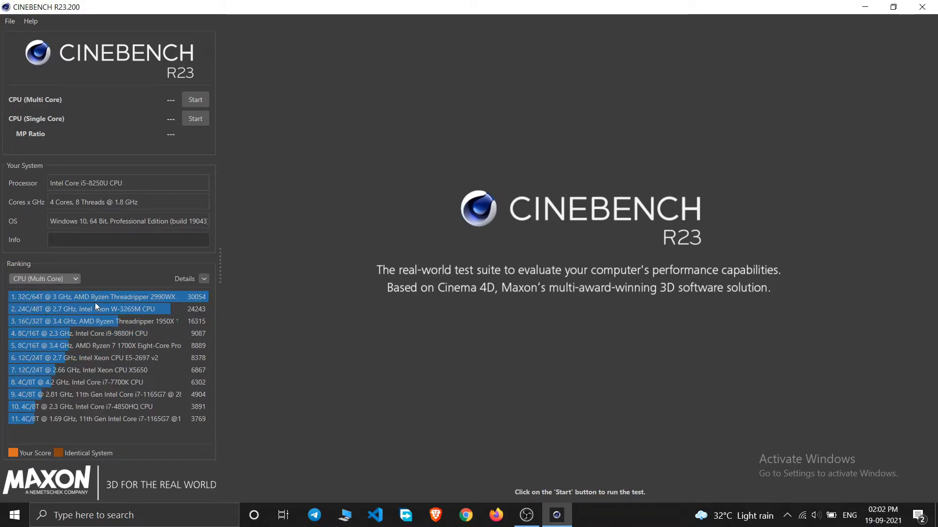
pyautogui.moveTo(158, 305)
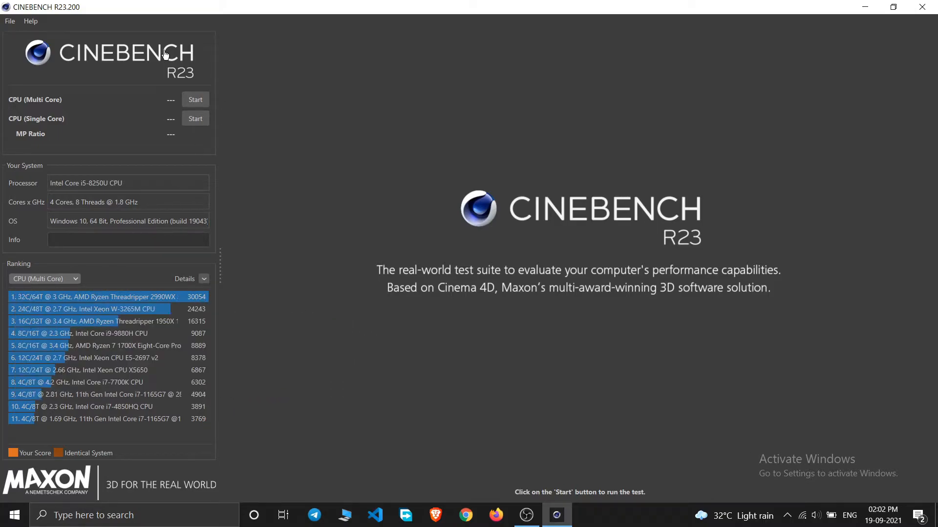
pyautogui.moveTo(42, 90)
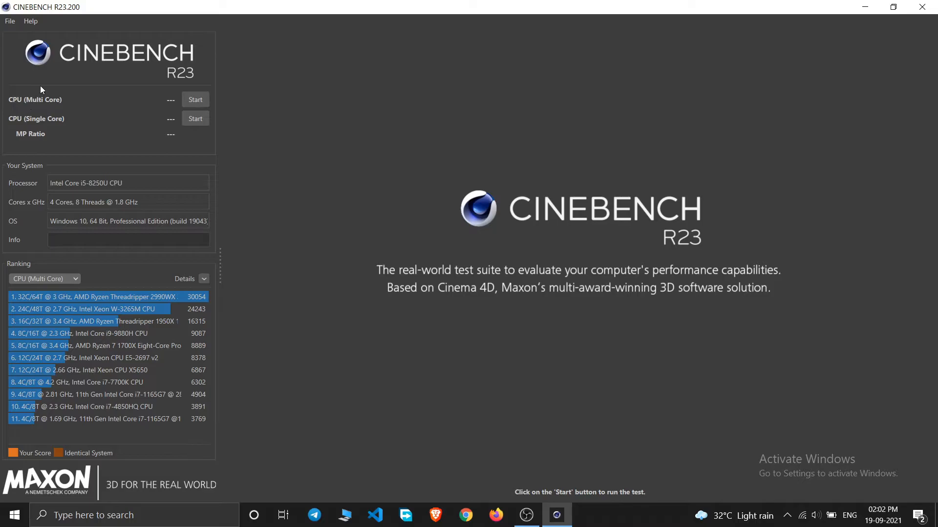
pyautogui.moveTo(27, 111)
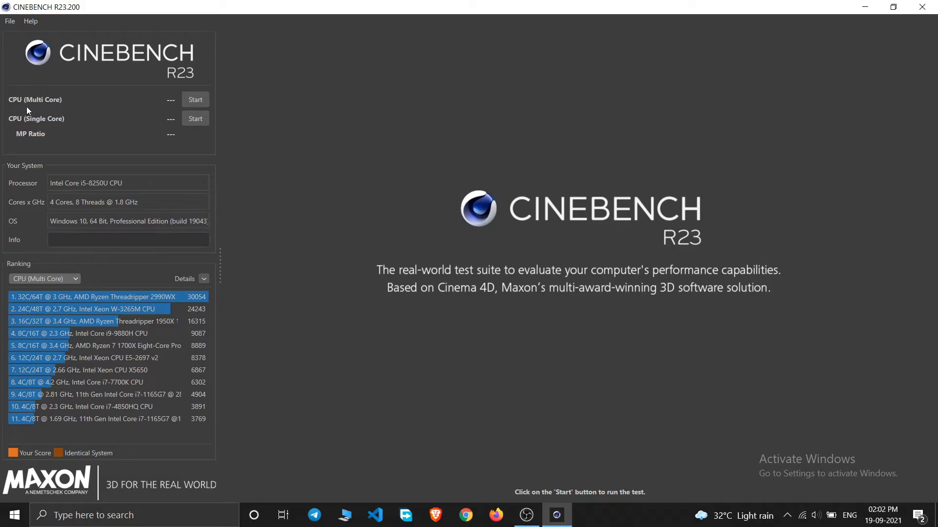
pyautogui.moveTo(88, 107)
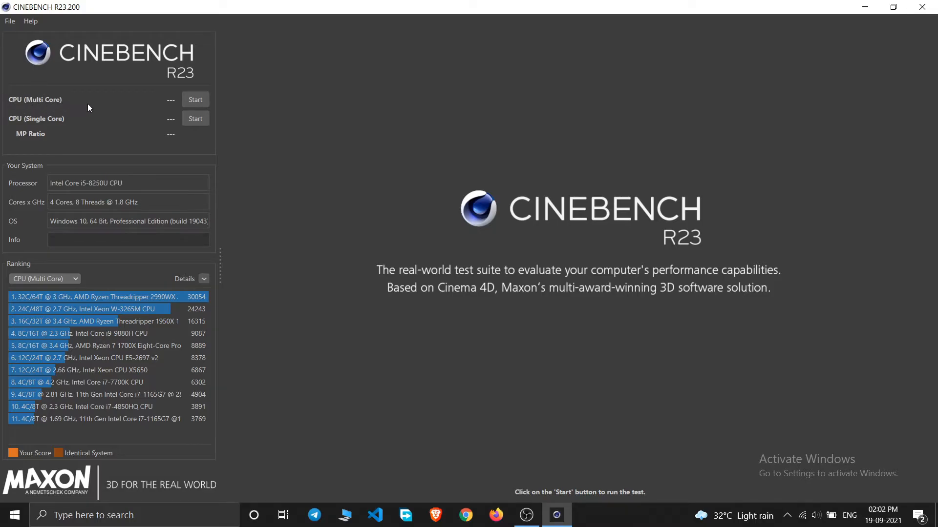
pyautogui.moveTo(194, 99)
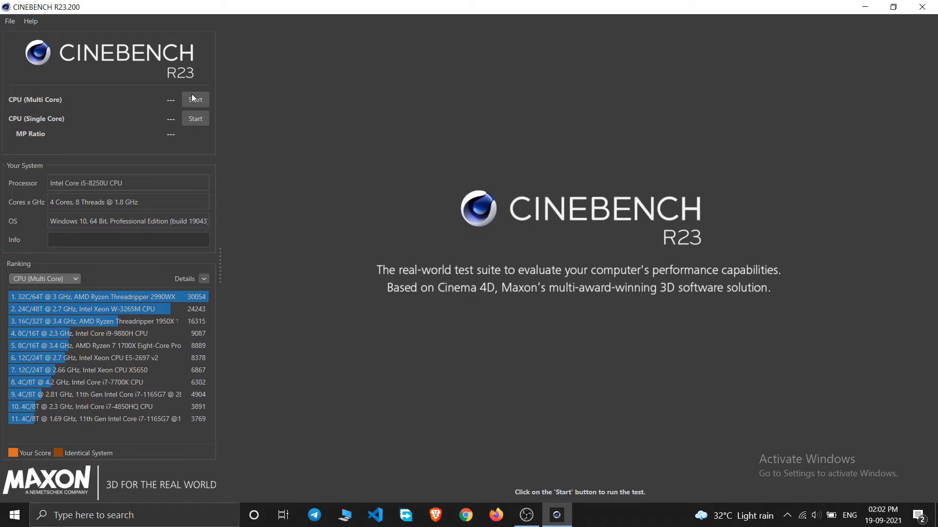
pyautogui.click(195, 99)
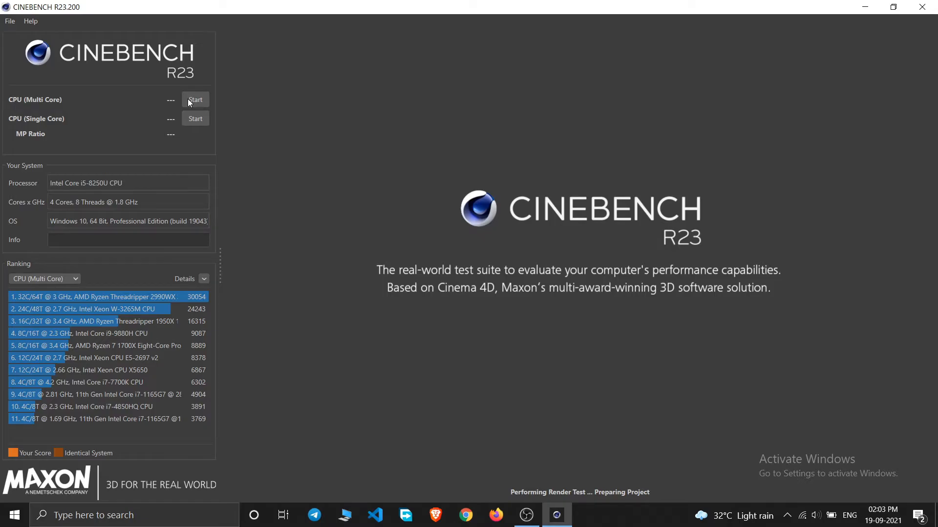
# - Start the CPU (Multi Core) render test
pyautogui.click(194, 99)
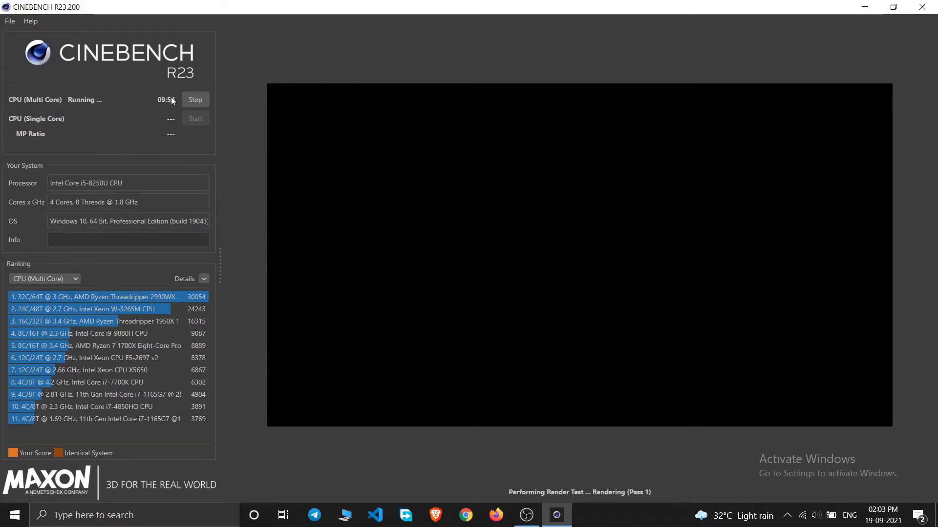
pyautogui.moveTo(139, 112)
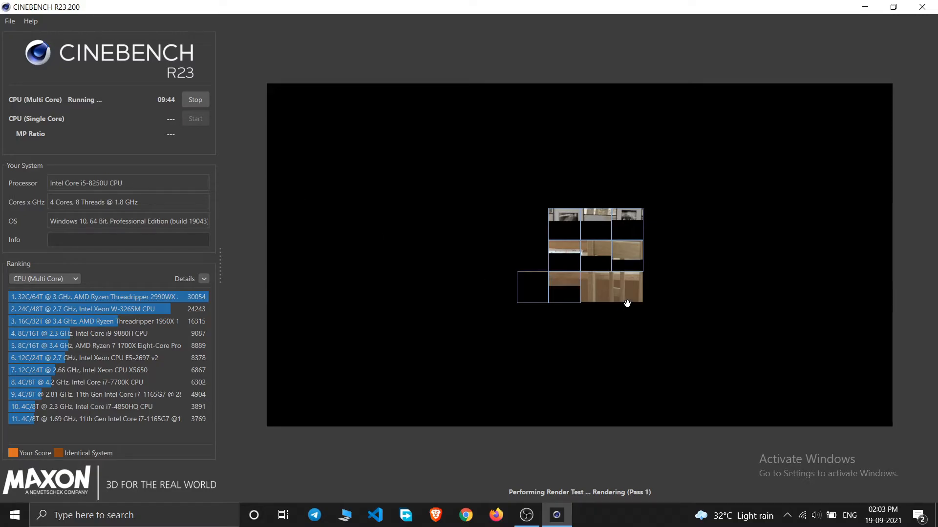
pyautogui.moveTo(672, 283)
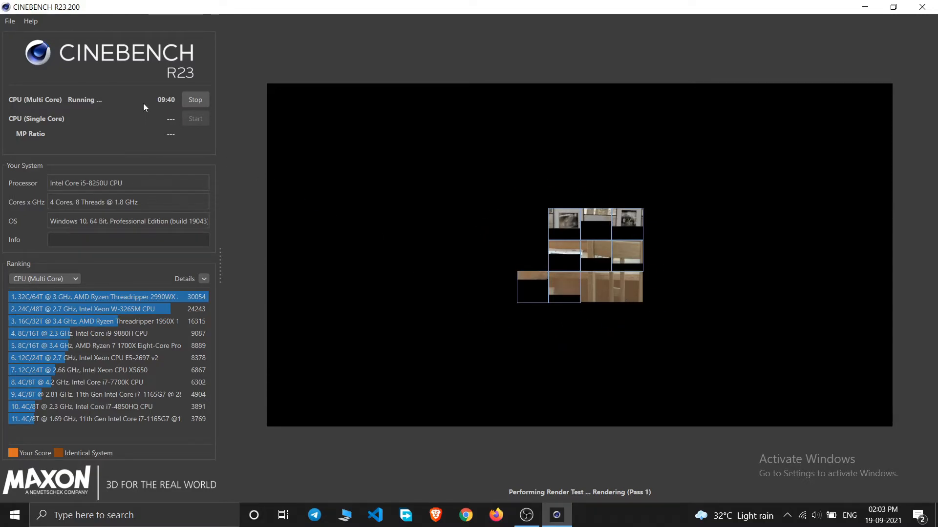
pyautogui.moveTo(176, 93)
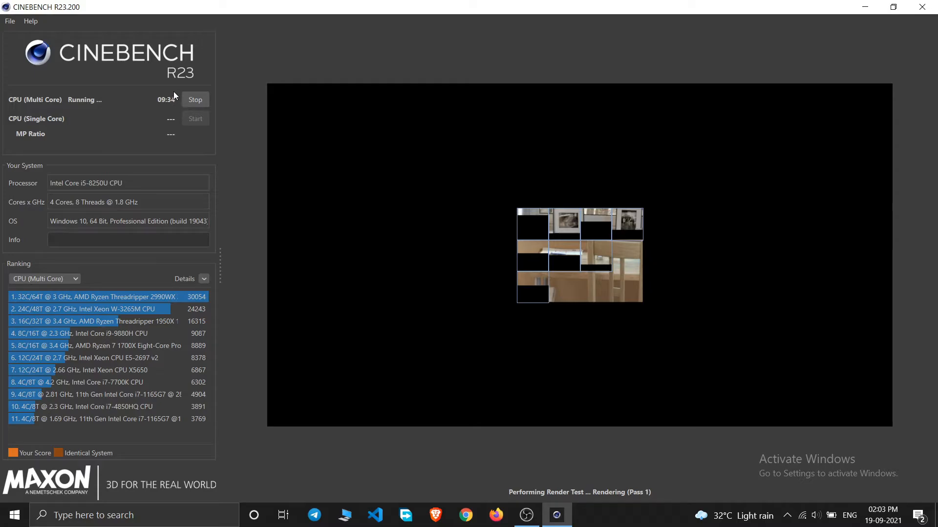
pyautogui.moveTo(195, 109)
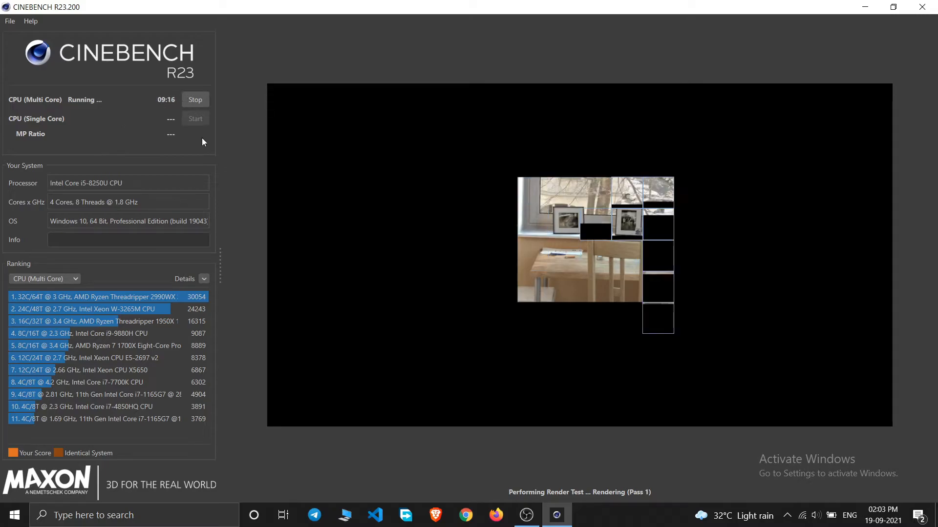
# - Stop the multi-core test, try the single-core test, then restart CPU (Multi Core)
pyautogui.click(195, 99)
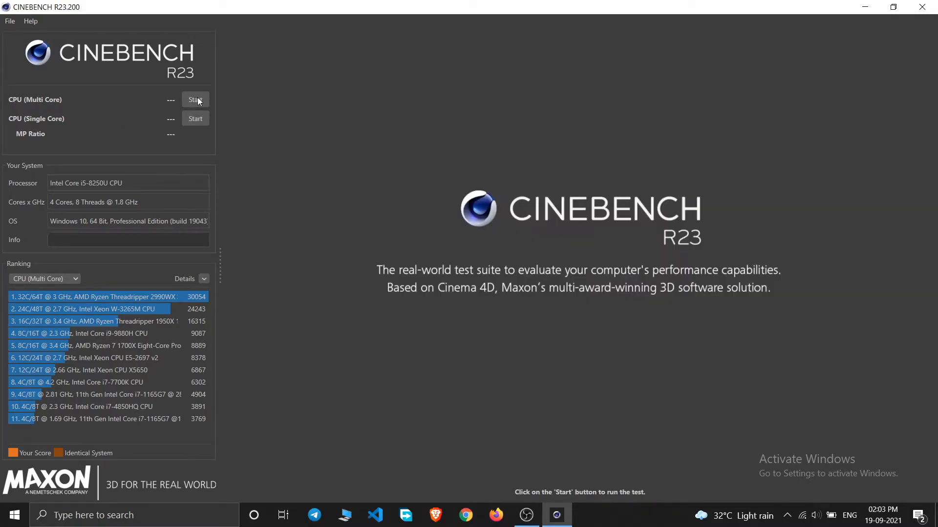
pyautogui.moveTo(51, 126)
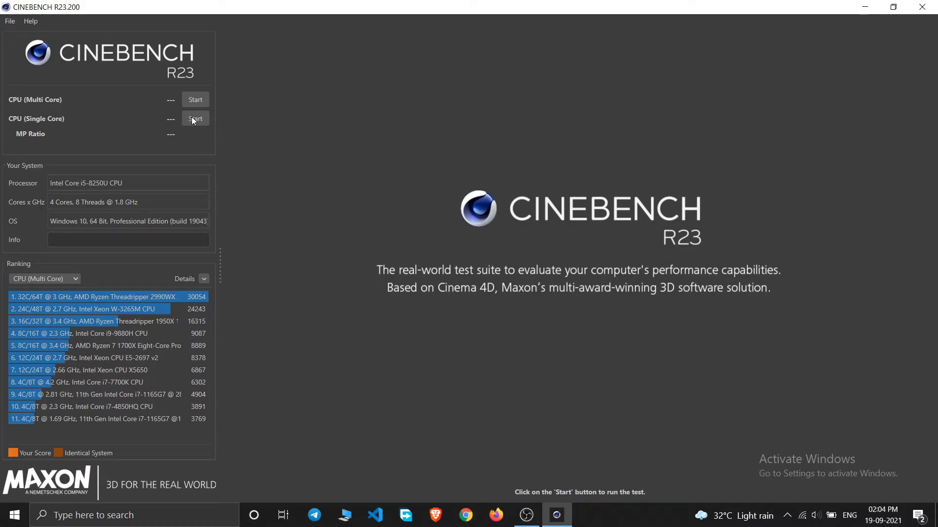
pyautogui.moveTo(133, 114)
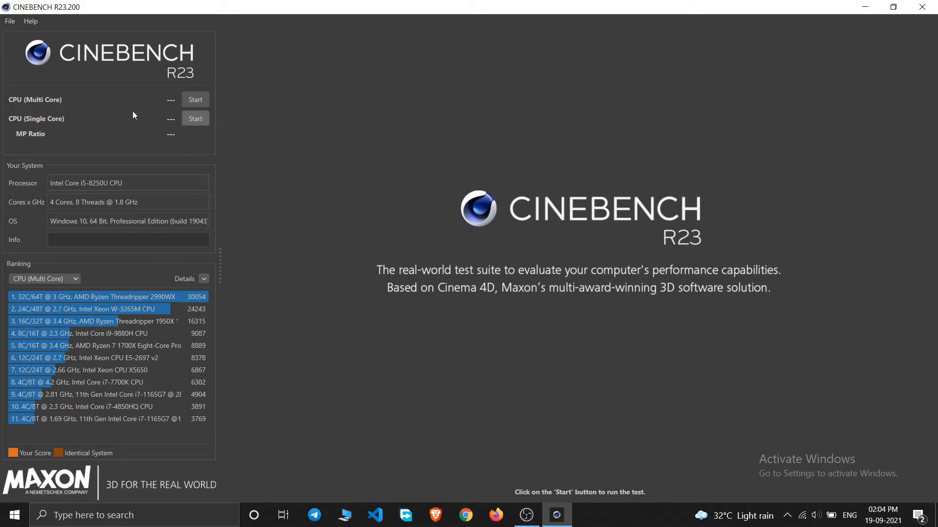
pyautogui.click(195, 118)
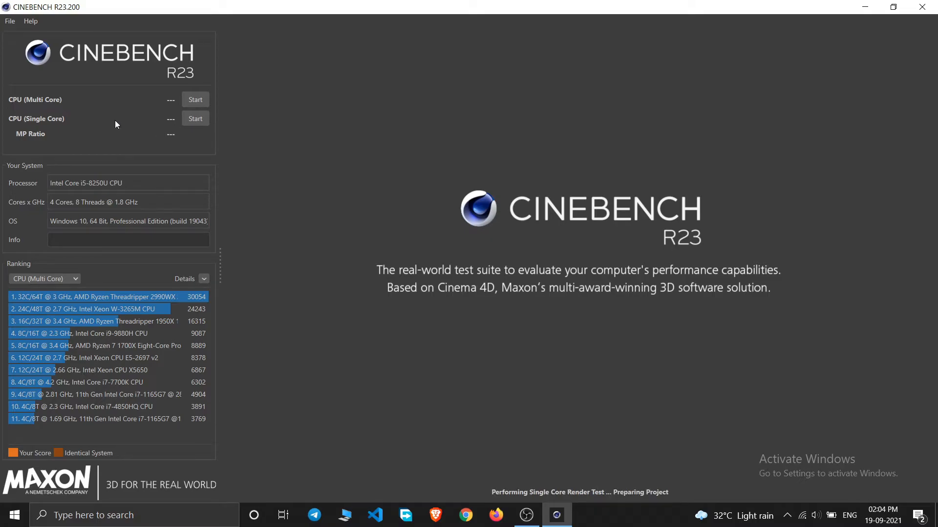
pyautogui.moveTo(101, 129)
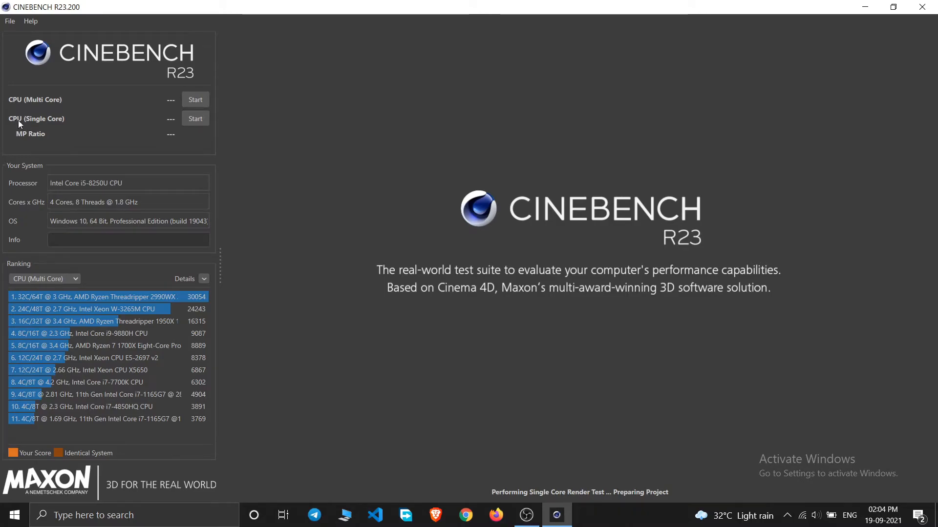
pyautogui.click(195, 99)
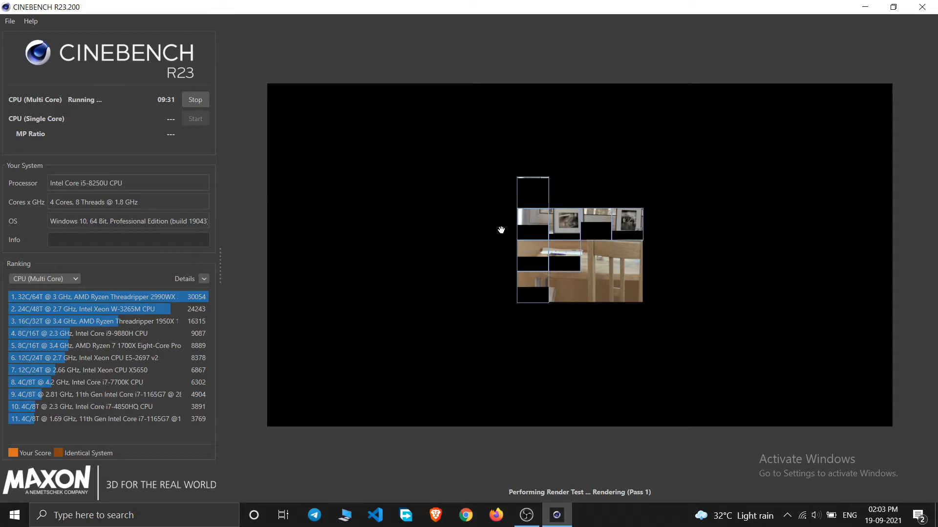
pyautogui.moveTo(290, 144)
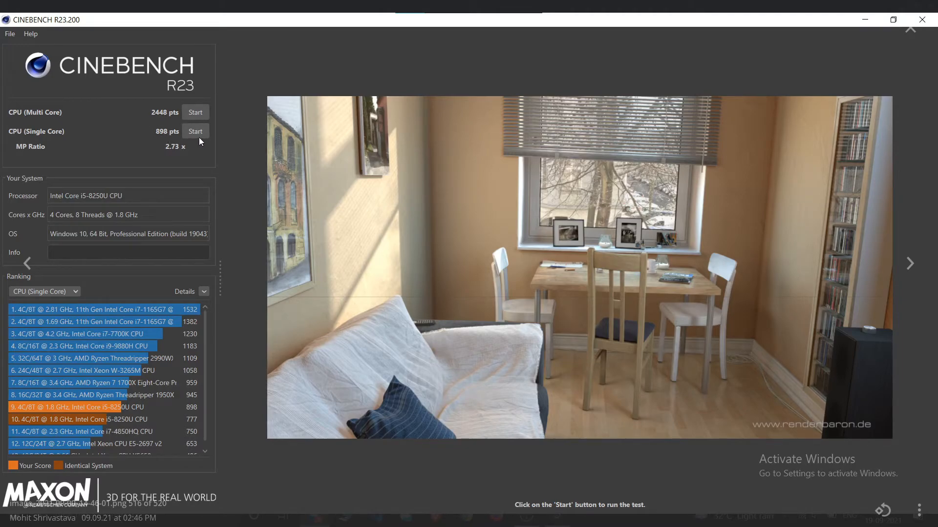
pyautogui.moveTo(102, 392)
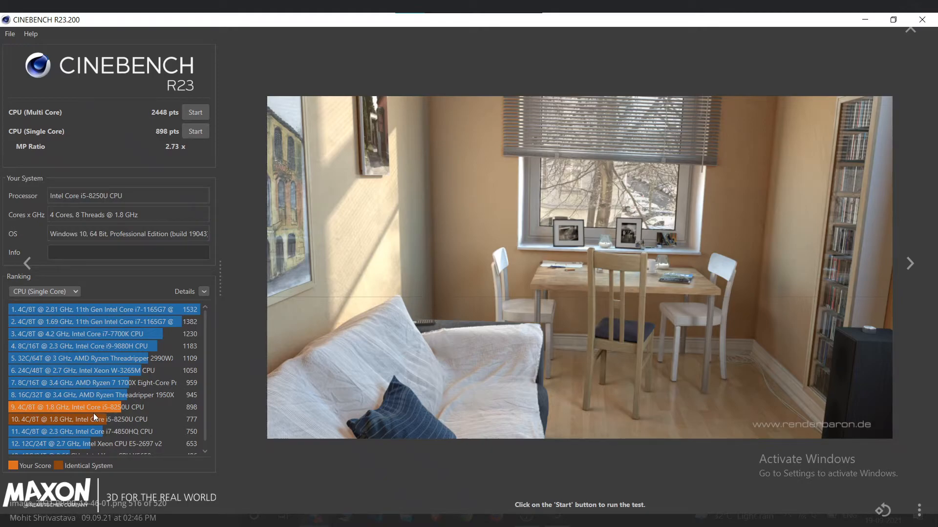
pyautogui.moveTo(69, 419)
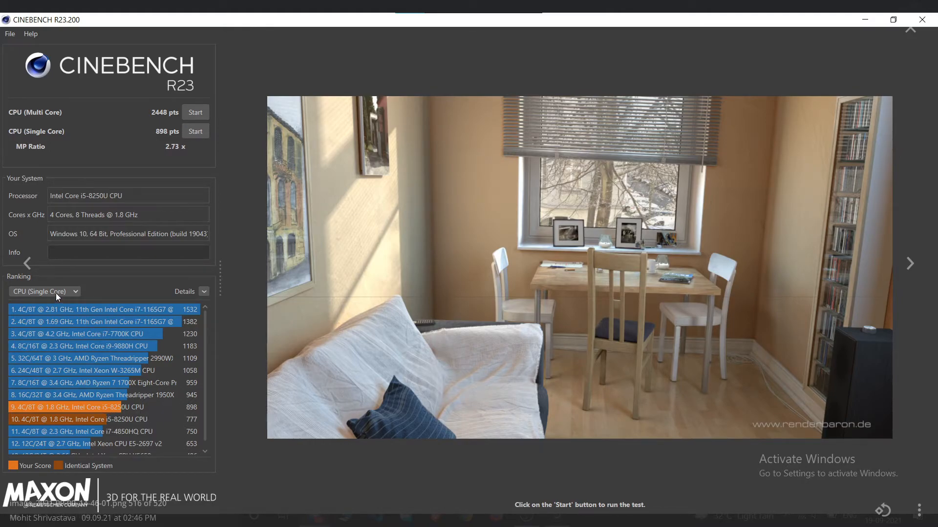
pyautogui.moveTo(191, 414)
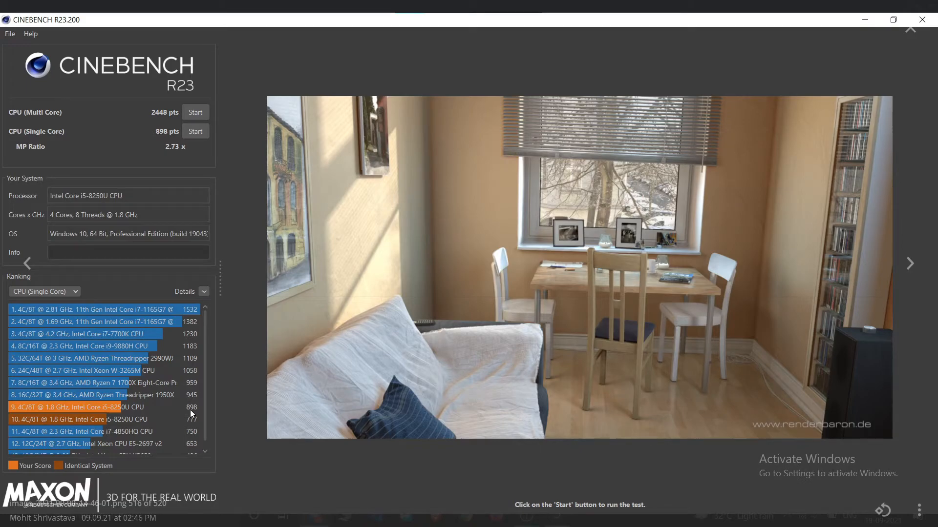
pyautogui.moveTo(173, 408)
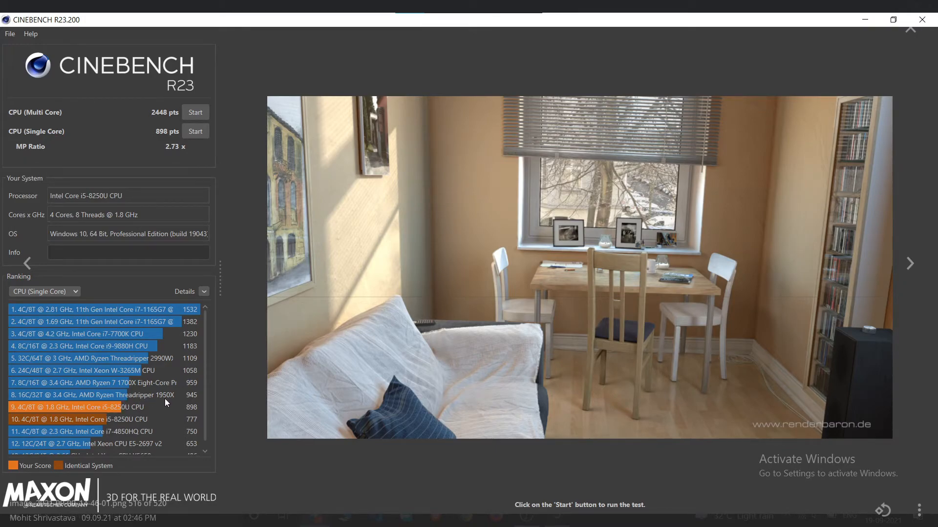
pyautogui.moveTo(128, 417)
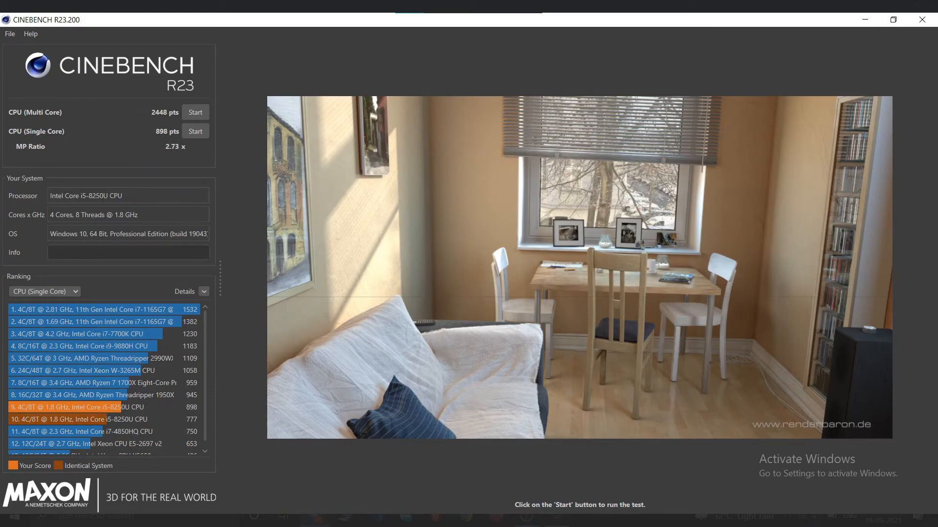
pyautogui.moveTo(247, 113)
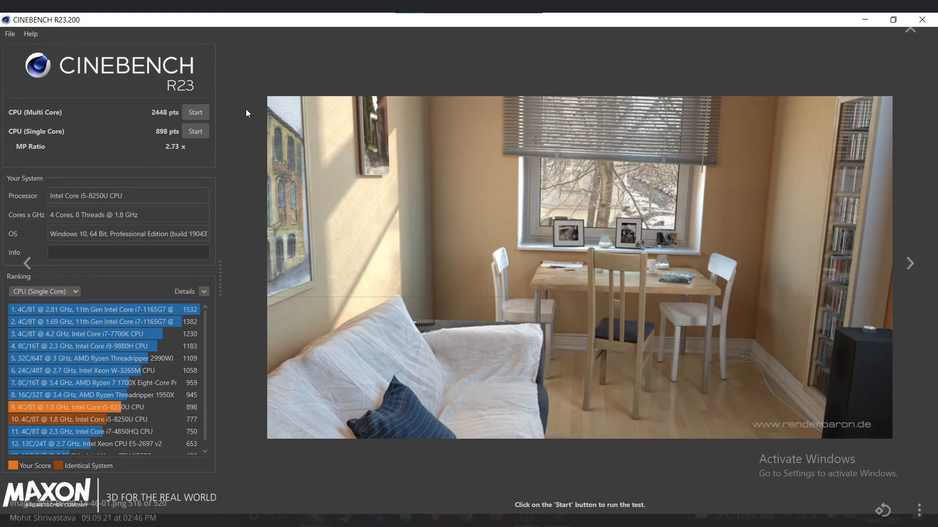
pyautogui.moveTo(121, 422)
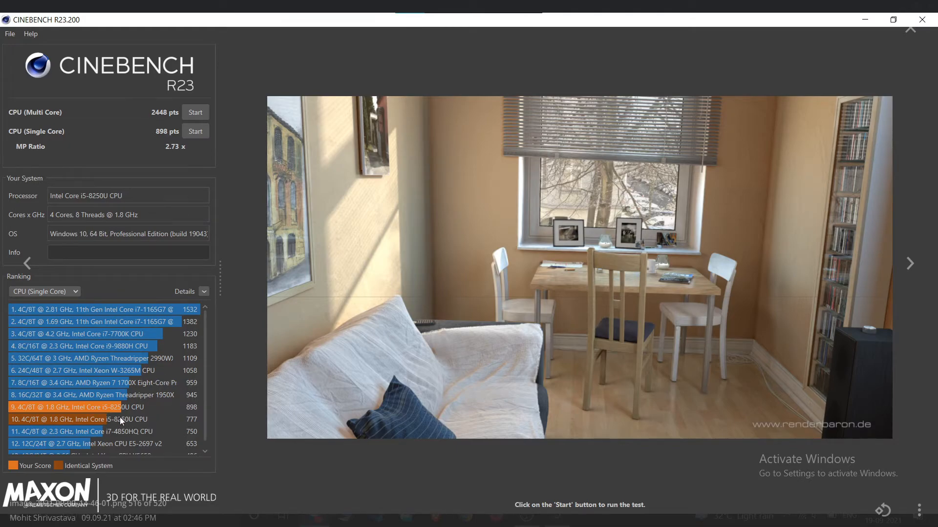
pyautogui.moveTo(215, 244)
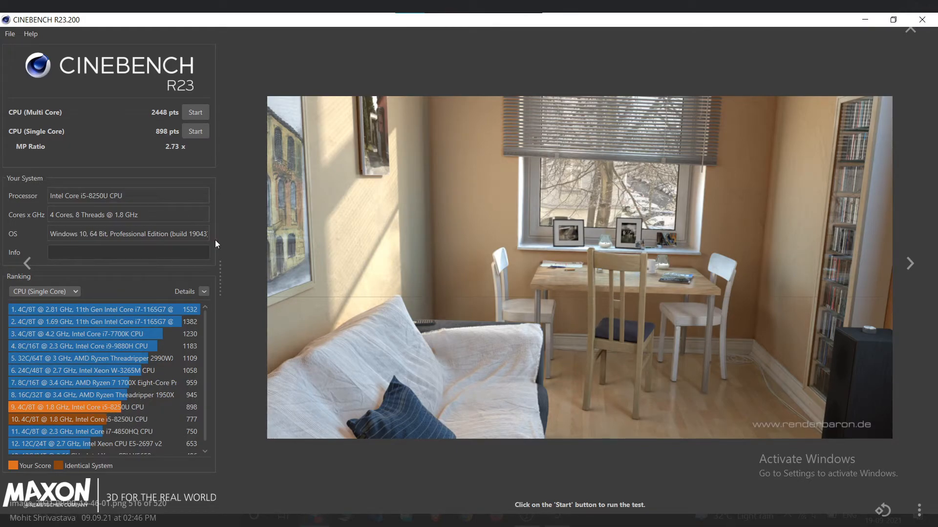
pyautogui.moveTo(536, 302)
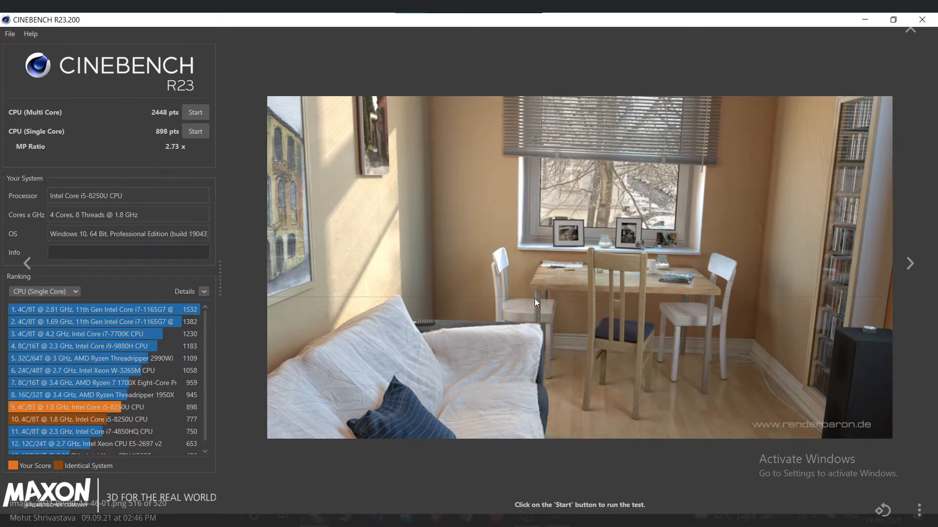
pyautogui.moveTo(321, 80)
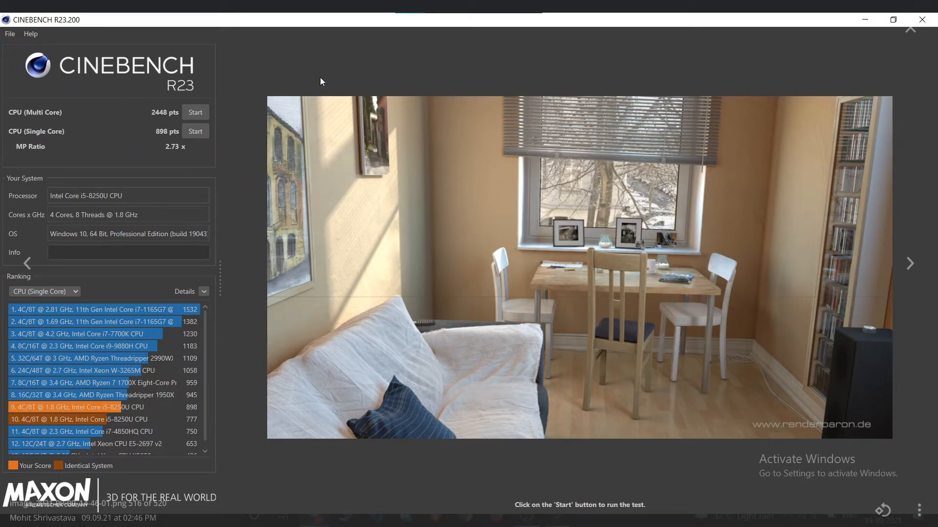
pyautogui.moveTo(466, 12)
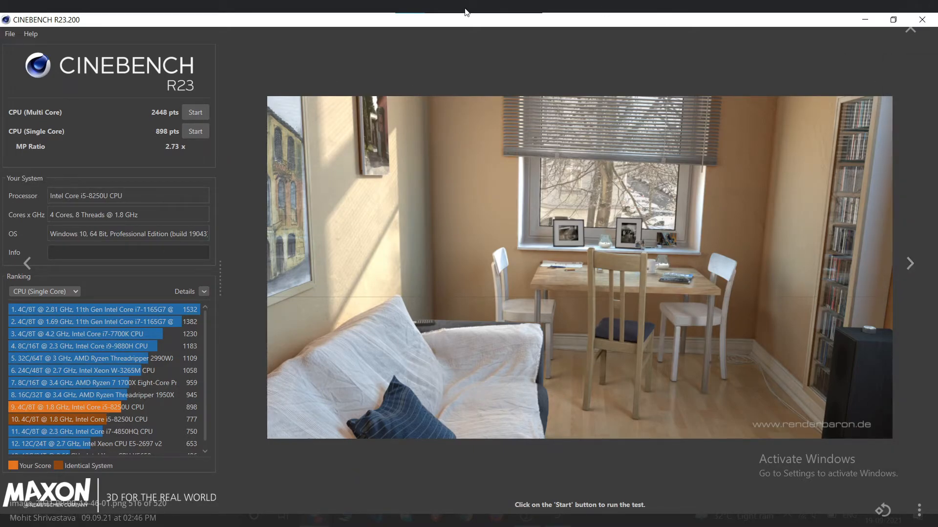
pyautogui.moveTo(339, 92)
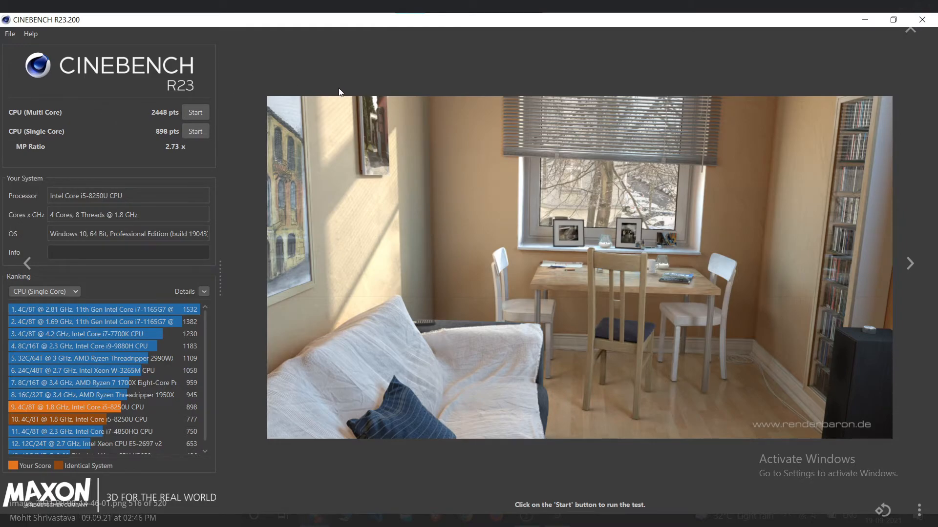
pyautogui.moveTo(232, 420)
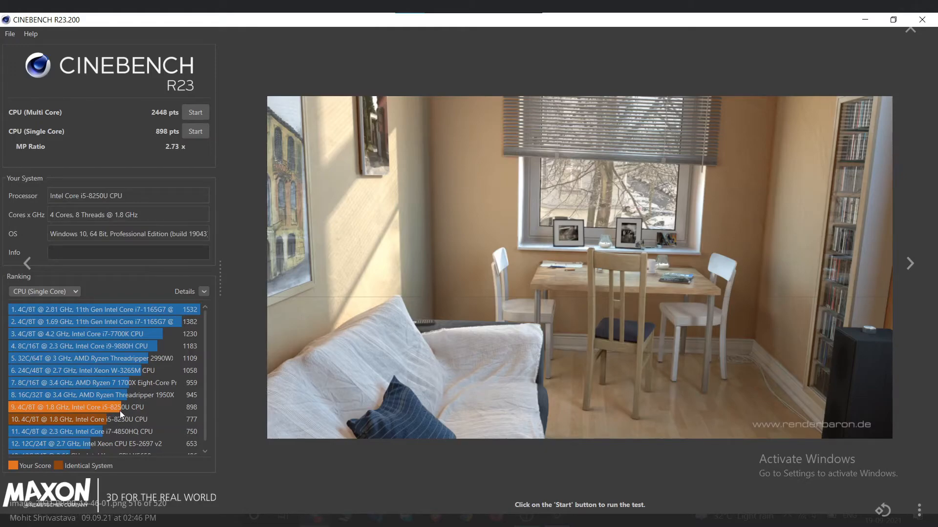
pyautogui.moveTo(150, 410)
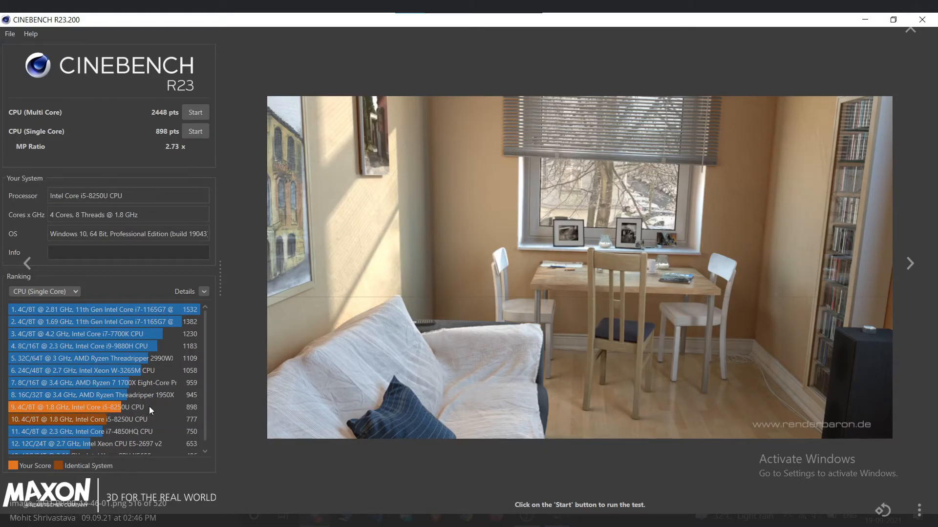
pyautogui.moveTo(94, 434)
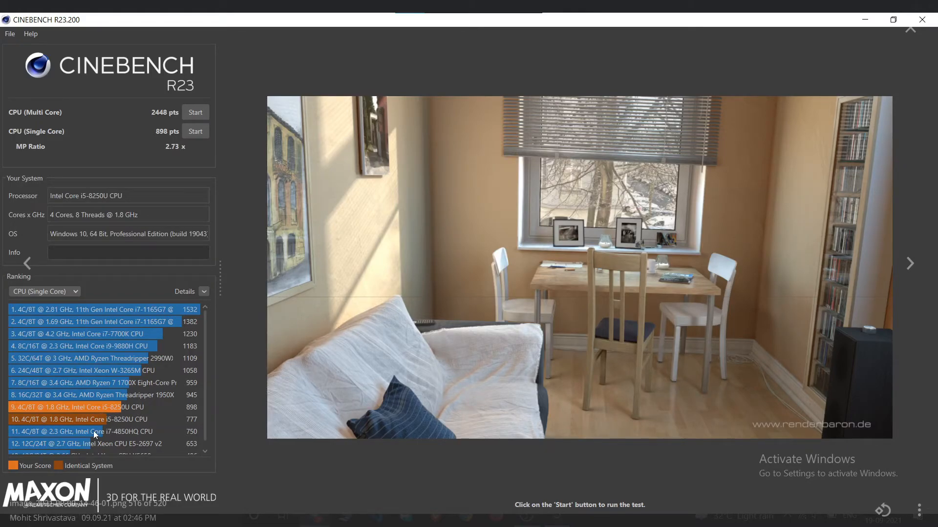
pyautogui.moveTo(143, 125)
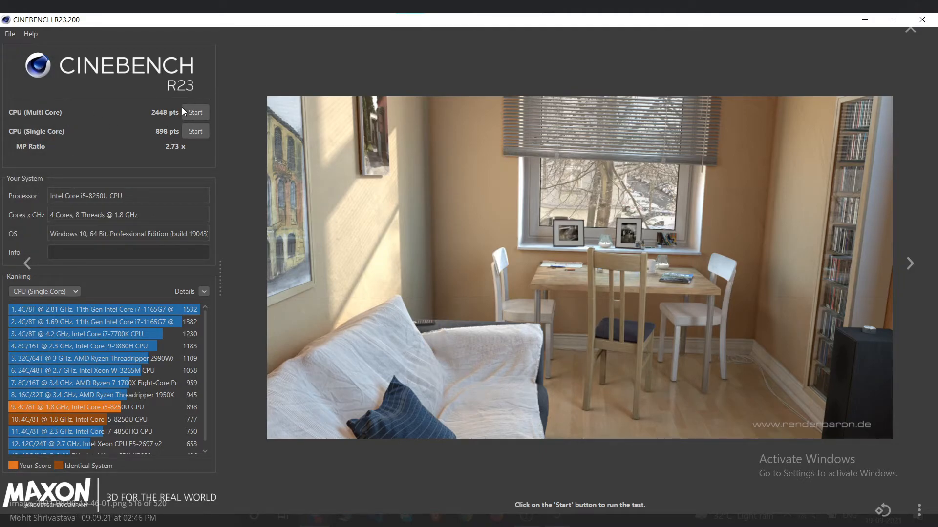
pyautogui.moveTo(176, 157)
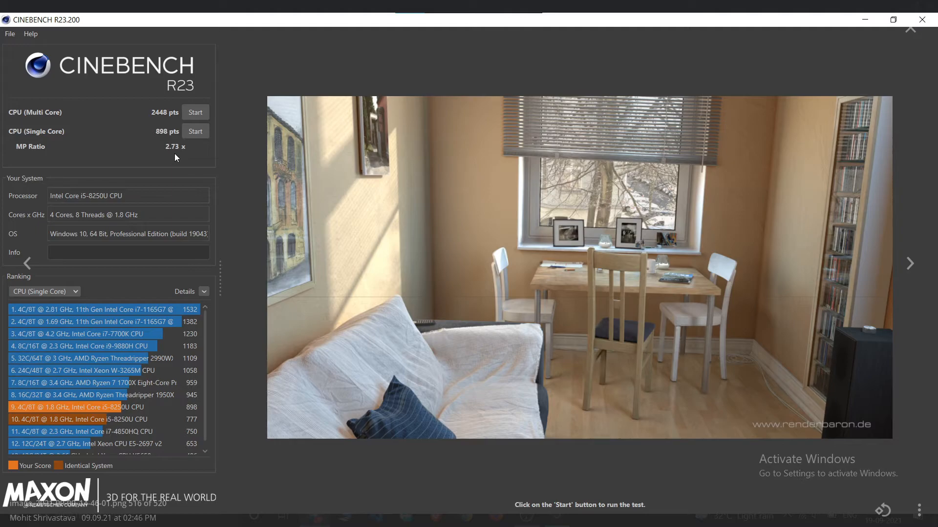
pyautogui.moveTo(181, 154)
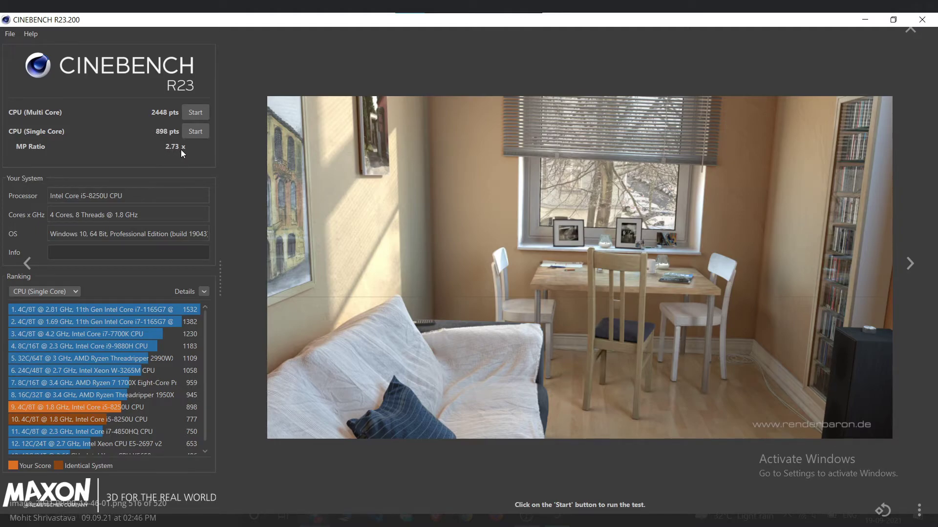
pyautogui.moveTo(160, 149)
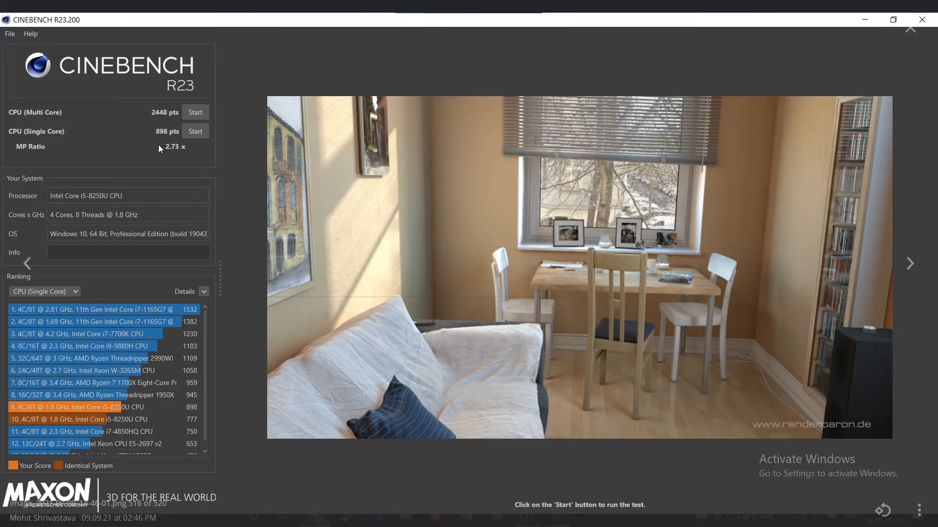
pyautogui.moveTo(293, 166)
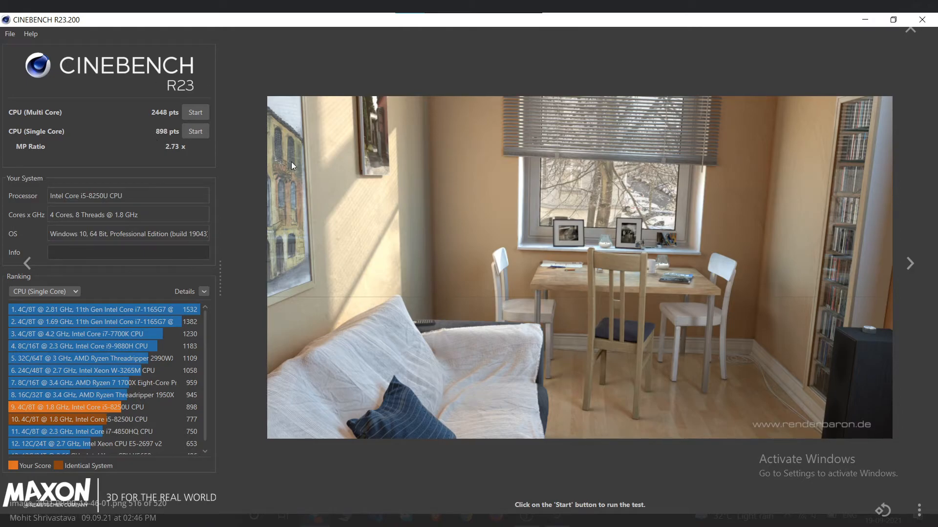
pyautogui.moveTo(106, 138)
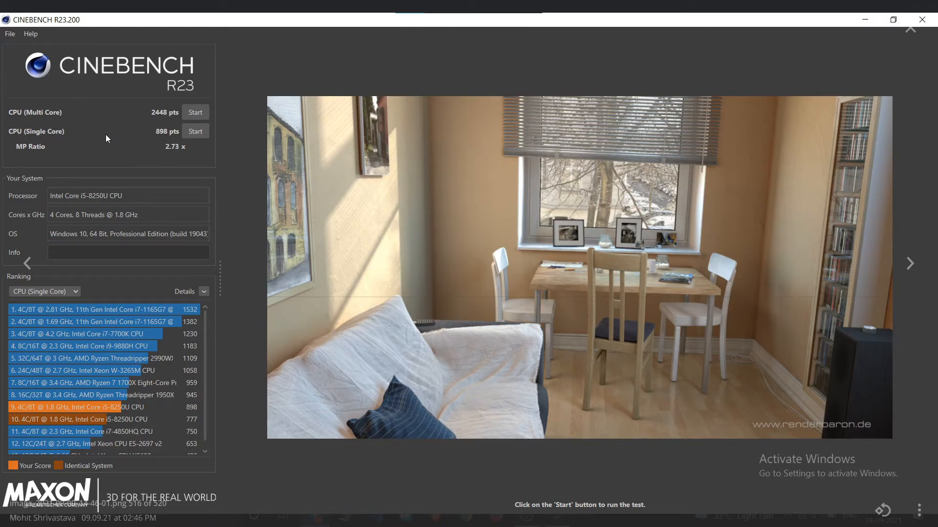
pyautogui.moveTo(118, 404)
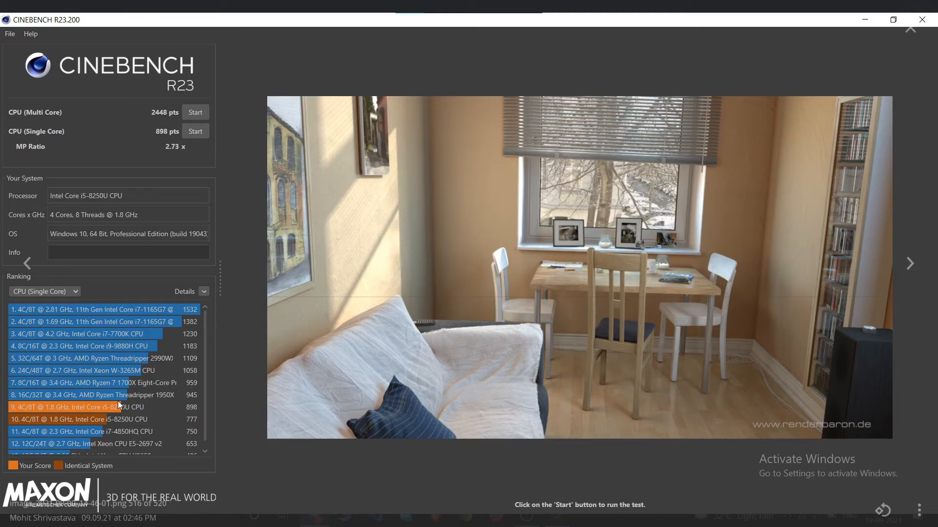
pyautogui.moveTo(88, 417)
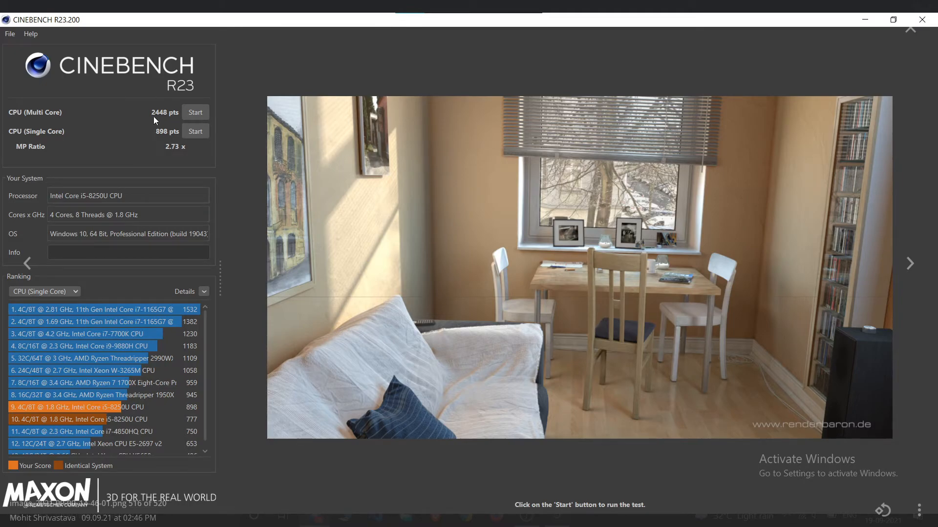
pyautogui.moveTo(117, 410)
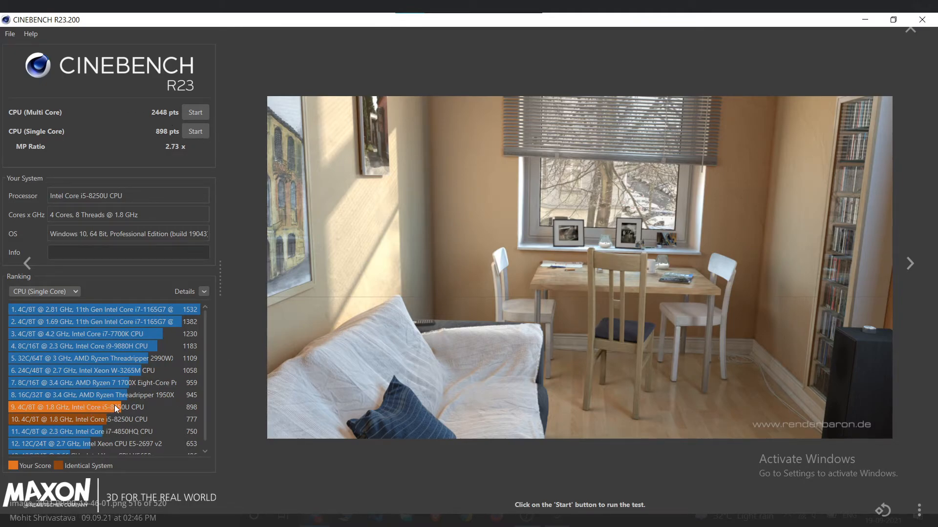
pyautogui.moveTo(172, 166)
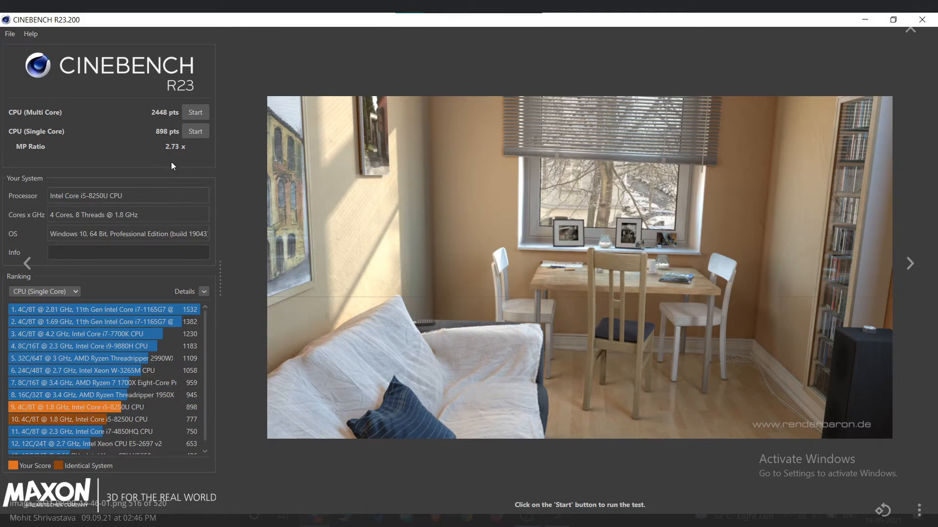
pyautogui.moveTo(126, 416)
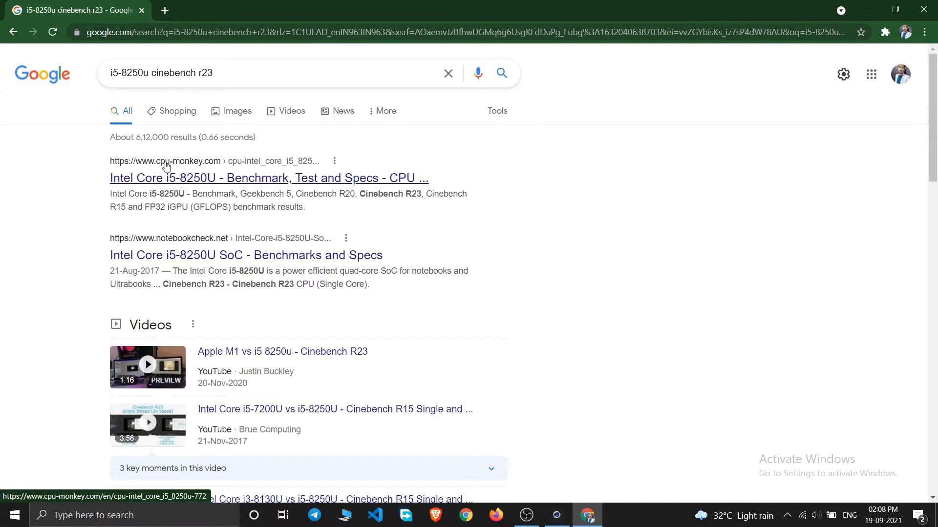
# - Open the cpu-monkey.com 'Intel Core i5-8250U - Benchmark, Test and Specs' result
pyautogui.click(268, 178)
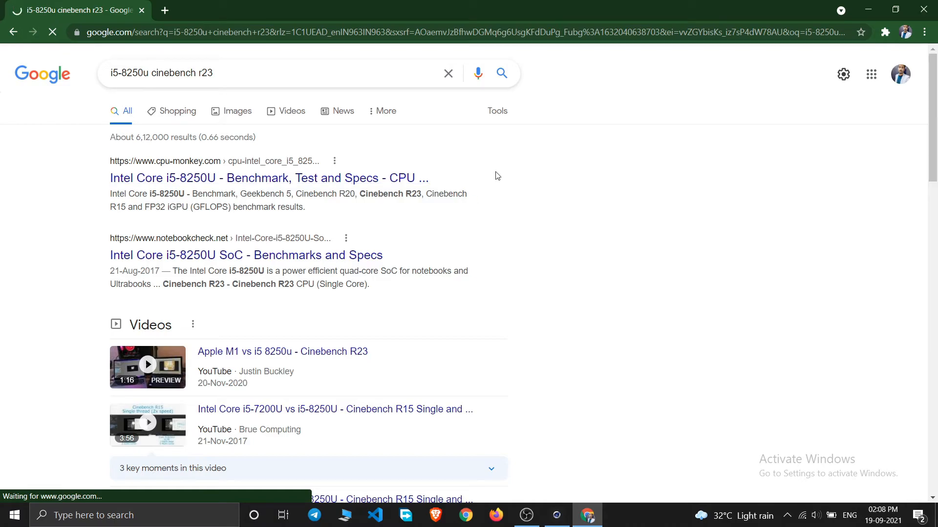
pyautogui.click(269, 178)
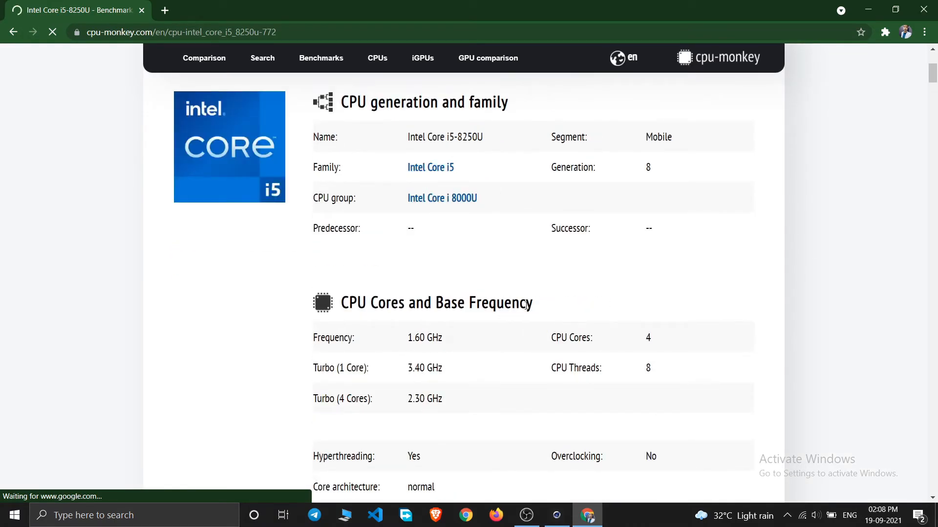
# - Find the CPU-Monkey single-core chart (i5-8250U at 897) and compare with Cinebench's 898 pts
pyautogui.scroll(-3)
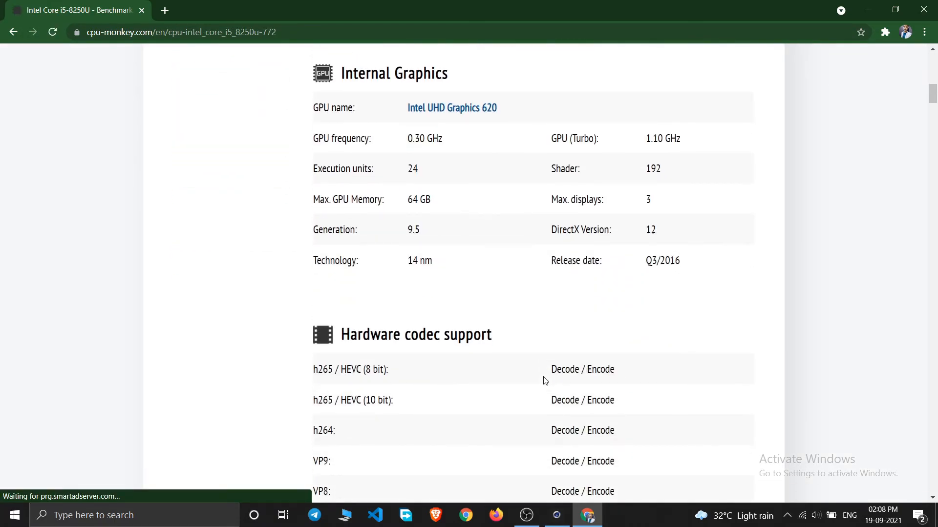
pyautogui.scroll(3)
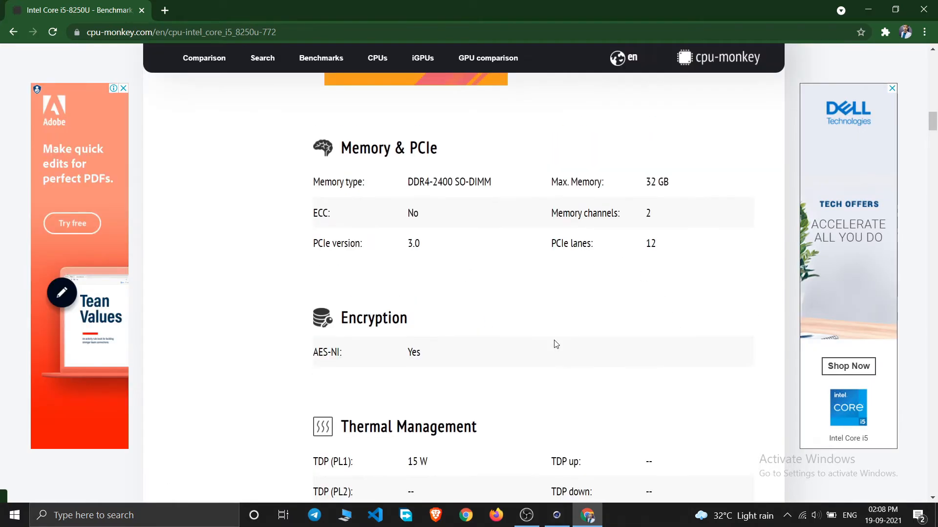
pyautogui.scroll(-3)
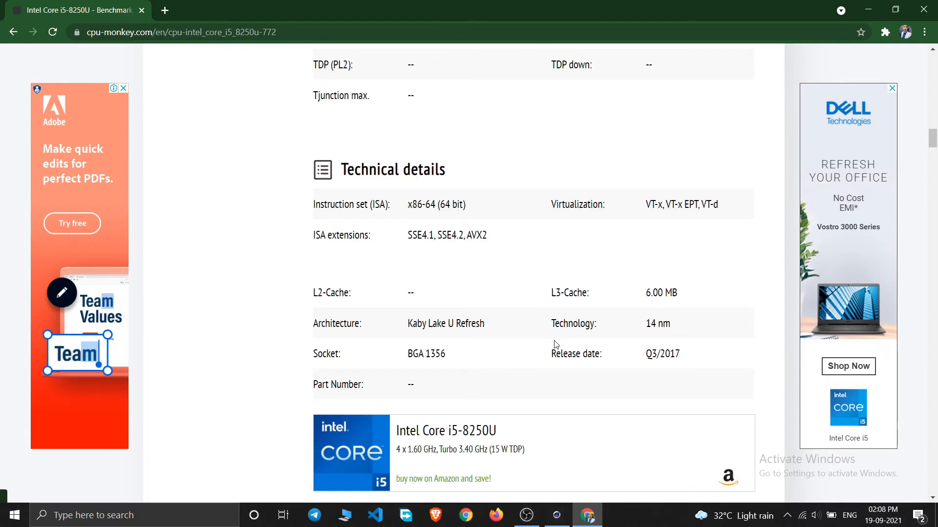
pyautogui.scroll(3)
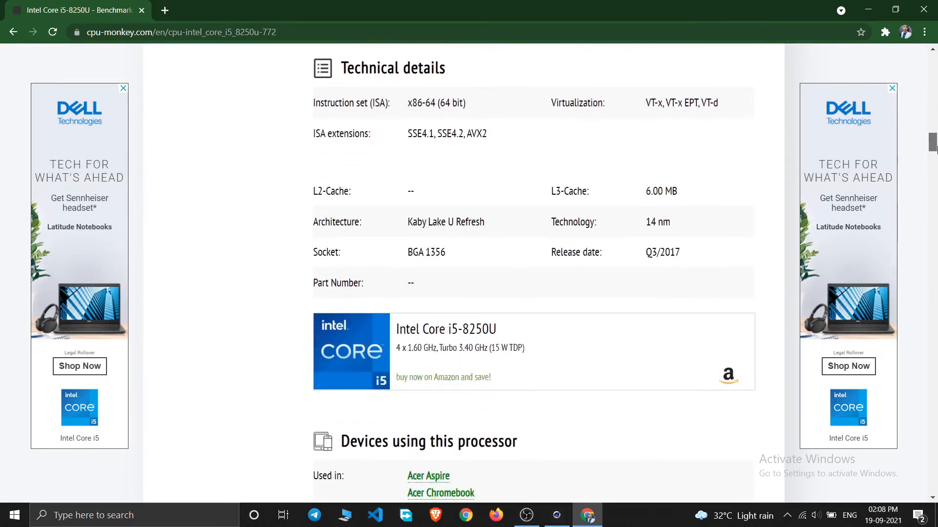
pyautogui.scroll(-3)
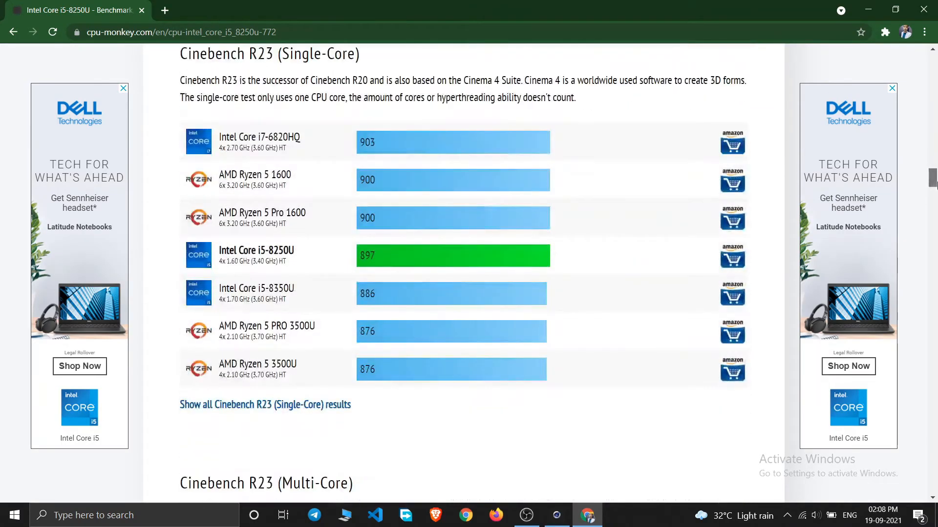
pyautogui.scroll(3)
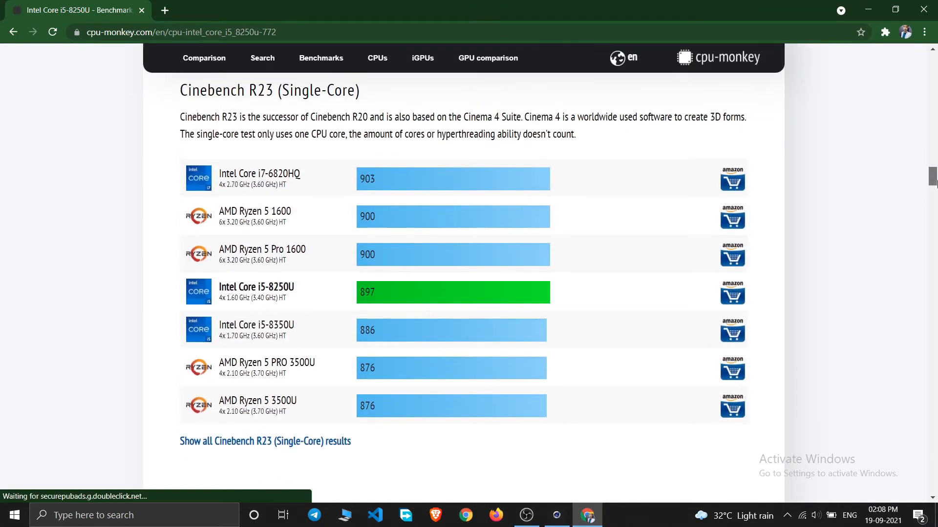
pyautogui.moveTo(282, 98)
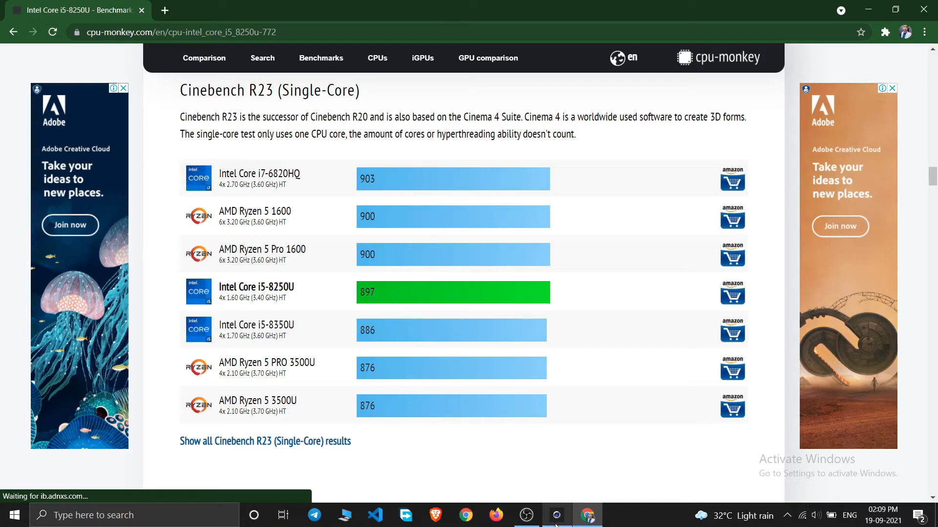
pyautogui.click(556, 515)
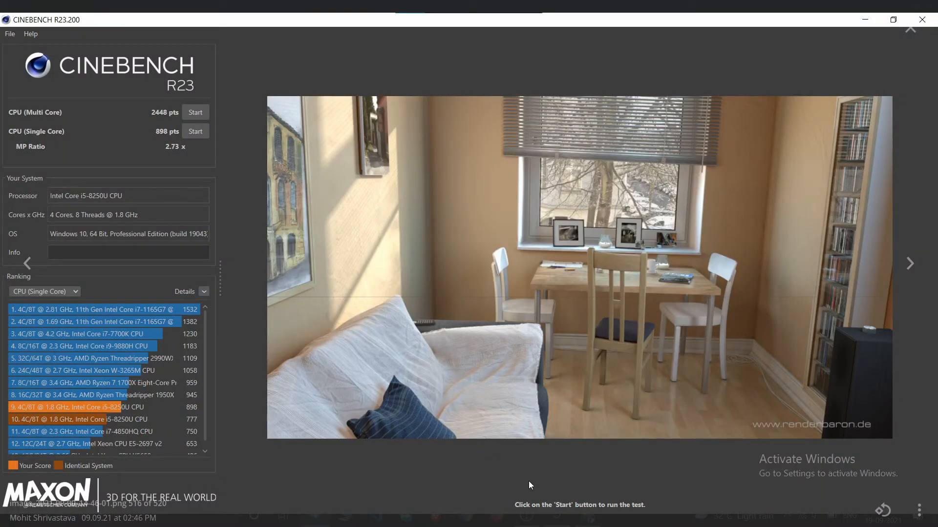
pyautogui.press('alt+tab')
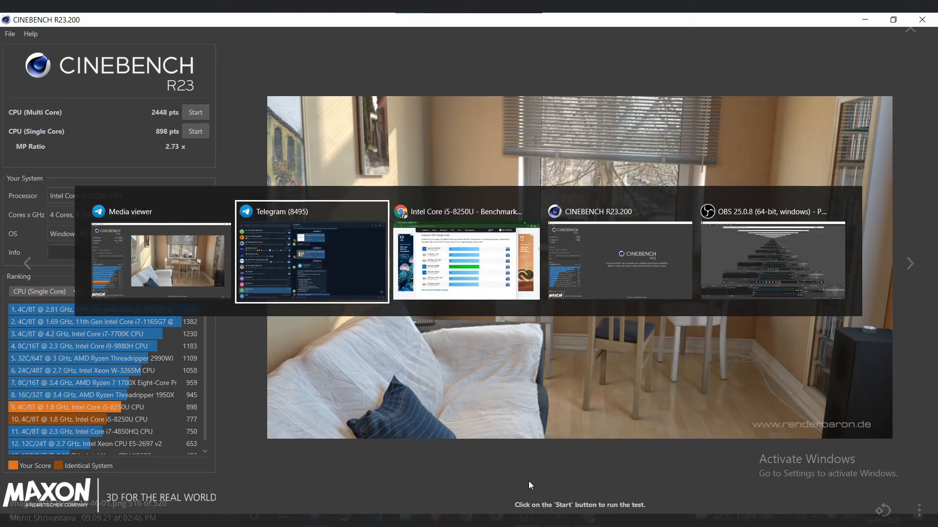
pyautogui.click(466, 251)
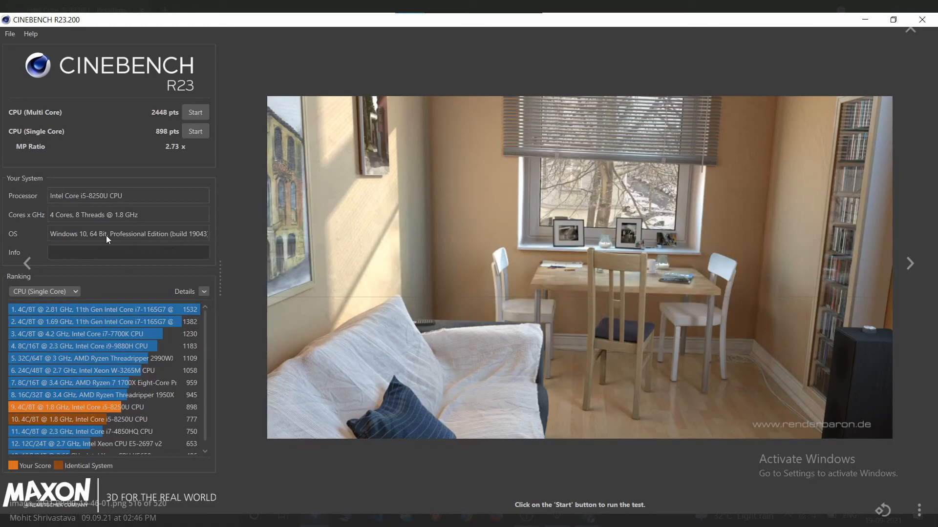
pyautogui.moveTo(159, 143)
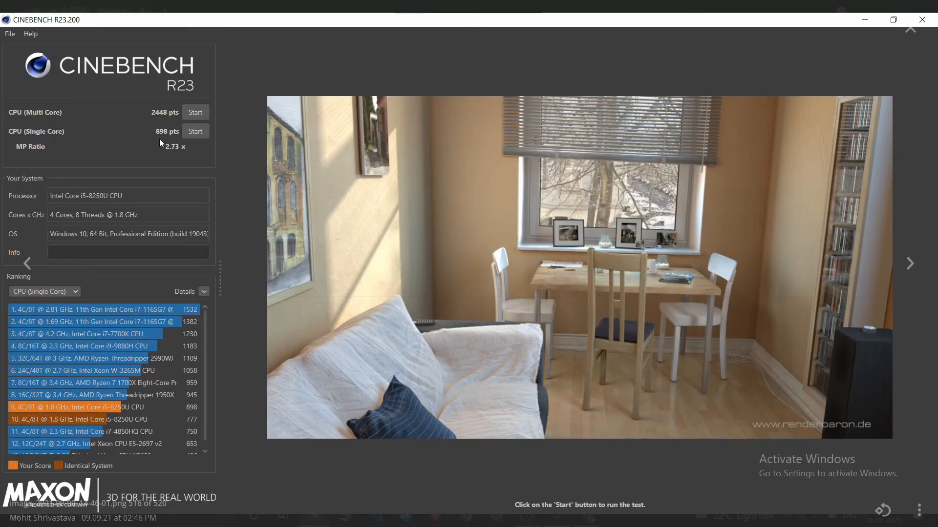
pyautogui.moveTo(170, 142)
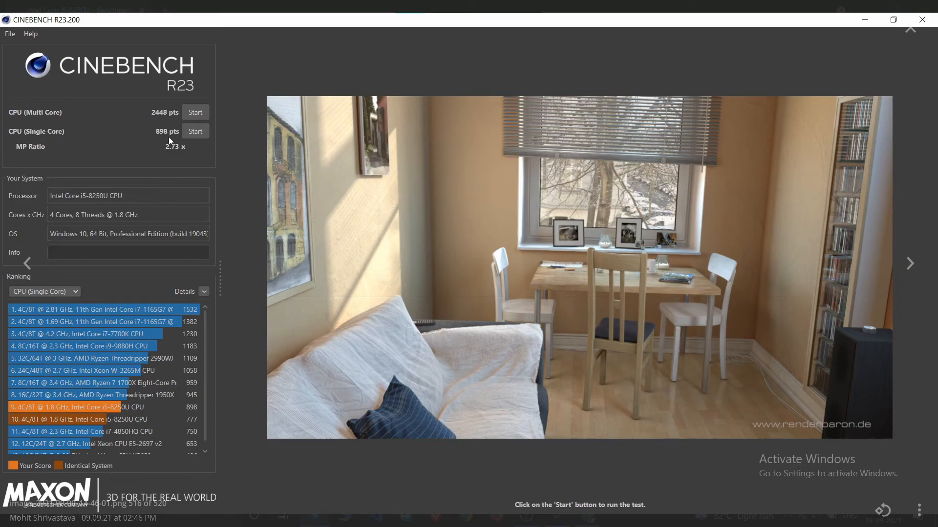
pyautogui.moveTo(255, 150)
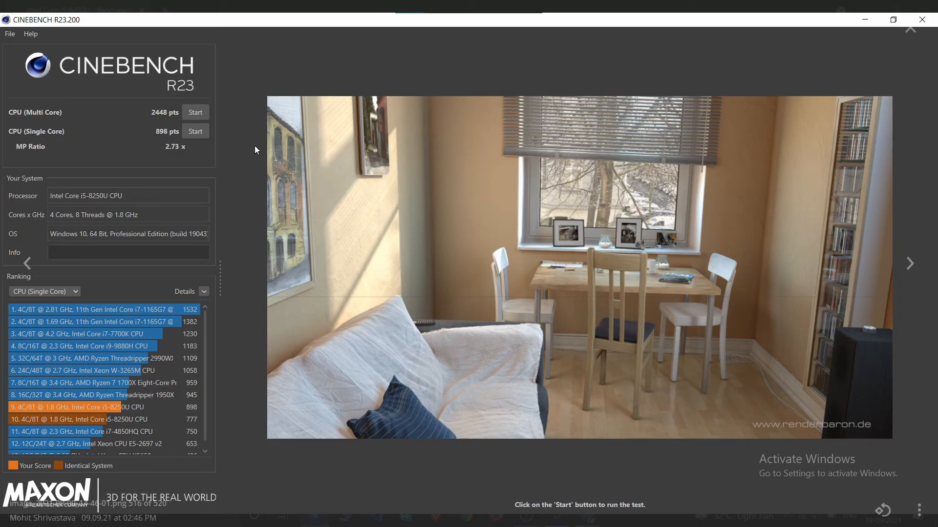
pyautogui.moveTo(197, 145)
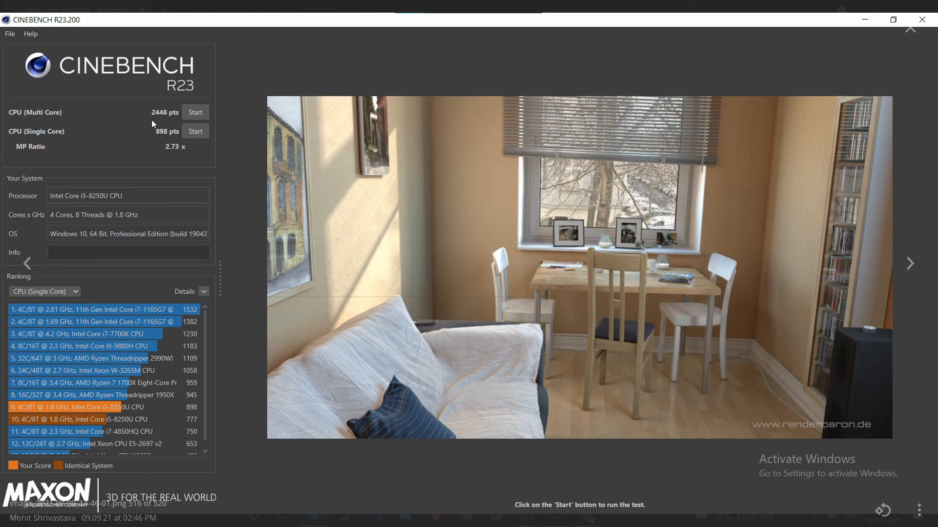
pyautogui.moveTo(205, 129)
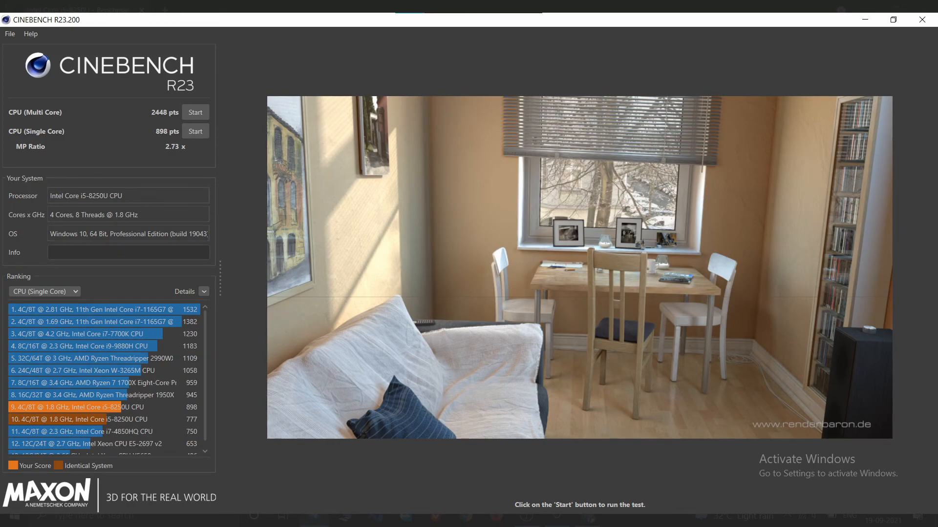
pyautogui.click(586, 515)
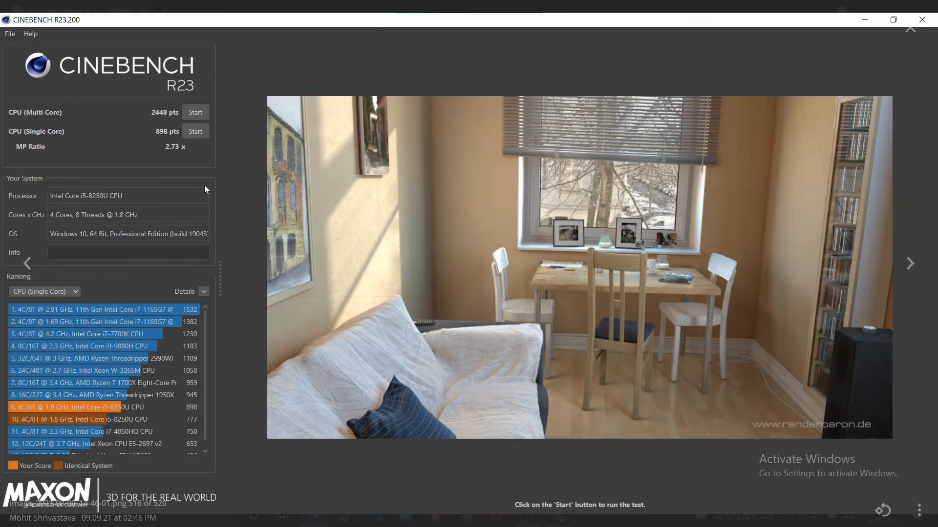
pyautogui.moveTo(162, 271)
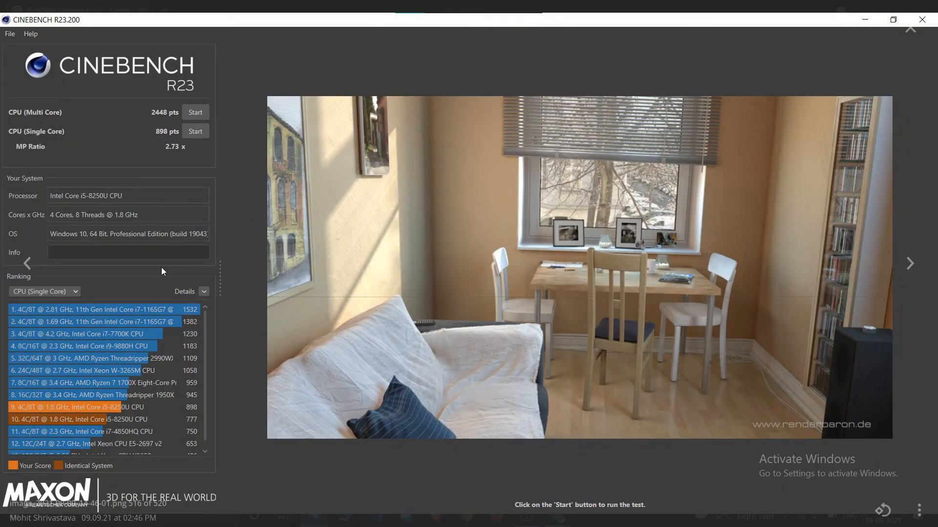
pyautogui.moveTo(160, 149)
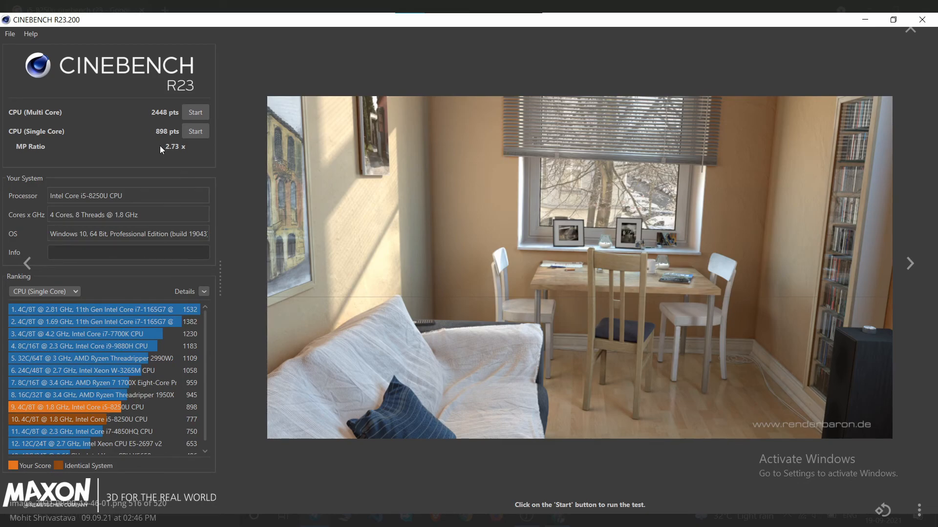
pyautogui.moveTo(153, 131)
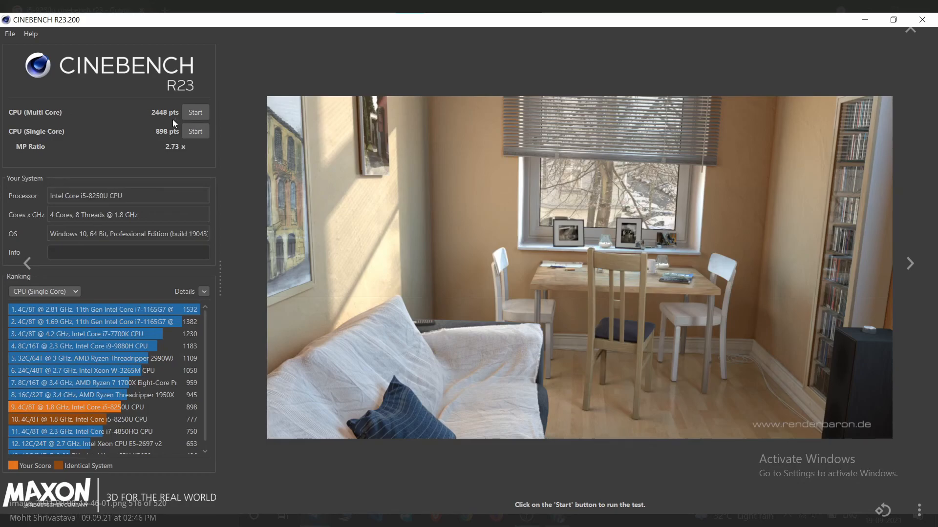
pyautogui.moveTo(145, 143)
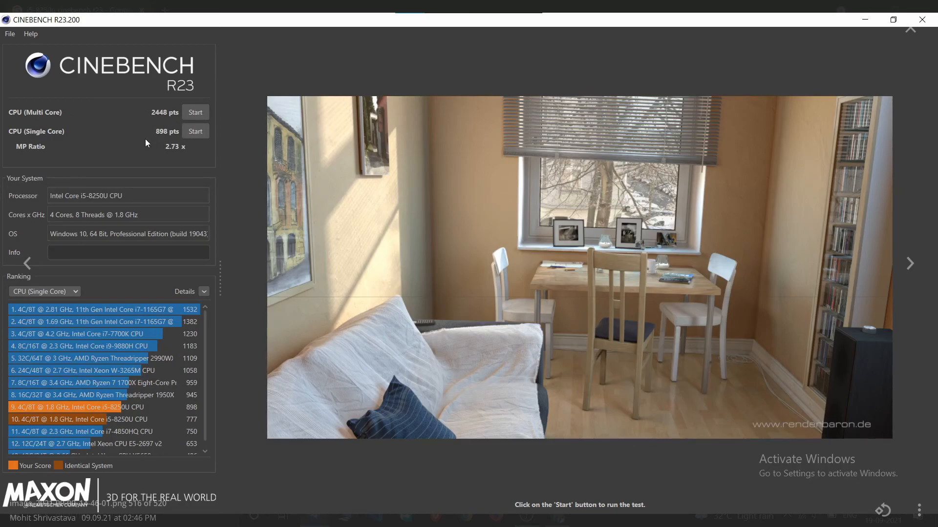
pyautogui.moveTo(407, 194)
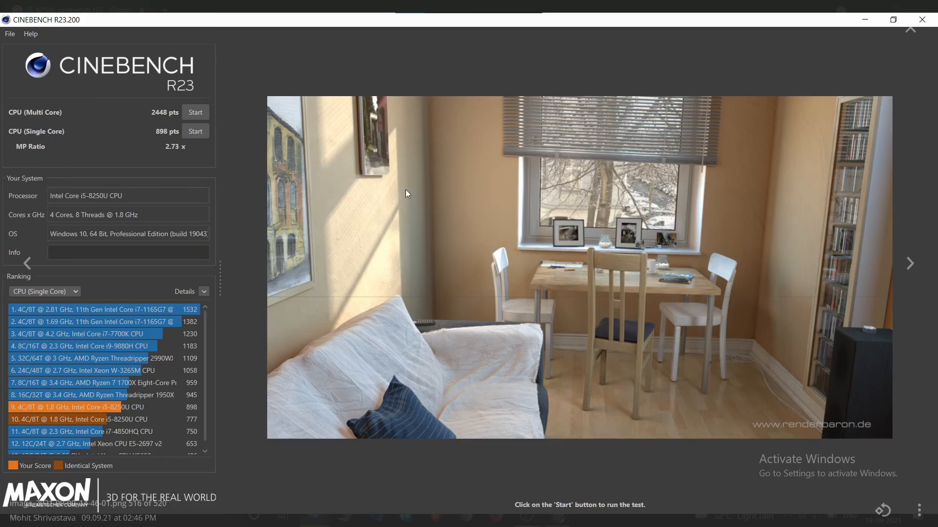
pyautogui.moveTo(309, 222)
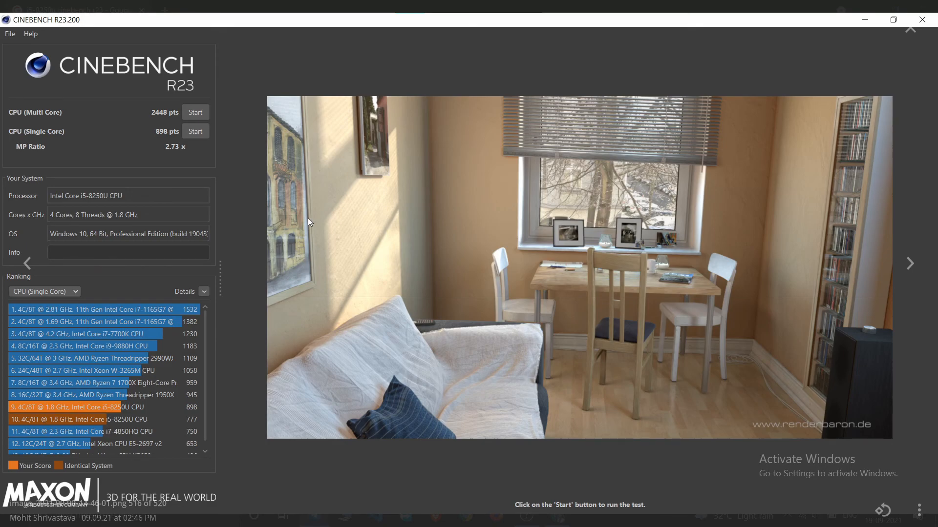
pyautogui.moveTo(272, 200)
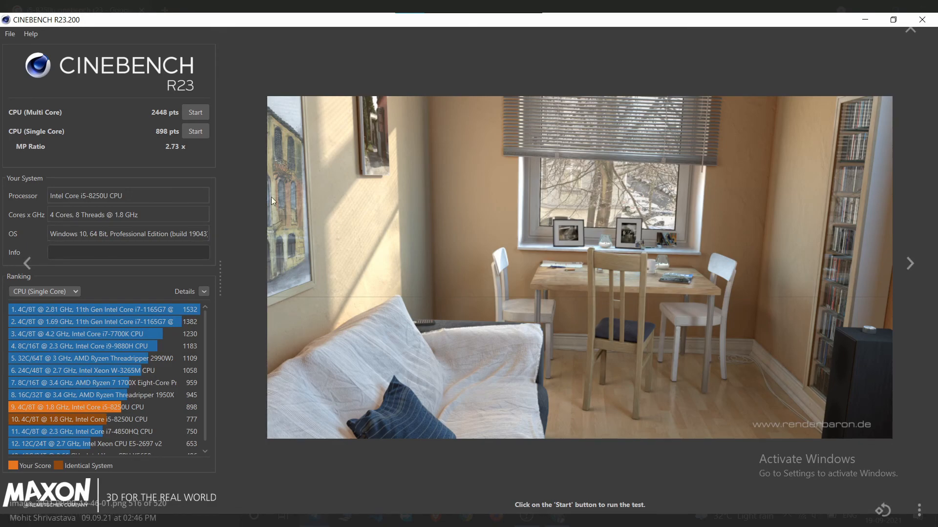
pyautogui.moveTo(156, 117)
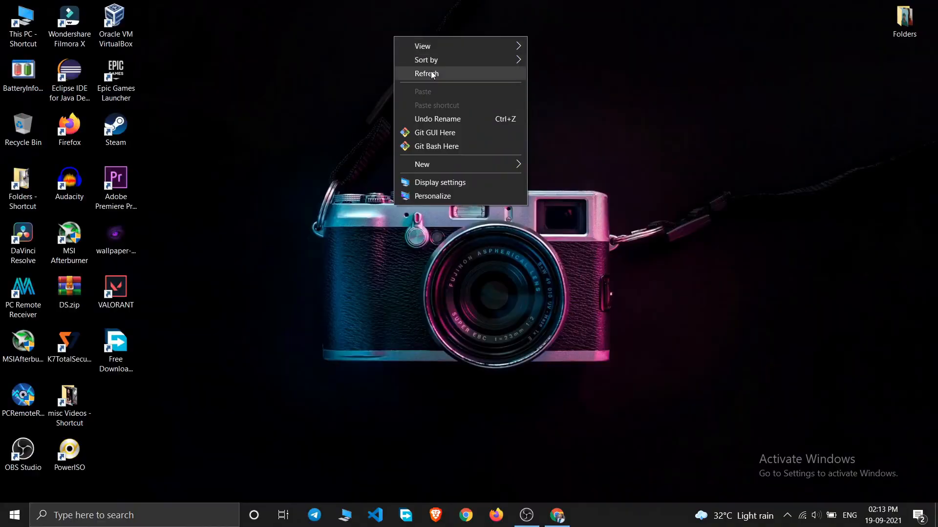
# - Refresh the Windows desktop after Cinebench is closed
pyautogui.click(427, 72)
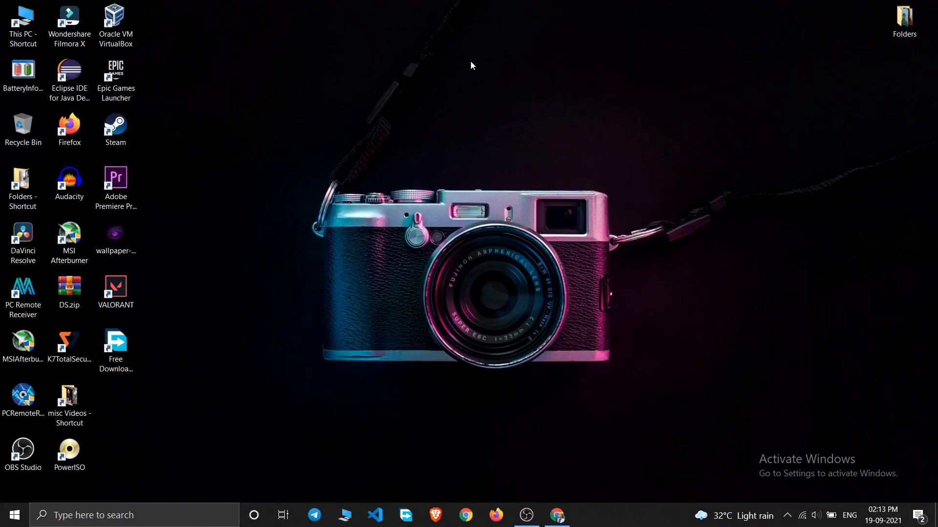